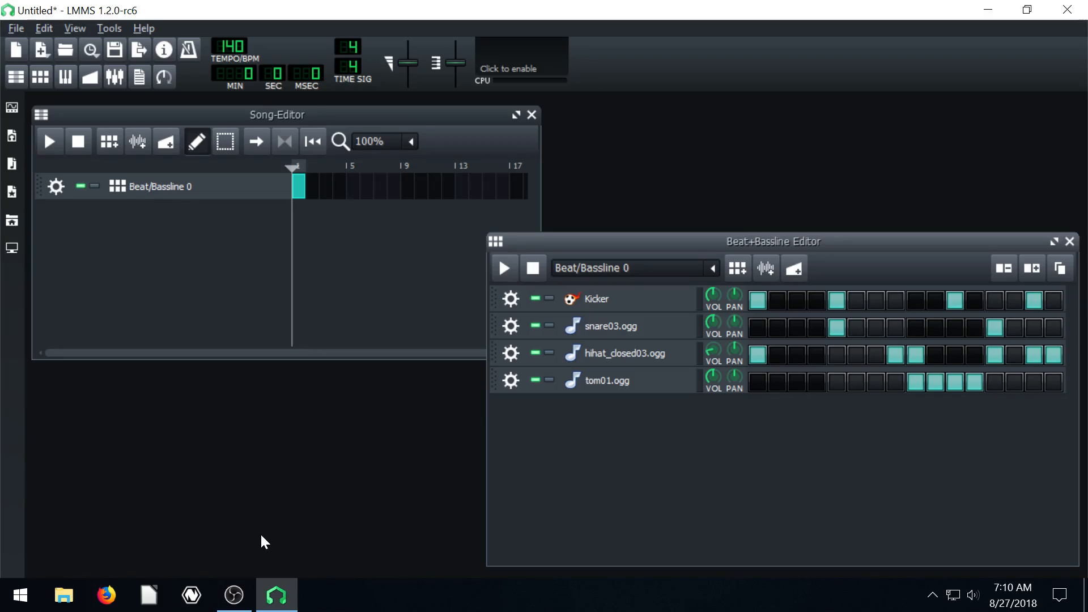
mouse_move(252, 423)
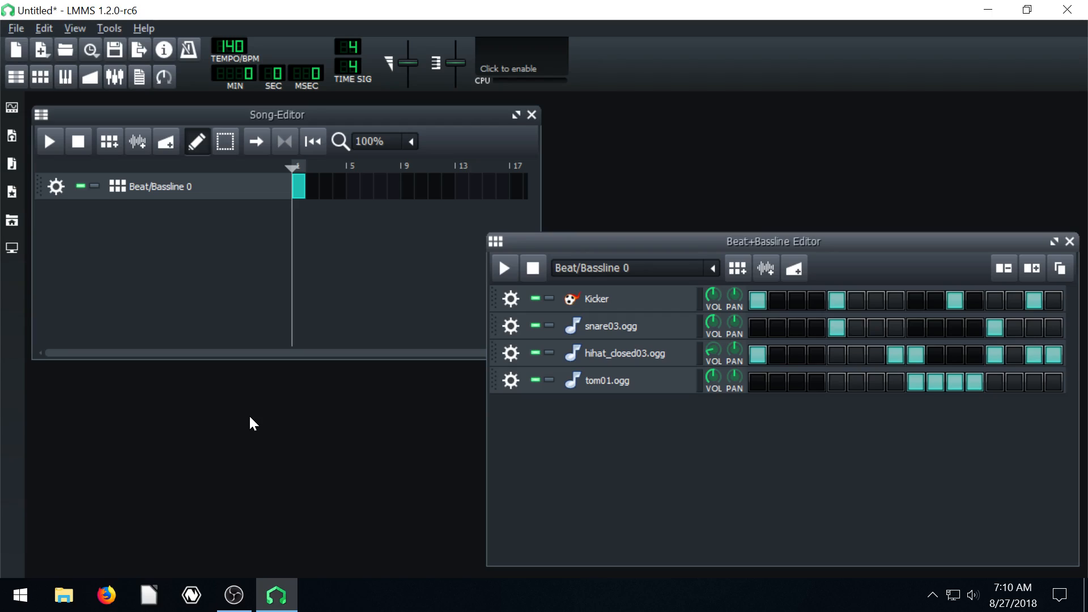
mouse_move(467, 189)
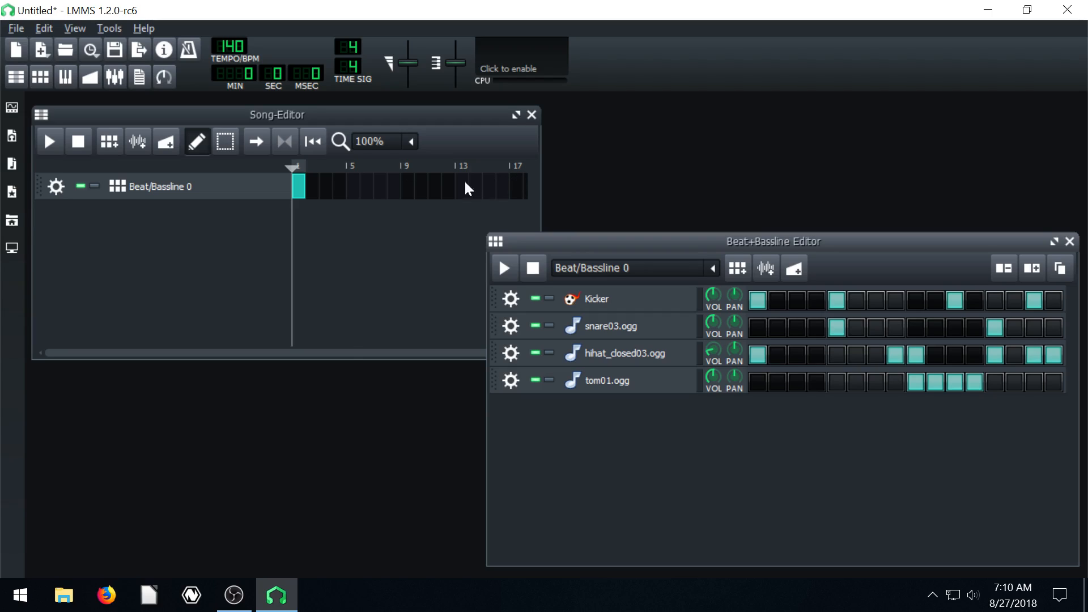
- Preview the beat pattern, then mute and unmute the Beat/Bassline 0 track
left_click(504, 268)
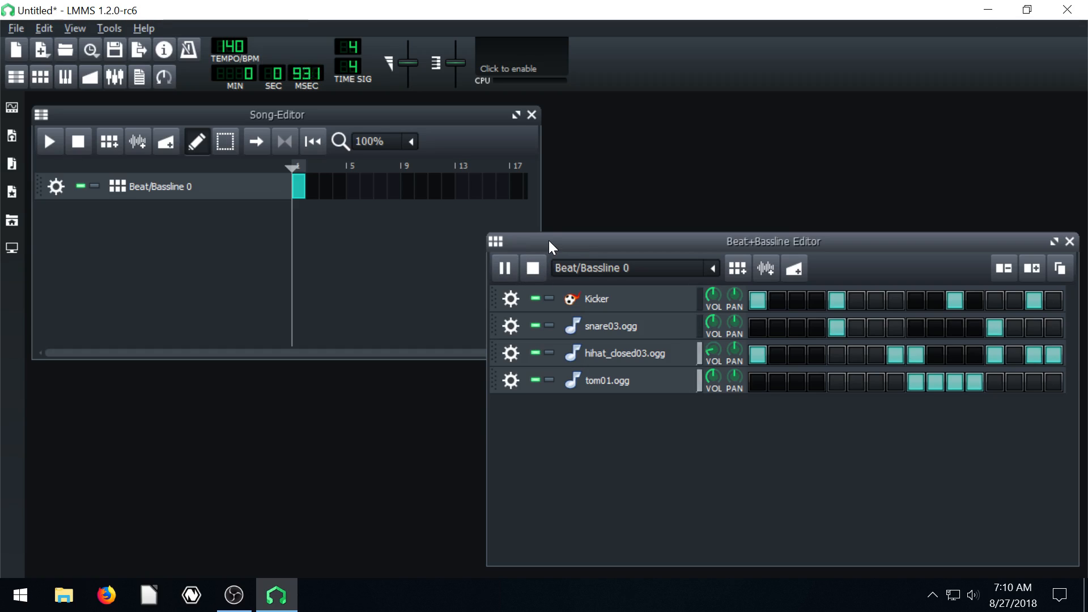
left_click(532, 269)
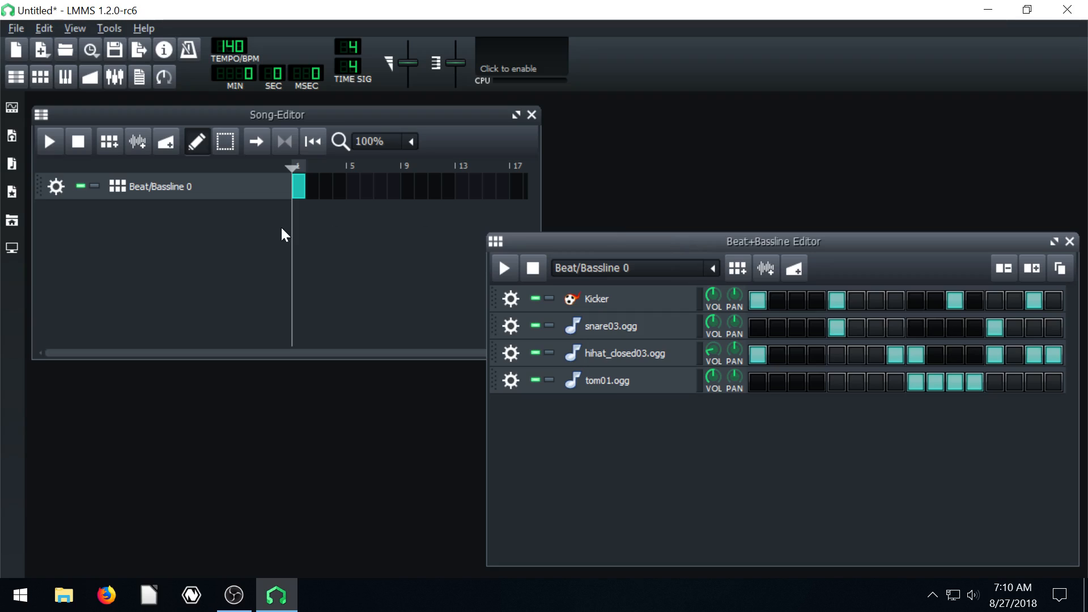
mouse_move(140, 227)
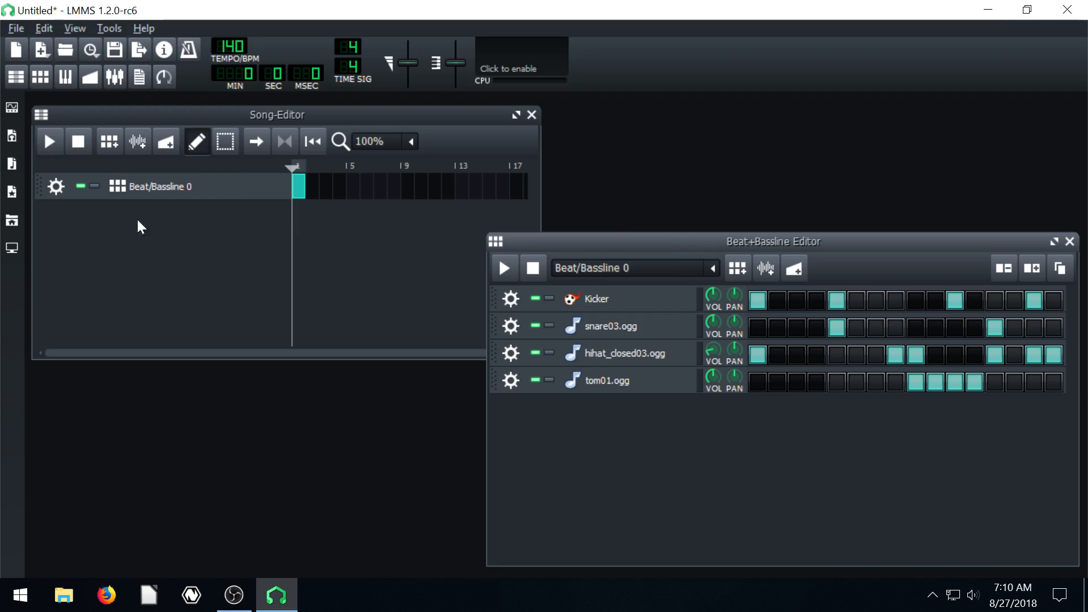
left_click(95, 186)
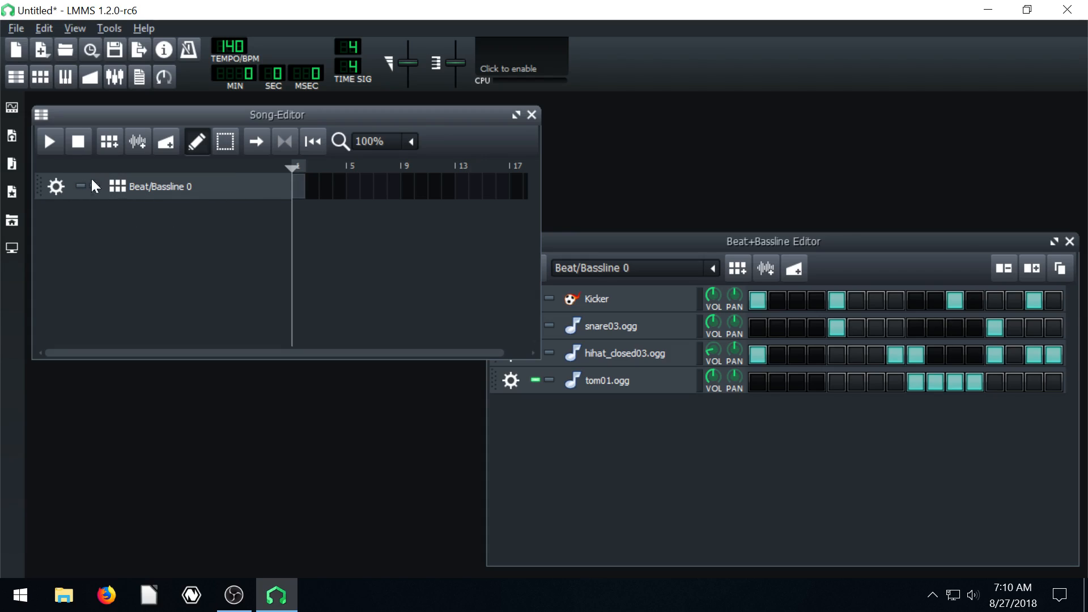
left_click(299, 186)
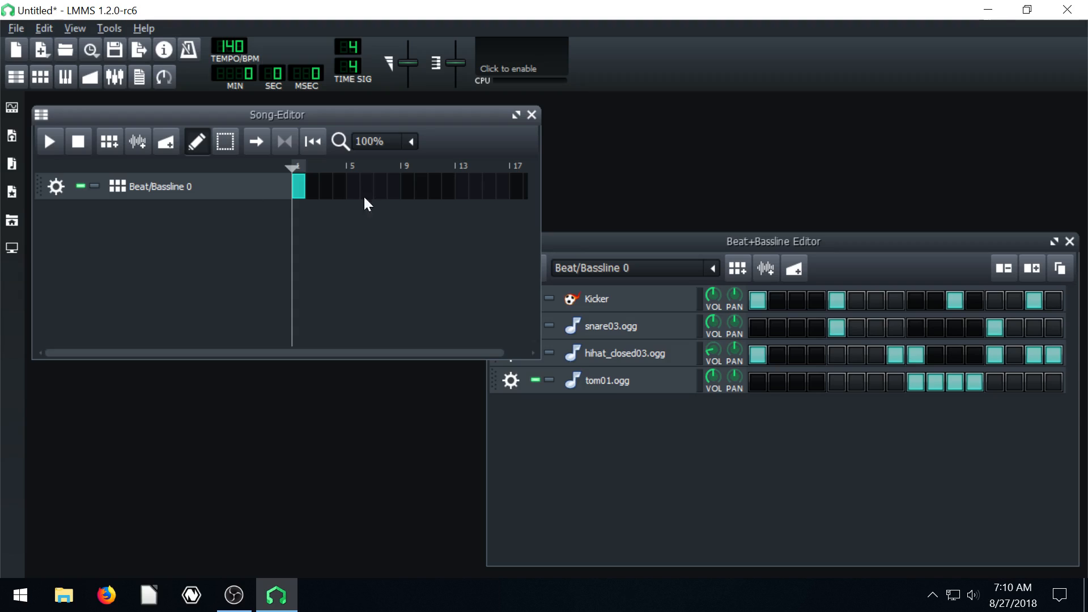
- Stretch the beat clip through bar 12, then play the song toggling mute before pausing
left_click_drag(302, 186, 468, 186)
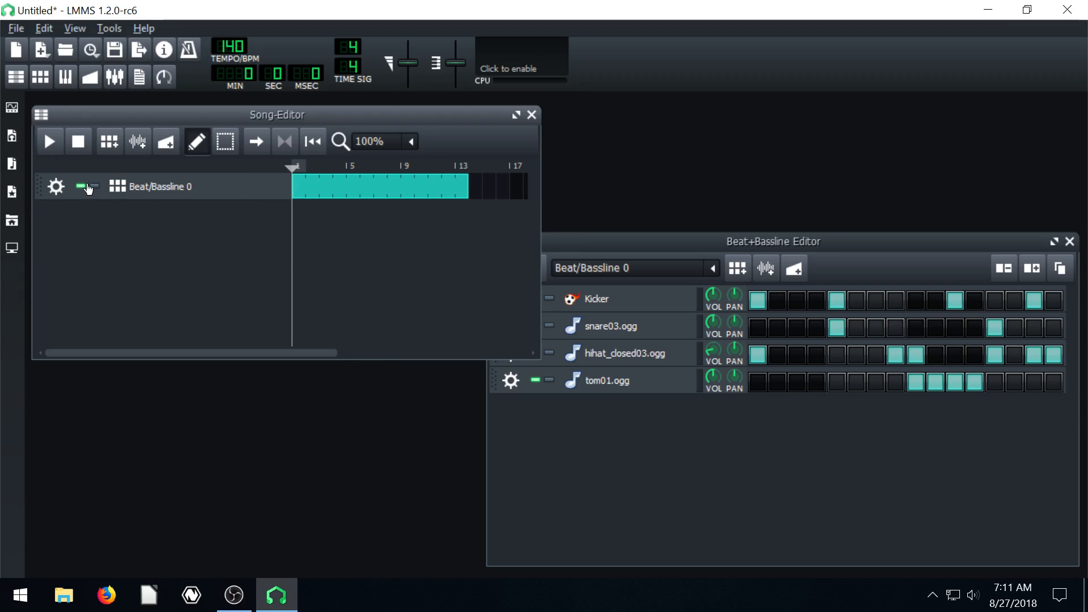
left_click(48, 141)
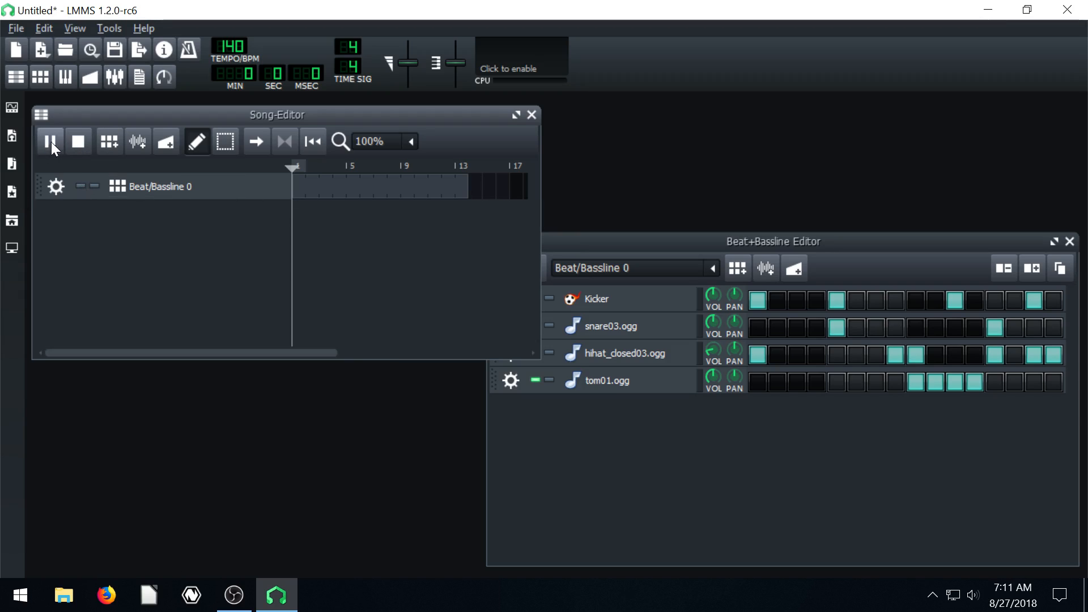
left_click(49, 141)
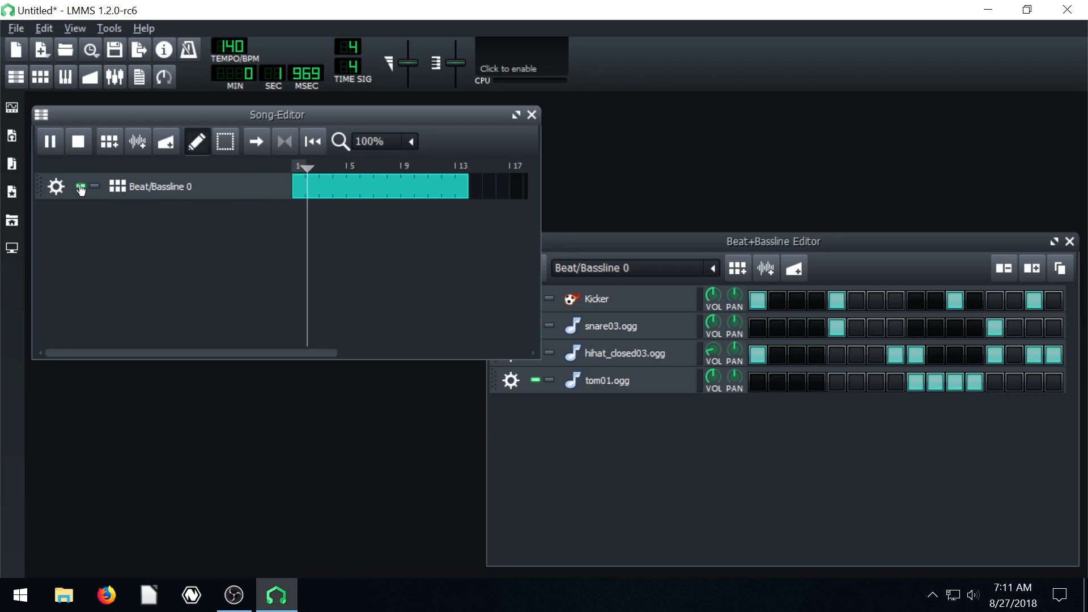
left_click(80, 187)
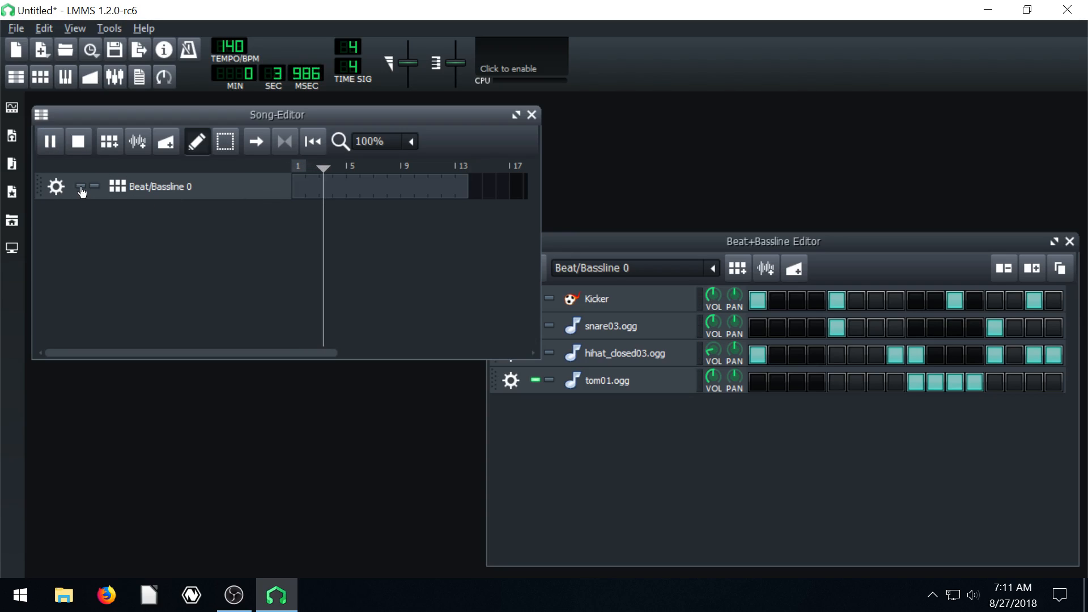
left_click(49, 142)
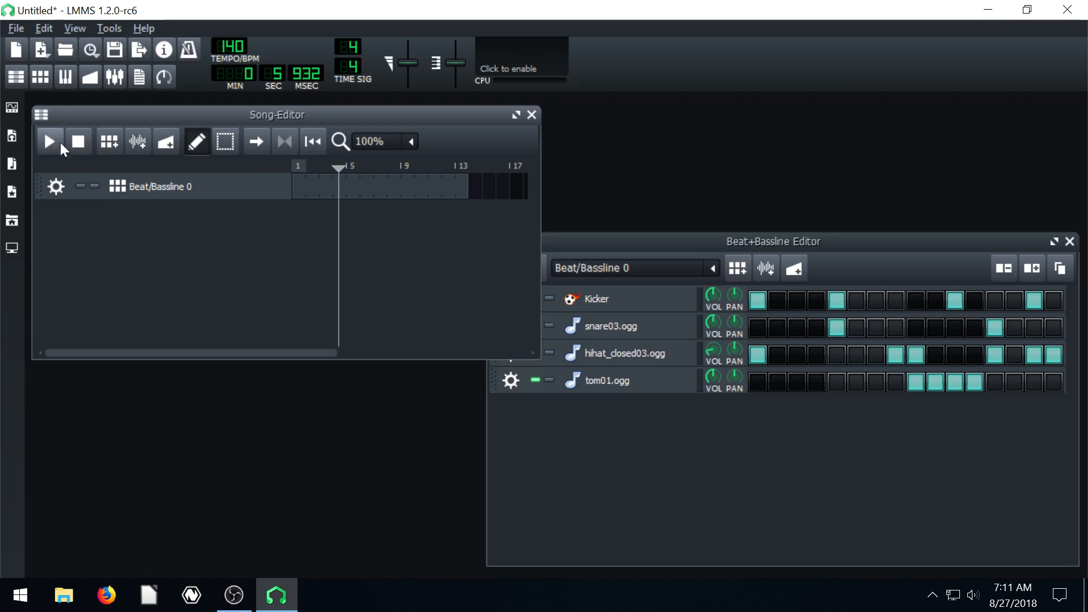
left_click(379, 186)
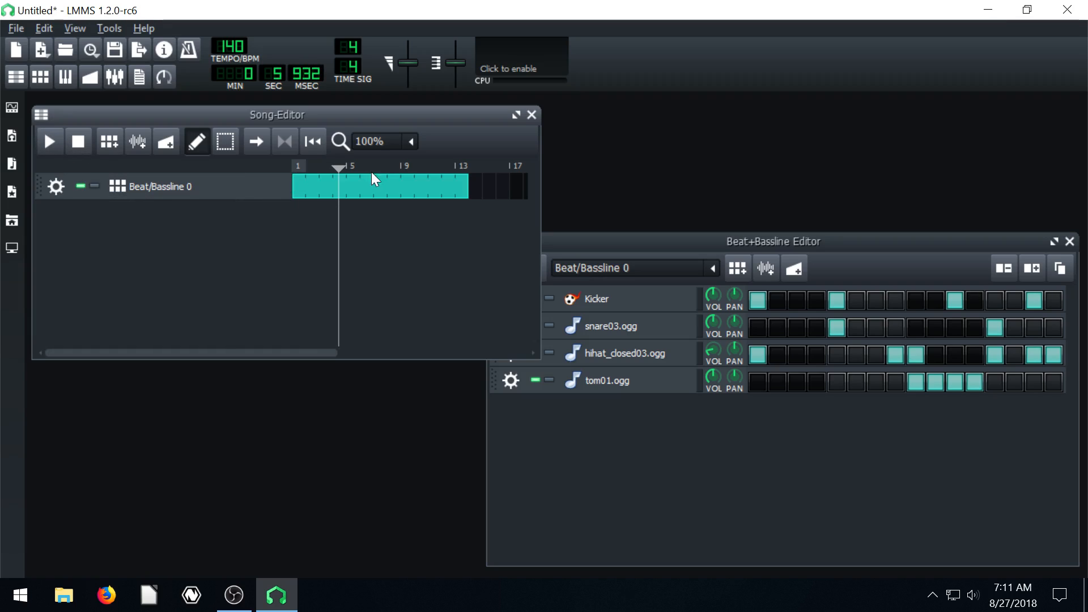
- Drag the beat clip's right edge back to nine bars, then to four bars
left_click_drag(467, 186, 413, 186)
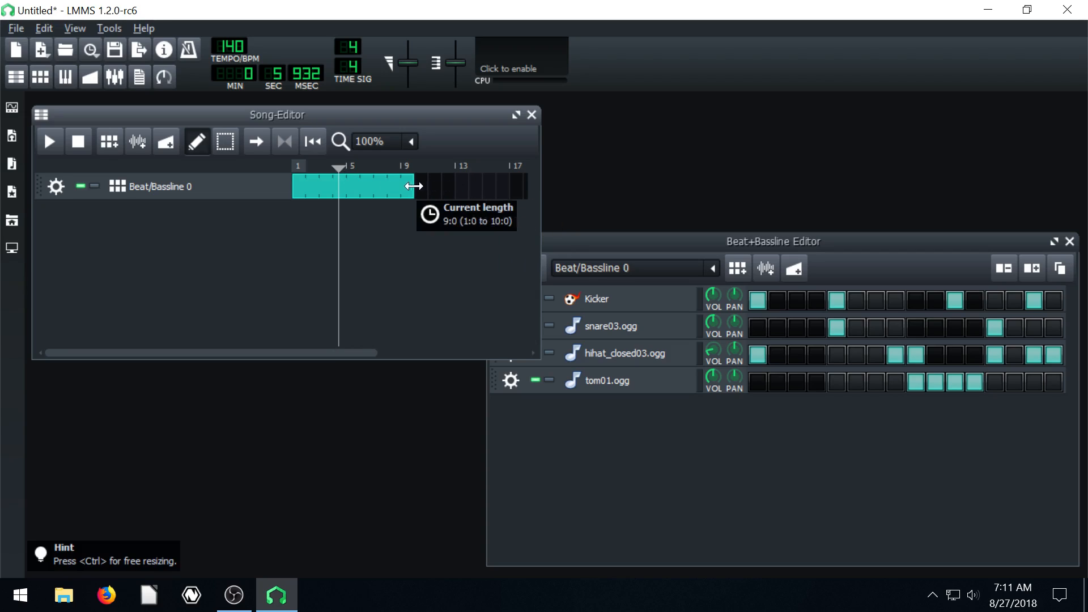
left_click_drag(413, 185, 339, 173)
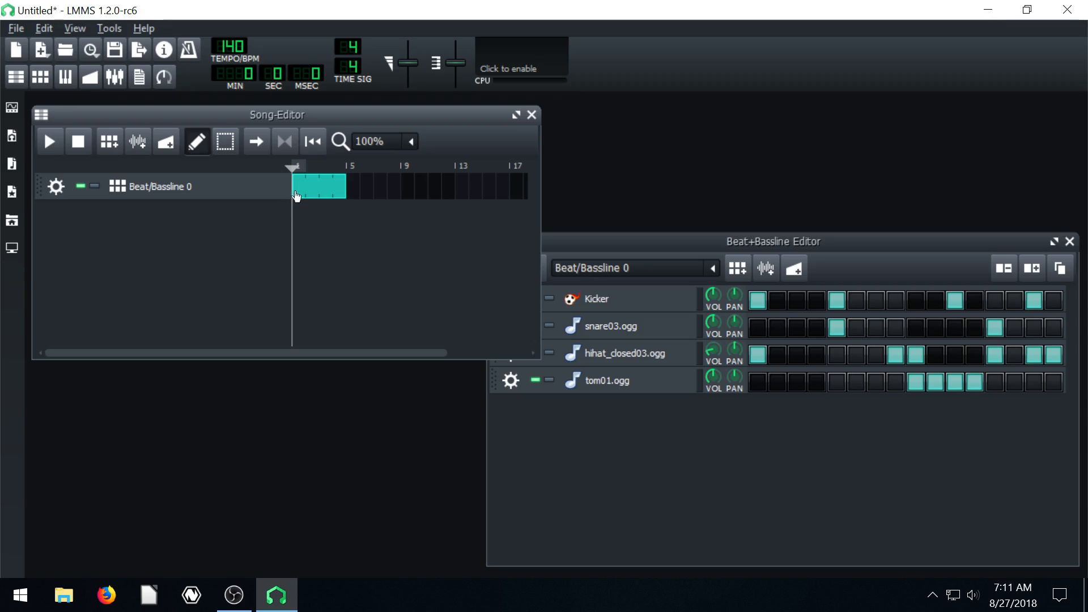
mouse_move(312, 191)
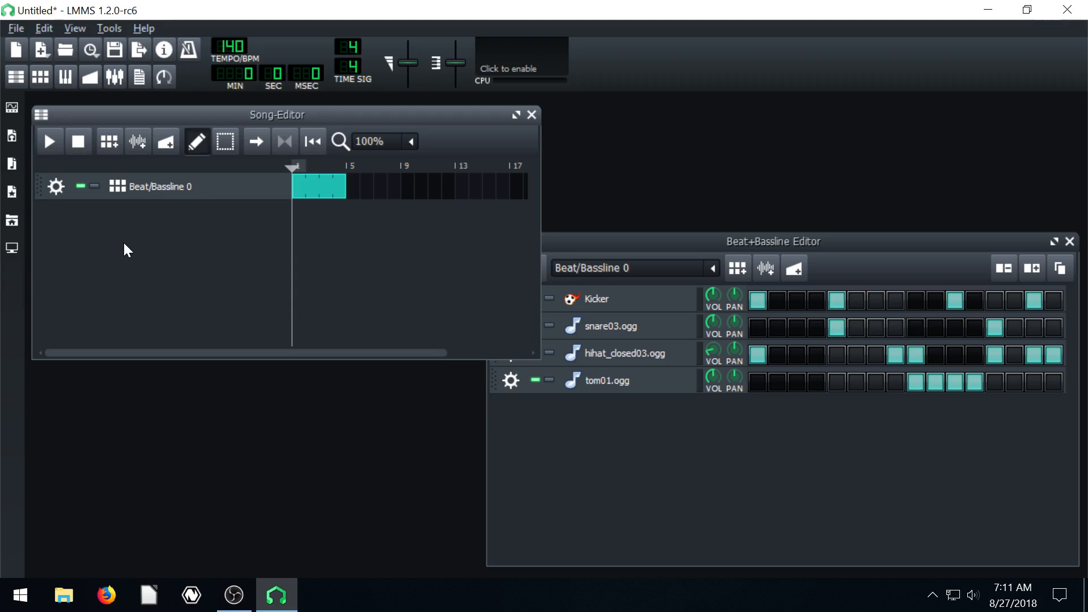
mouse_move(182, 123)
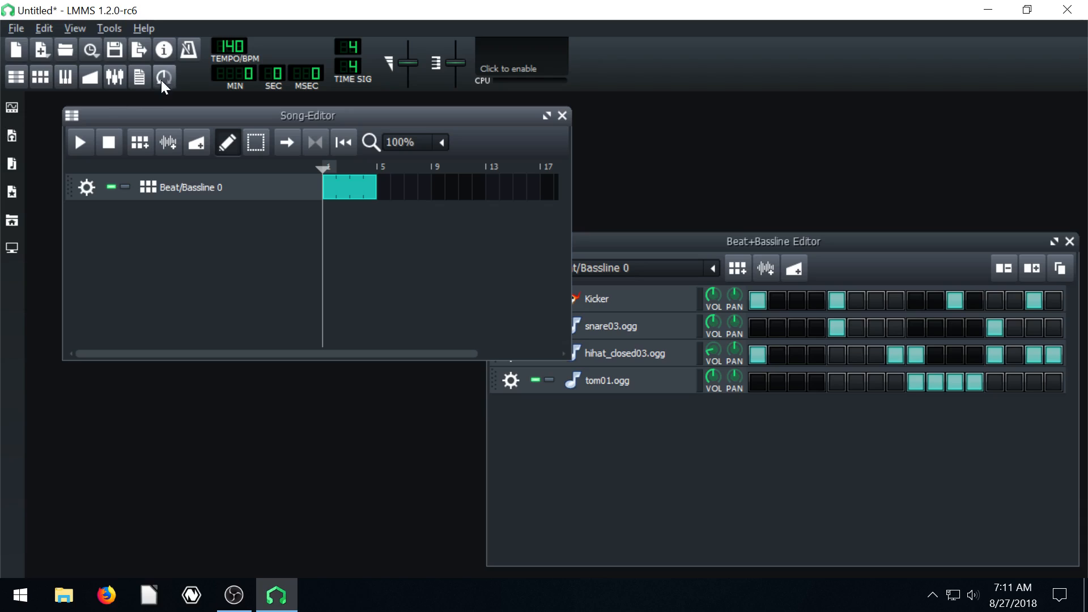
- Remove the Automation and Sample tracks from the song
left_click(167, 142)
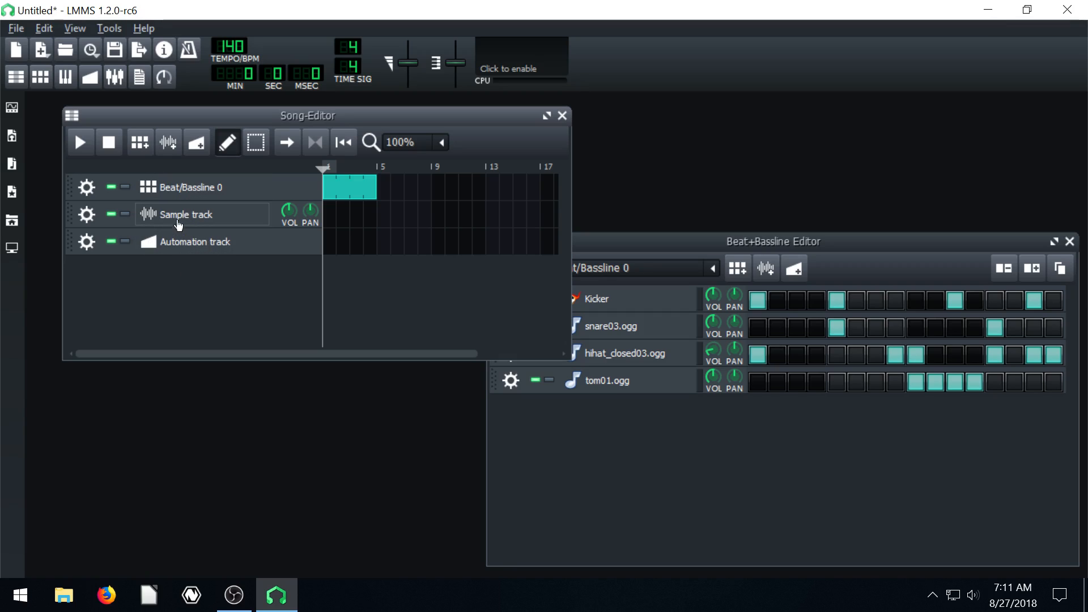
mouse_move(87, 249)
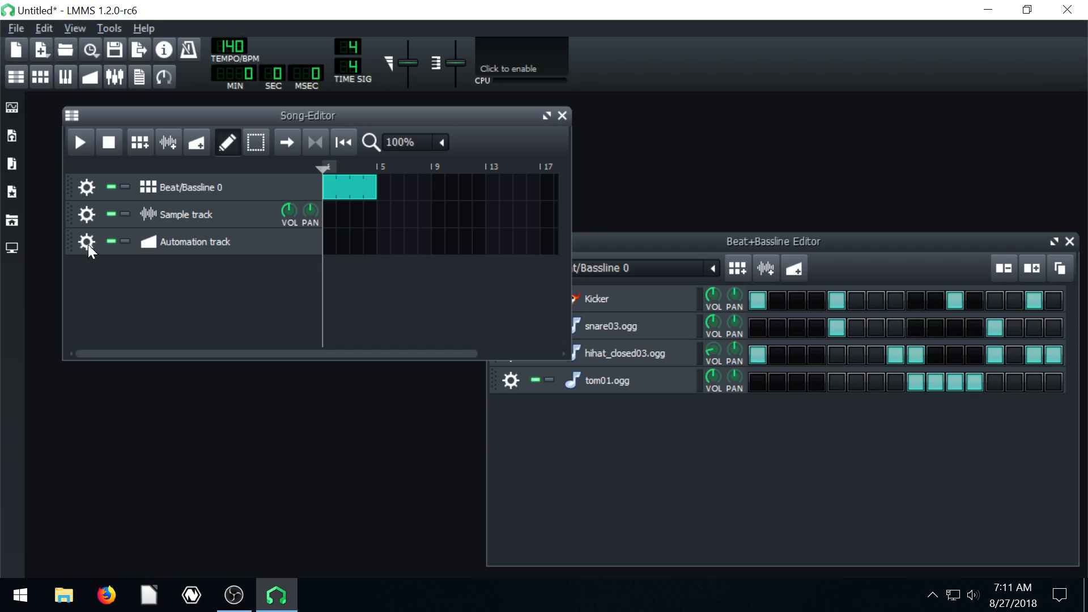
left_click(86, 242)
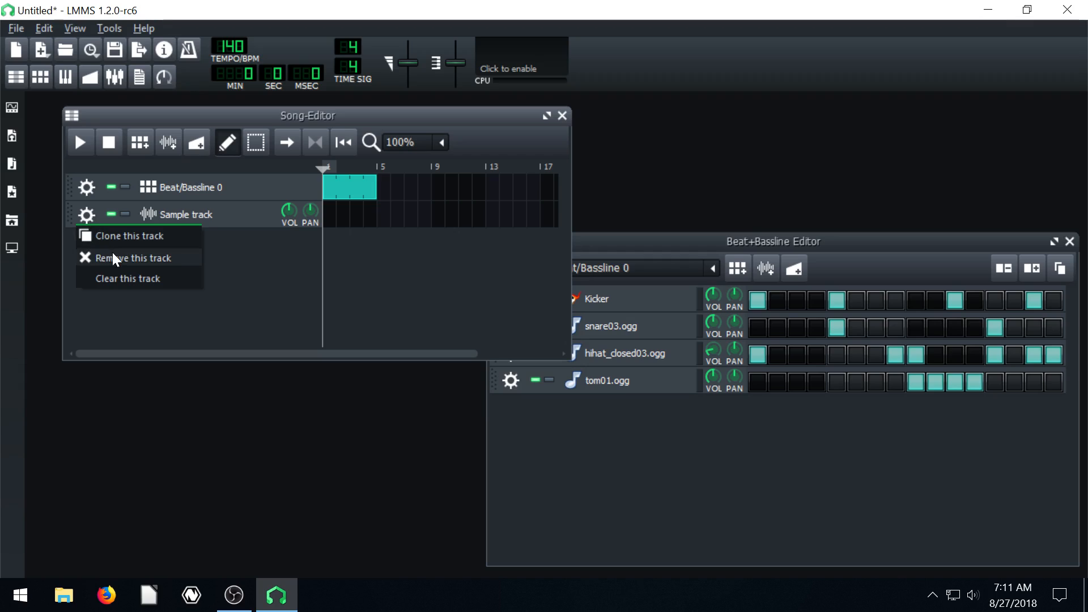
left_click(132, 258)
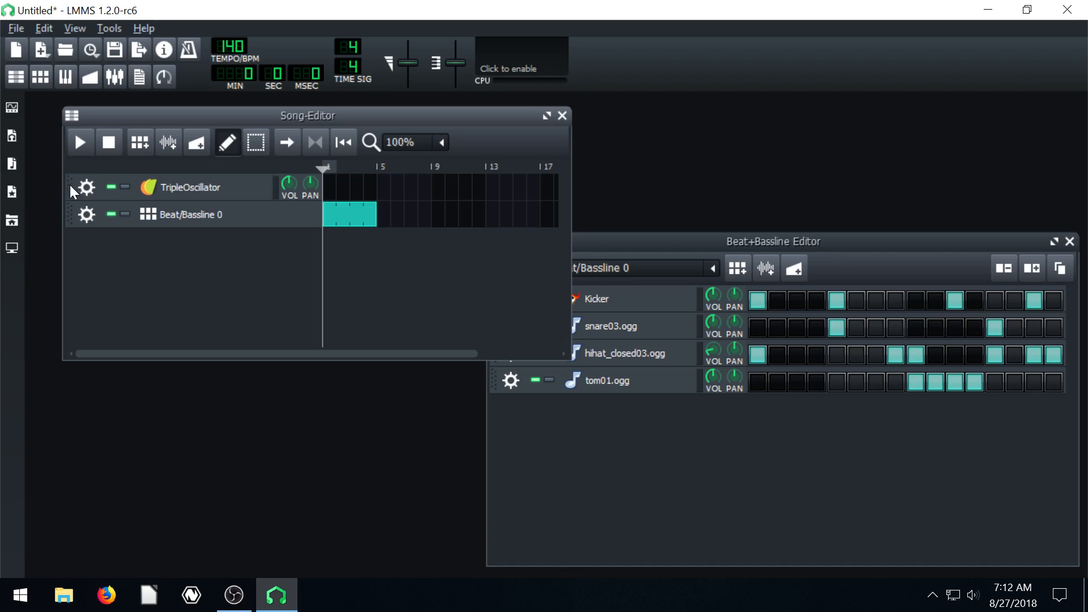
mouse_move(192, 226)
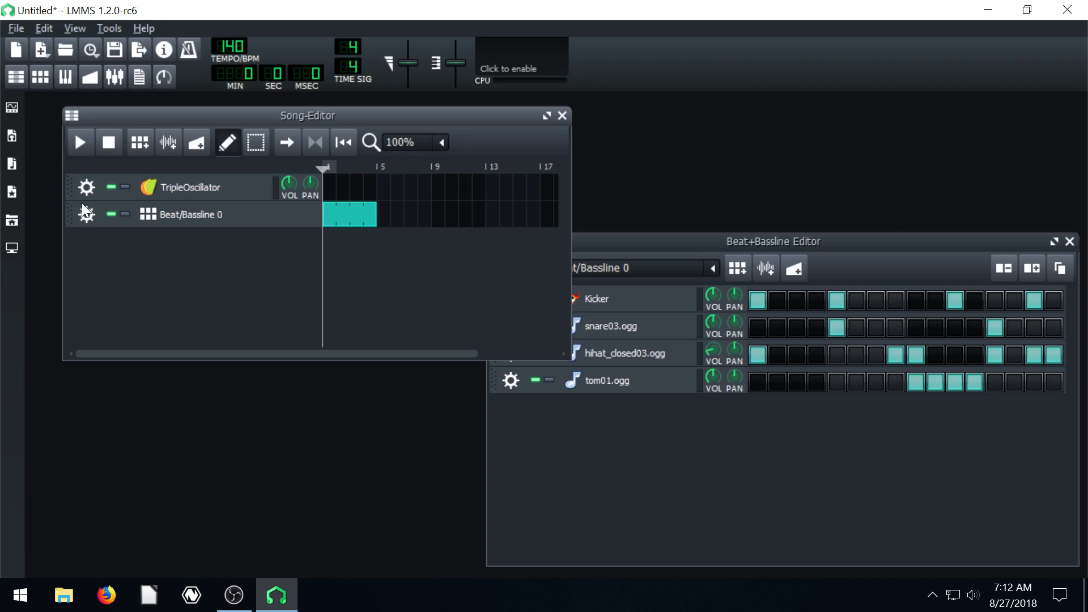
mouse_move(85, 213)
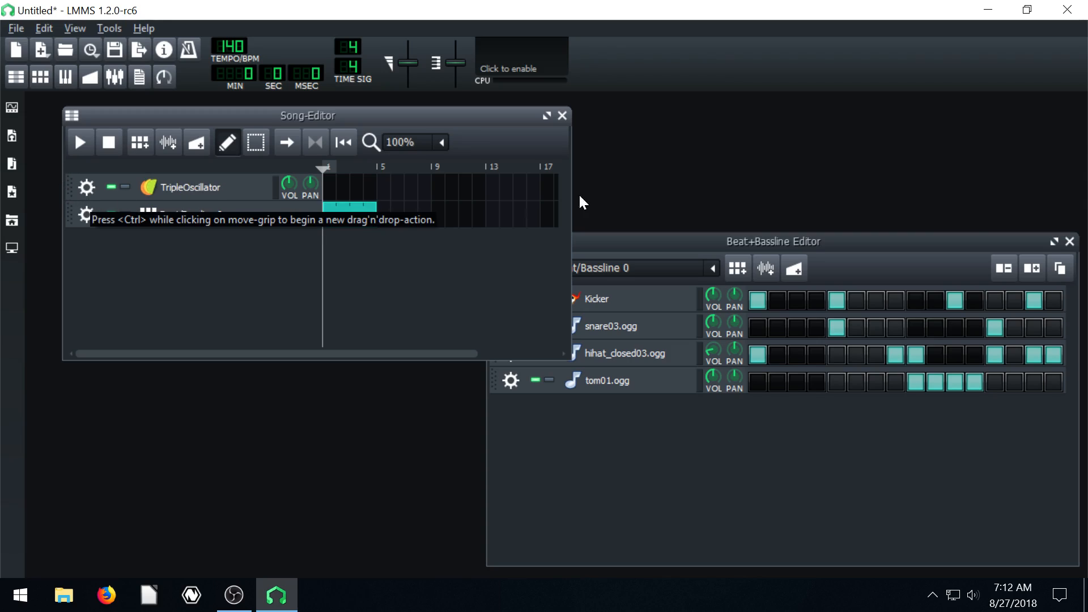
left_click(1069, 241)
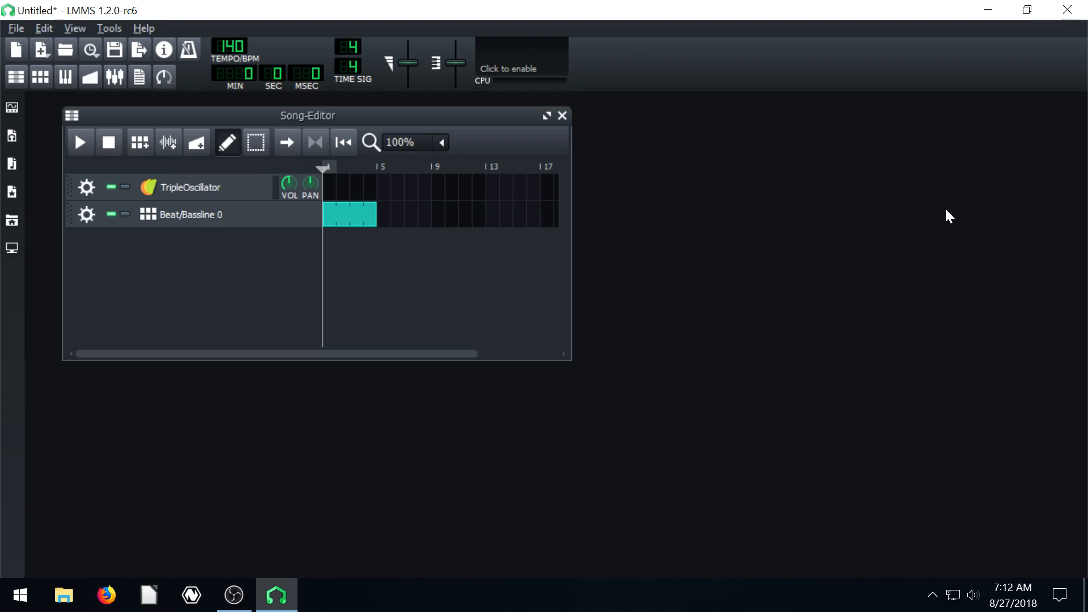
left_click(79, 142)
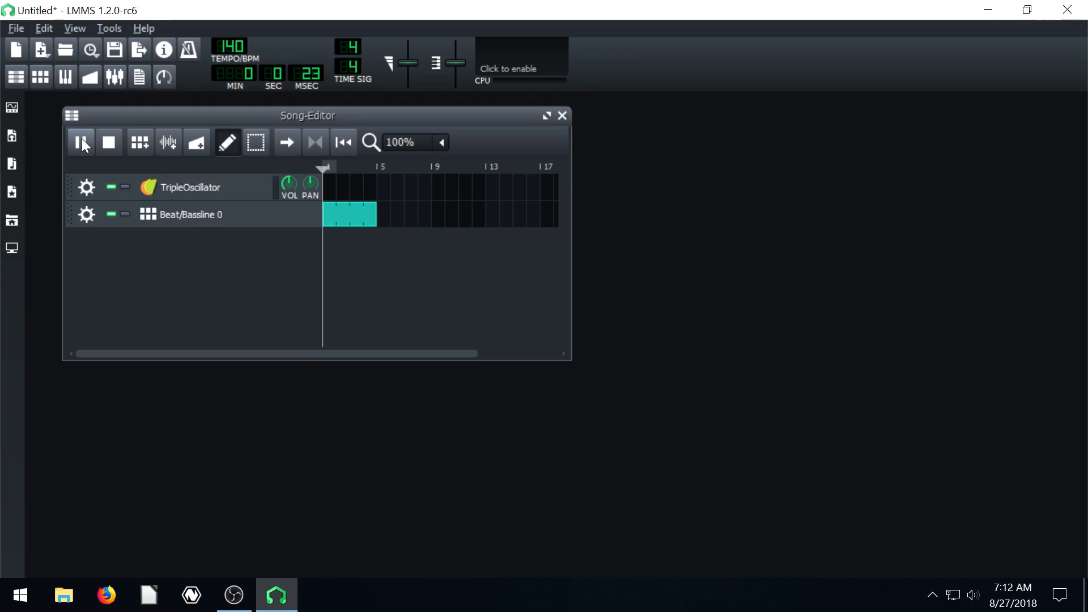
left_click(79, 143)
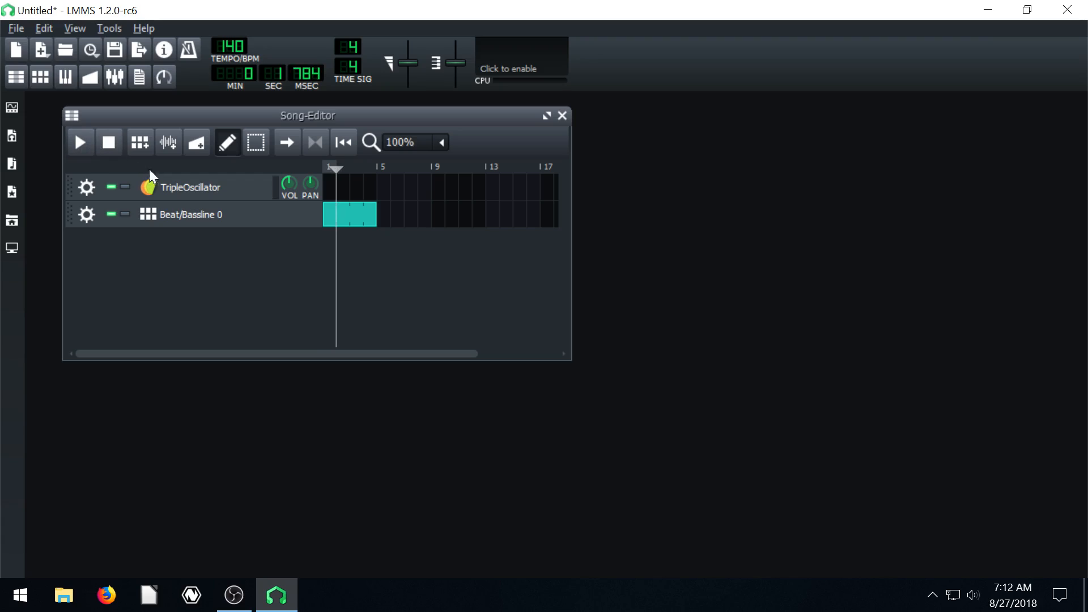
double_click(350, 214)
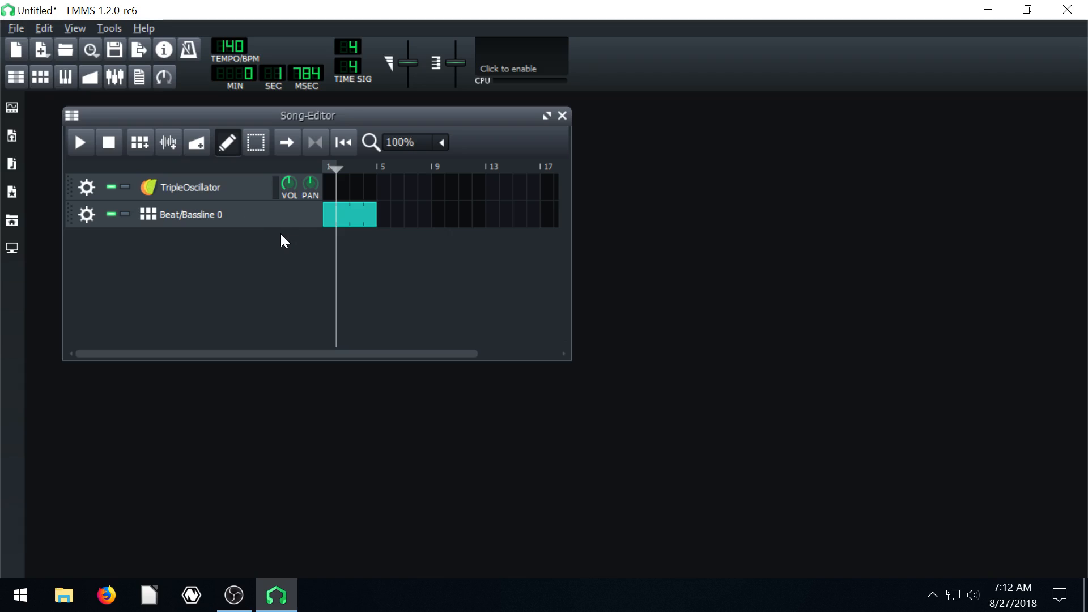
mouse_move(40, 76)
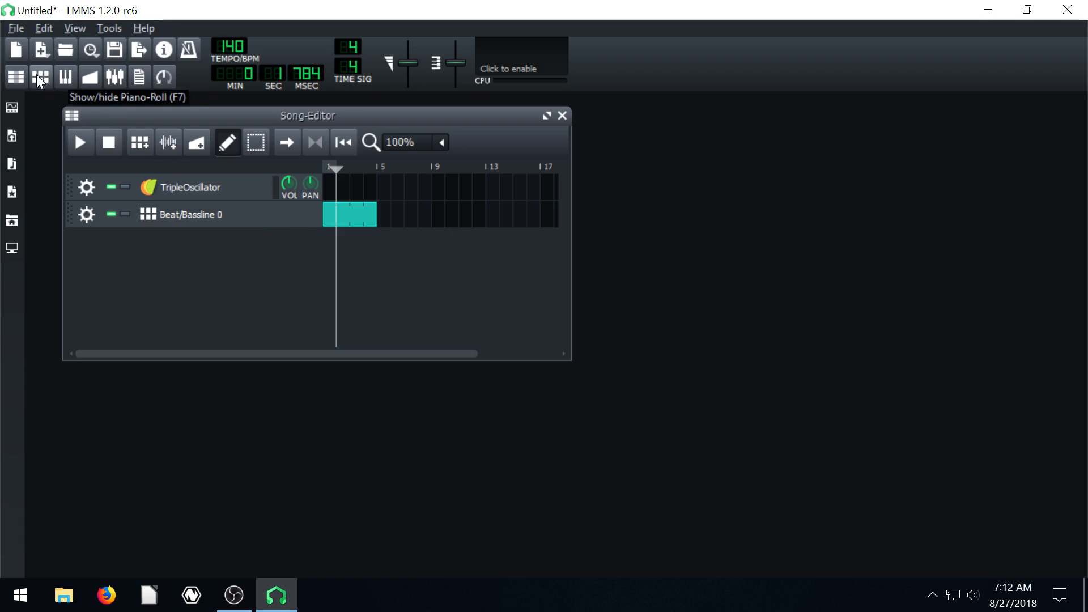
mouse_move(65, 77)
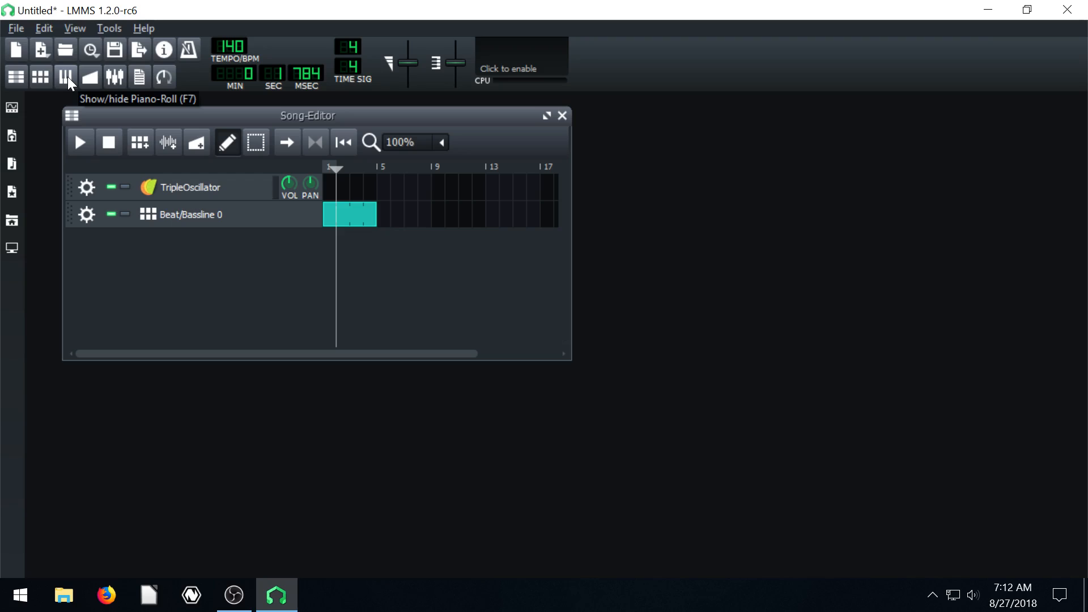
left_click(65, 77)
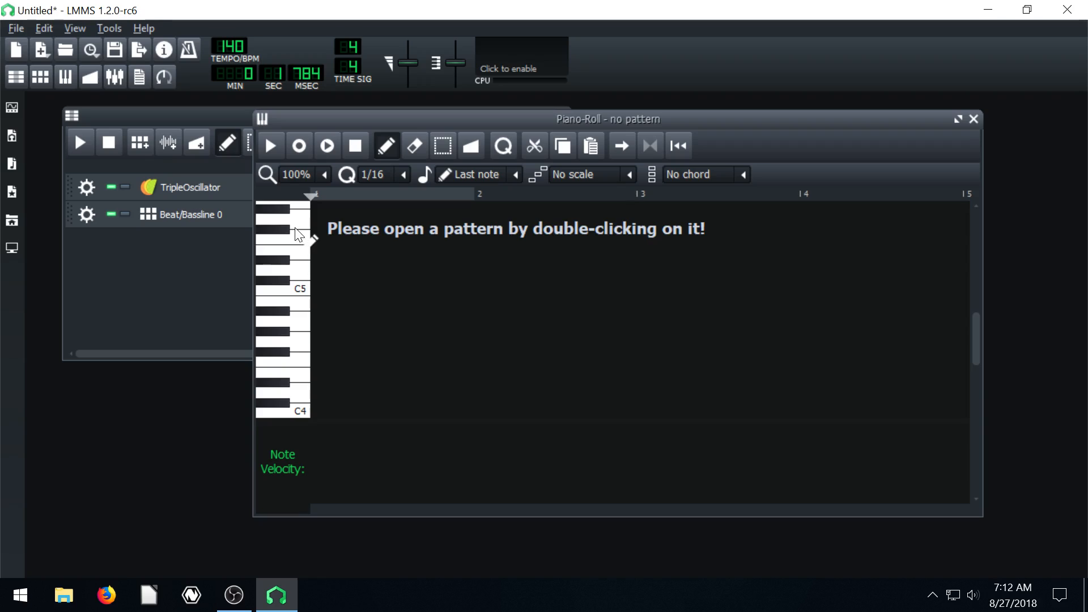
mouse_move(717, 269)
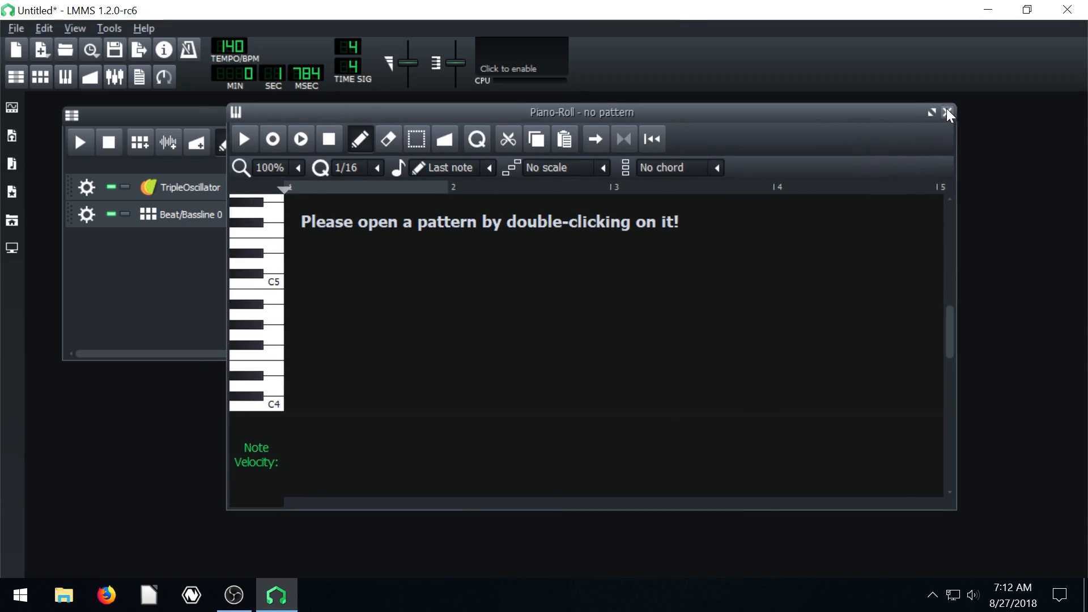
left_click(948, 111)
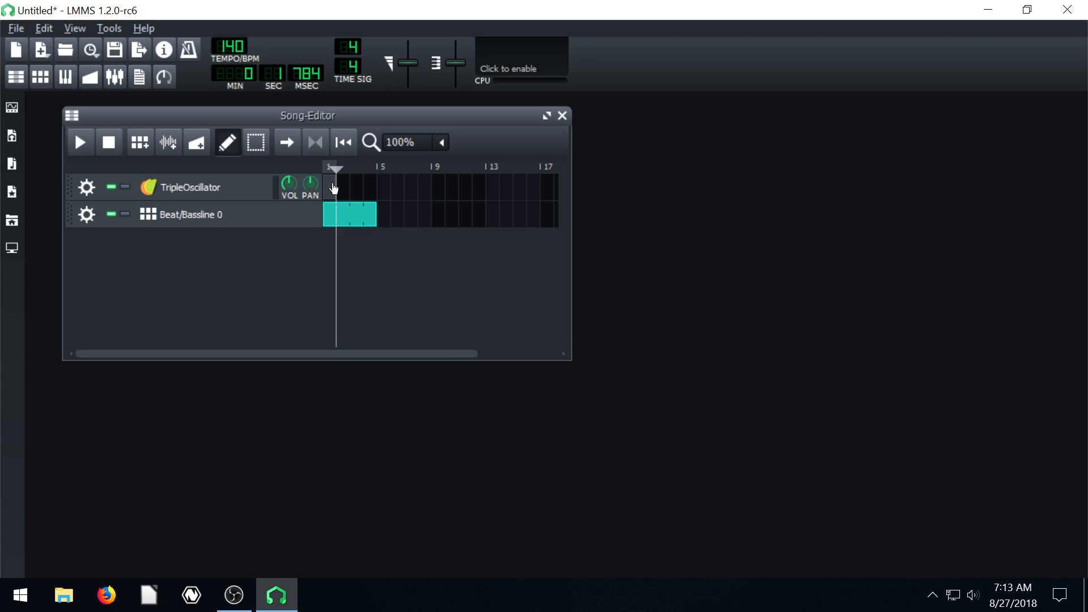
- Create a TripleOscillator pattern, view it in the Piano-Roll, then reopen the Piano-Roll
double_click(333, 187)
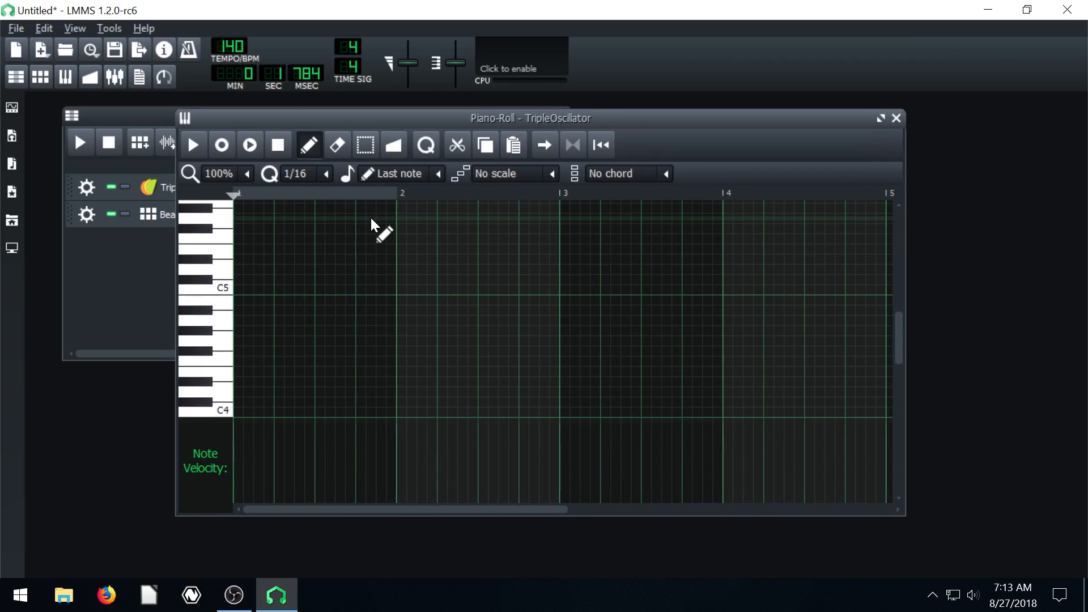
mouse_move(374, 219)
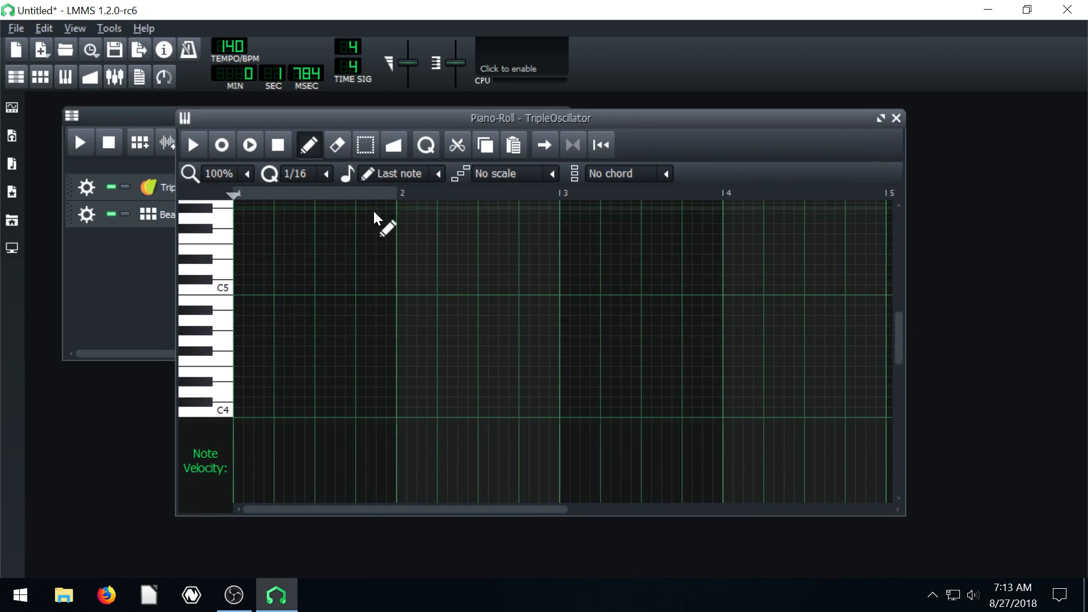
mouse_move(517, 124)
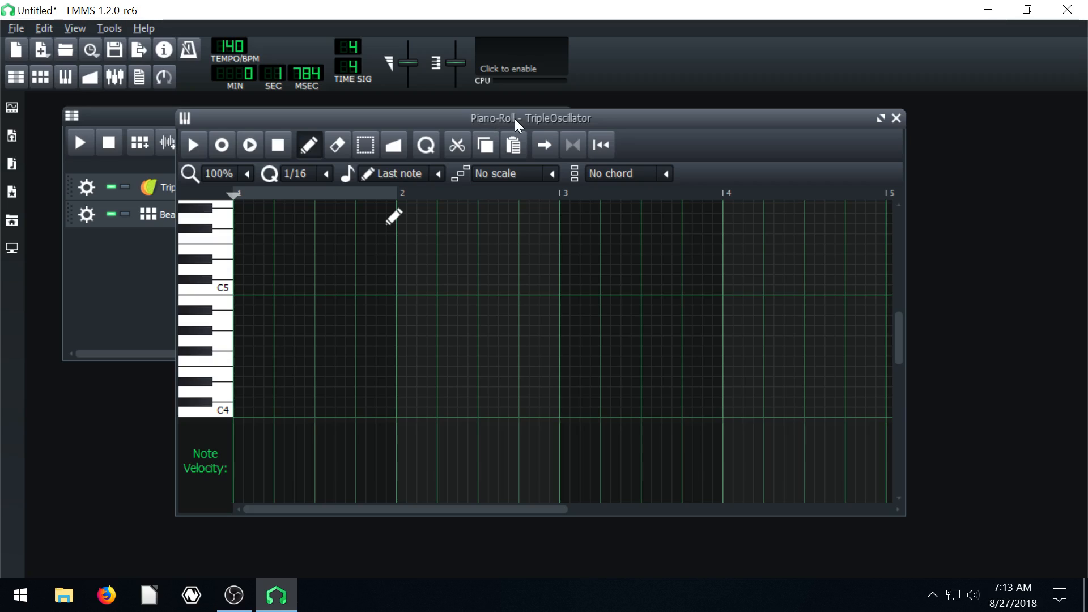
mouse_move(856, 118)
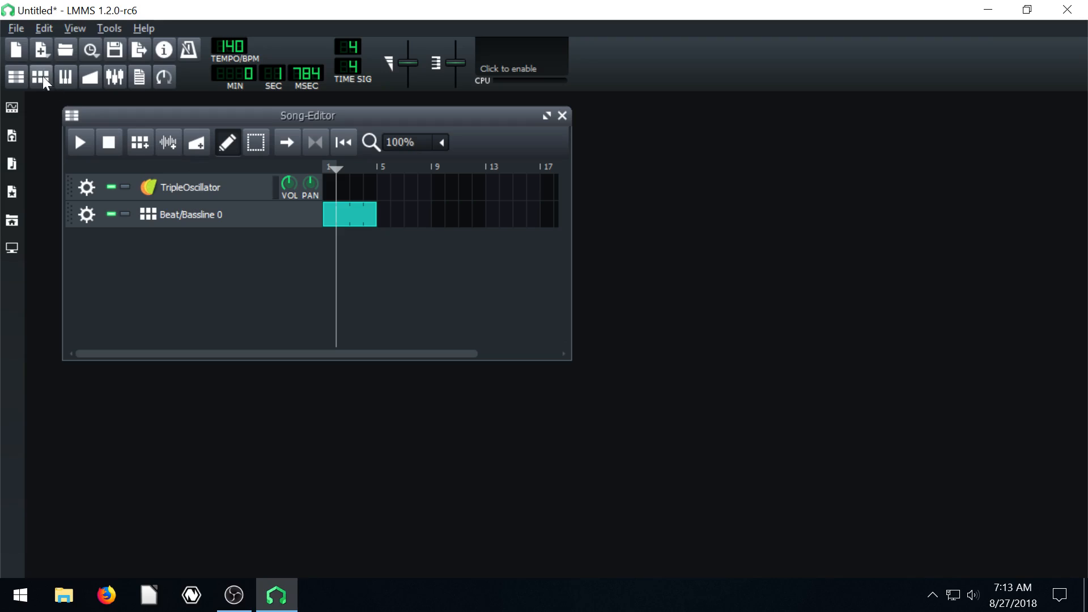
left_click(65, 77)
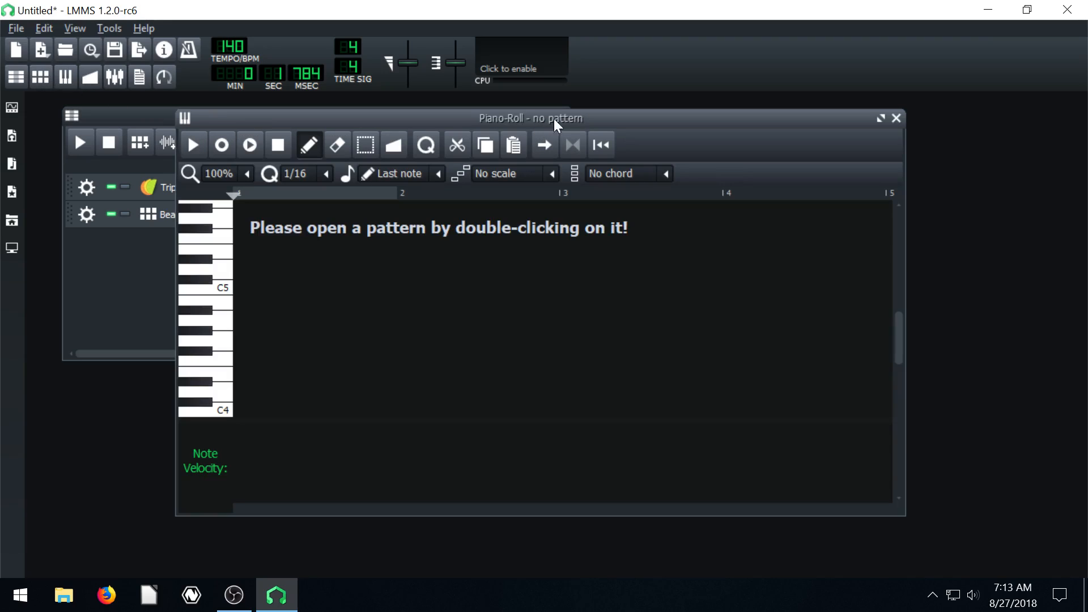
mouse_move(218, 256)
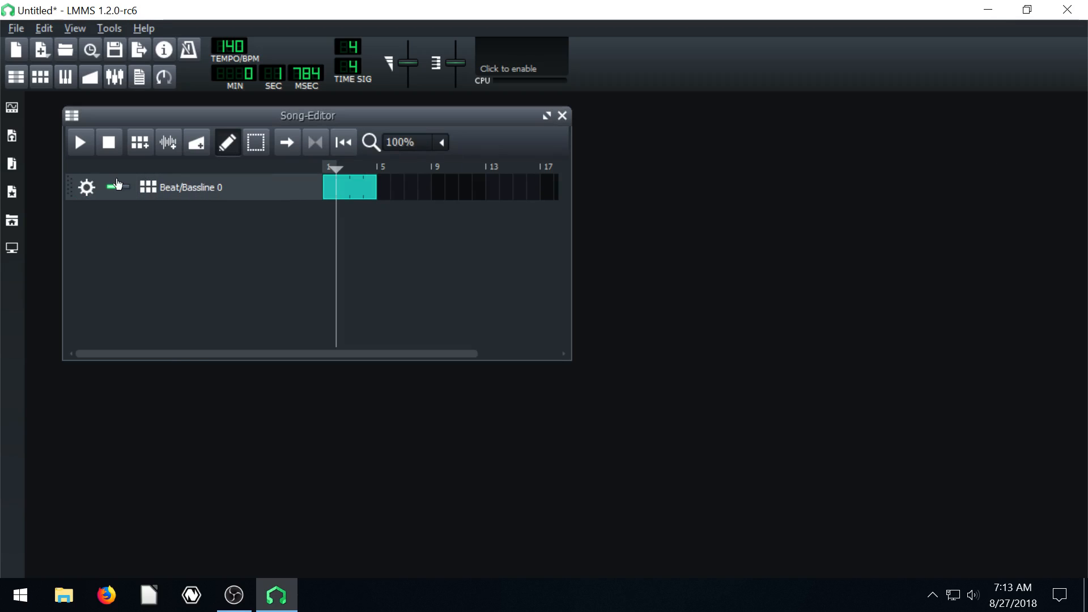
- Move the TripleOscillator track below Beat/Bassline 0 and add a short pattern block at the start
left_click(12, 107)
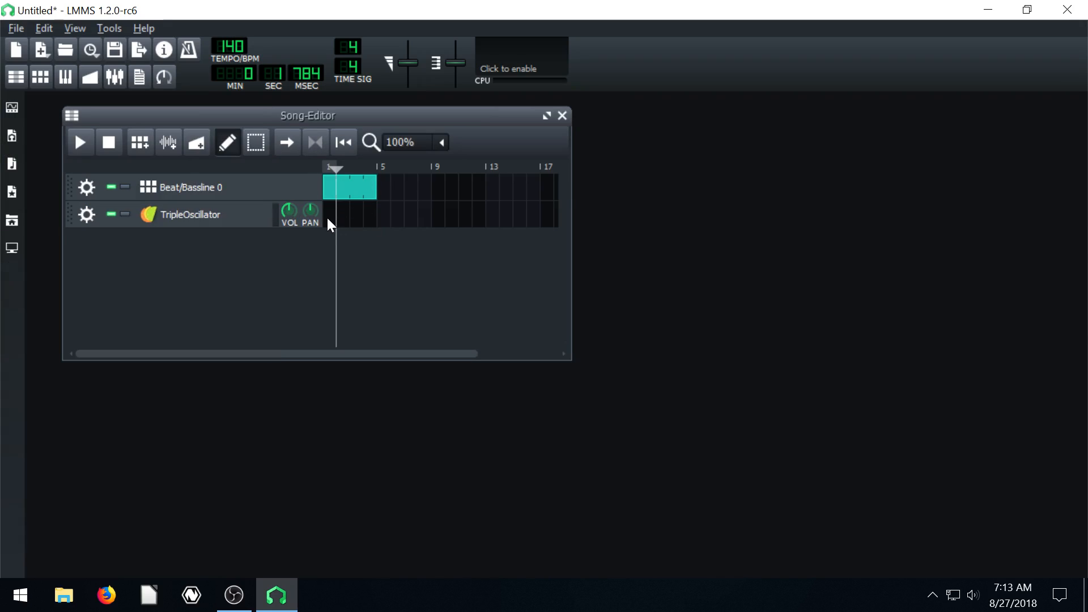
left_click(335, 214)
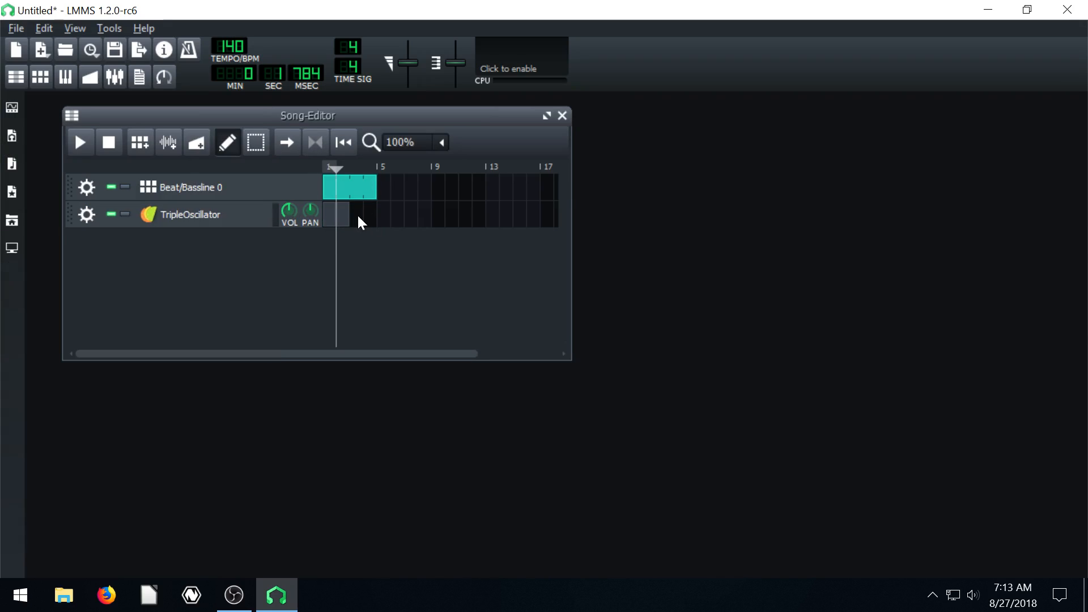
left_click(360, 214)
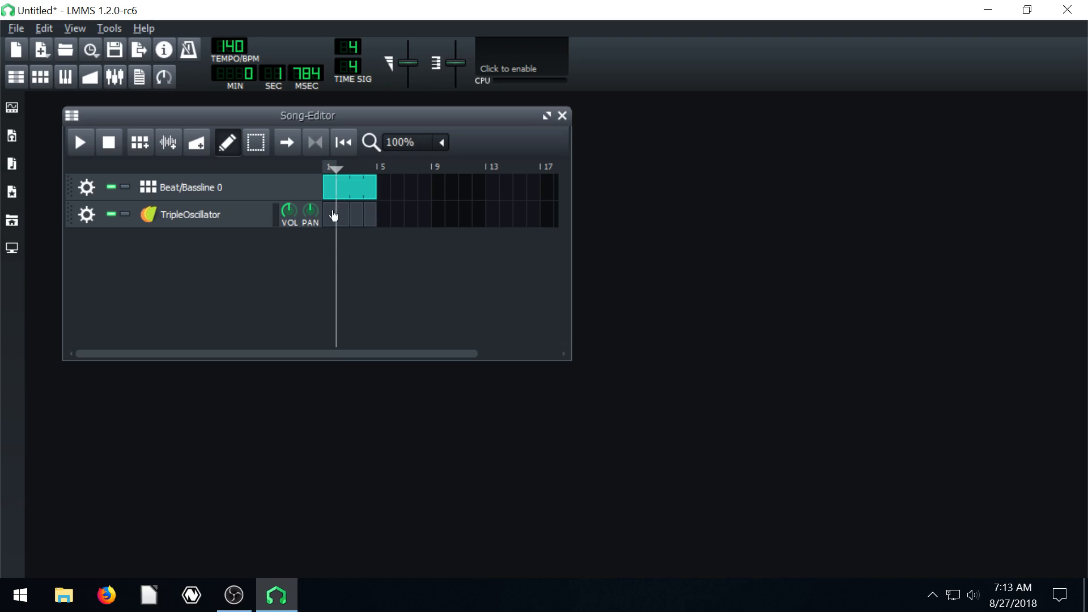
left_click(330, 169)
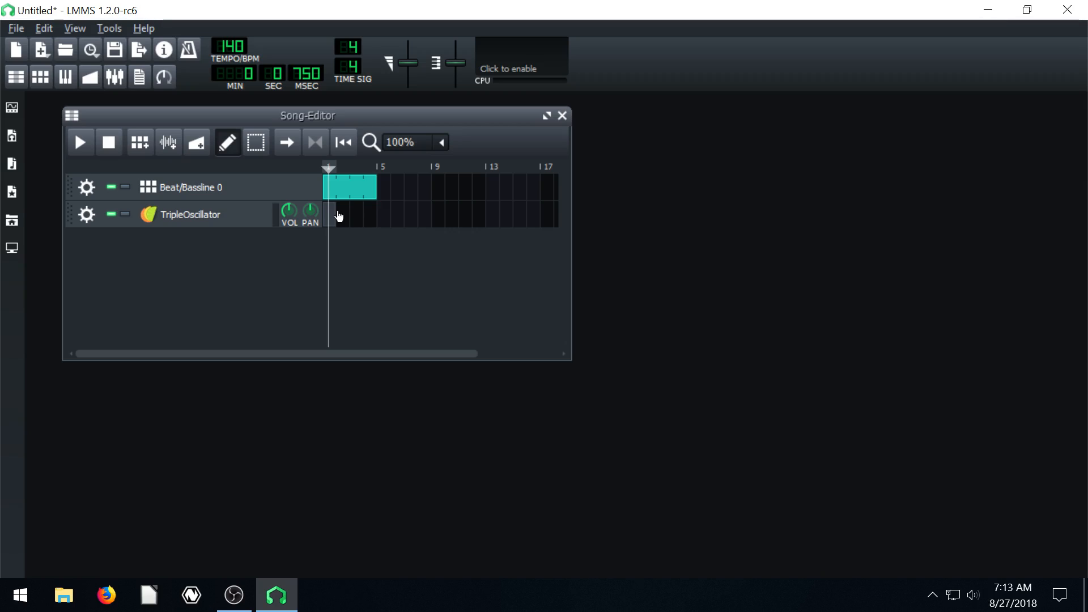
mouse_move(336, 219)
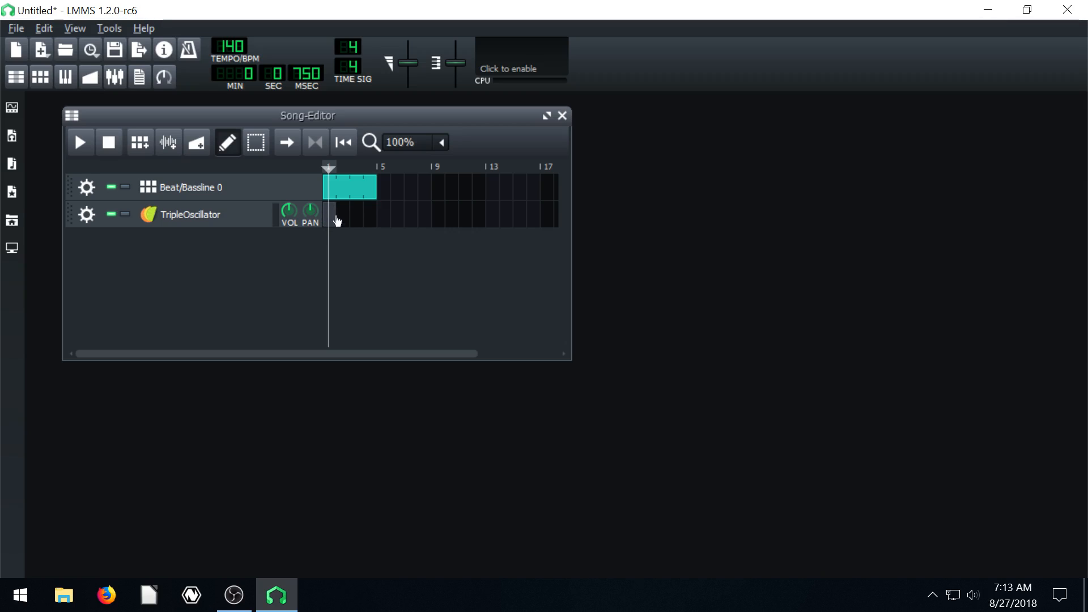
- Open the TripleOscillator pattern in the Piano-Roll and move the window lower
double_click(347, 215)
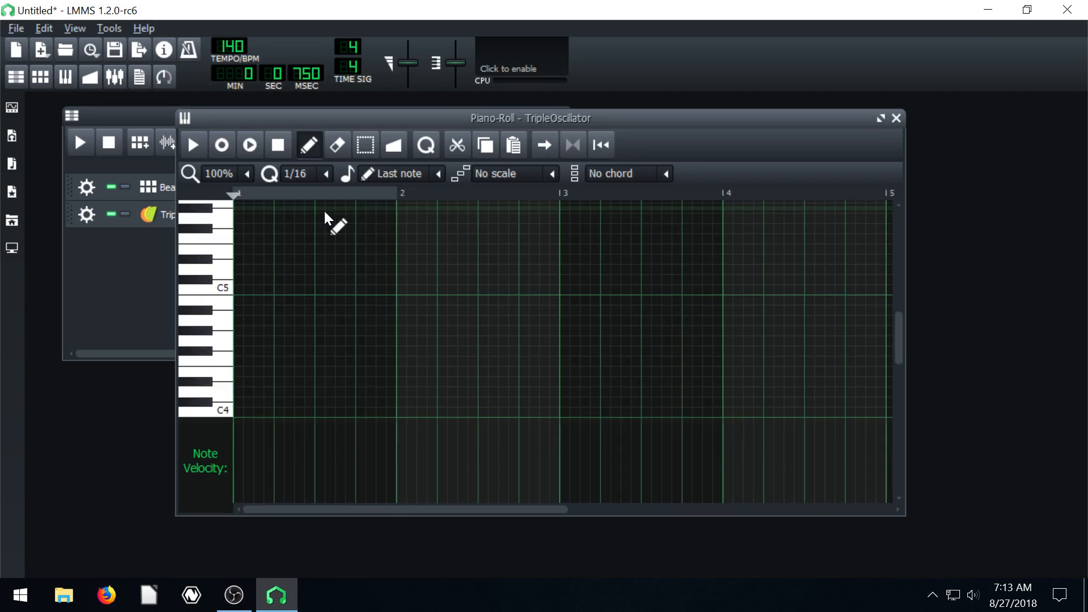
left_click_drag(530, 118, 477, 130)
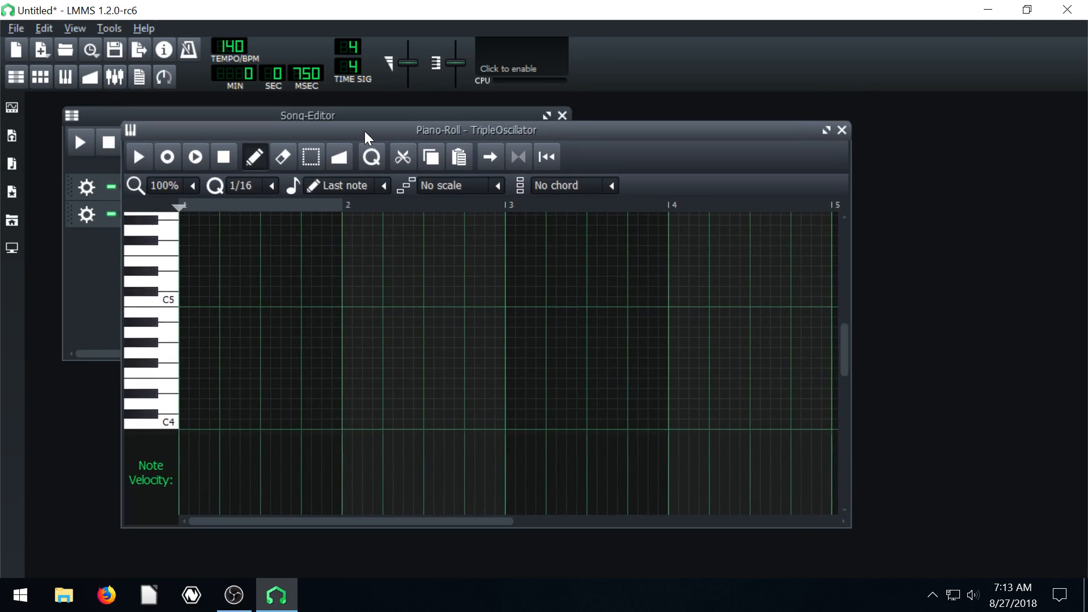
left_click_drag(476, 129, 493, 174)
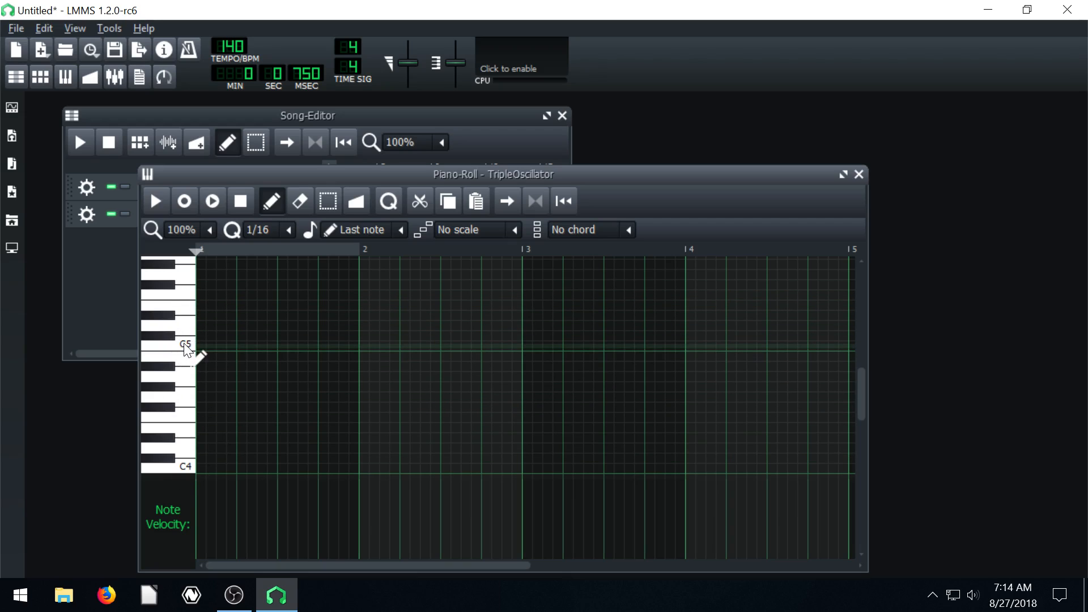
- Draw four rising notes starting on C5 in bar 1 and play them
left_click(166, 344)
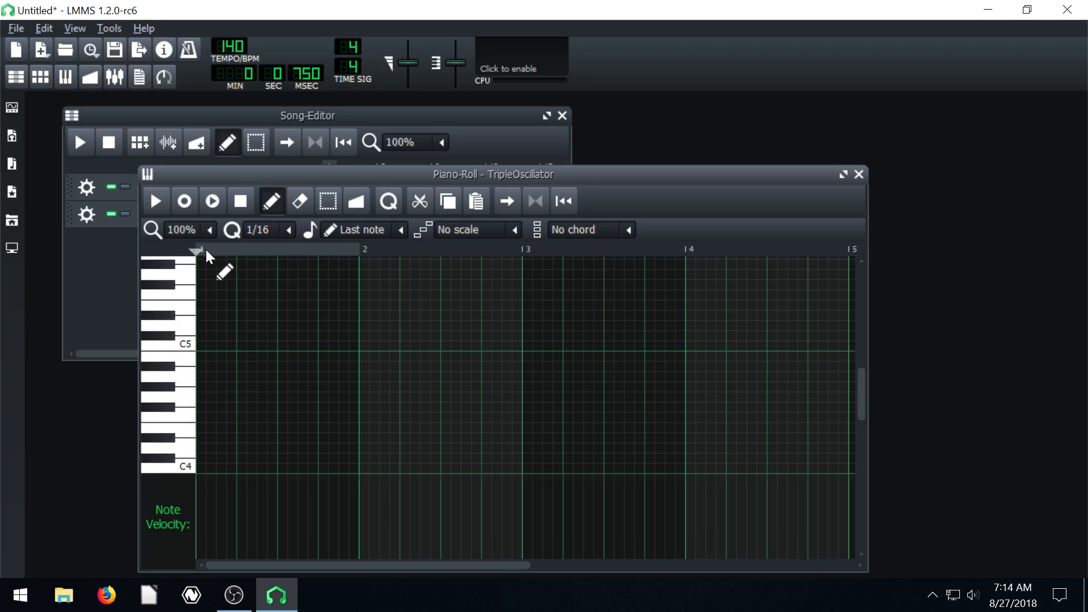
mouse_move(414, 263)
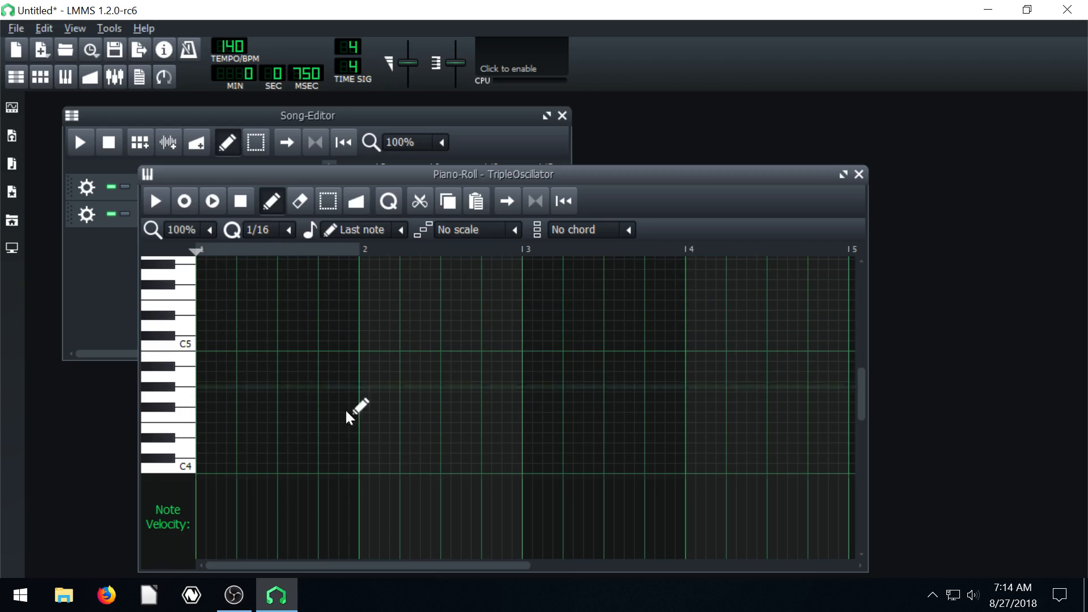
left_click(208, 346)
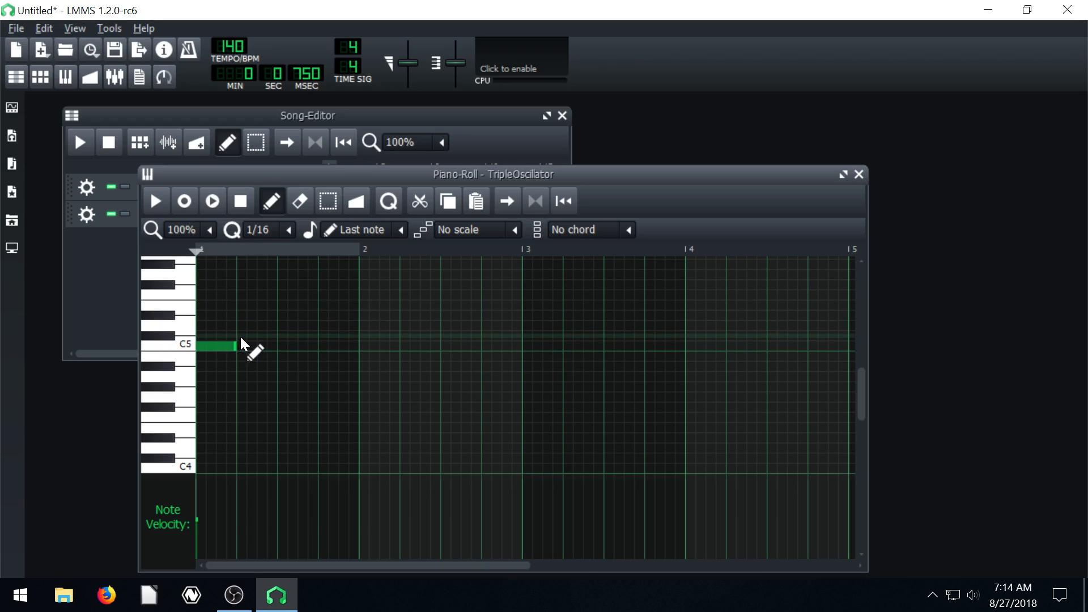
left_click(256, 337)
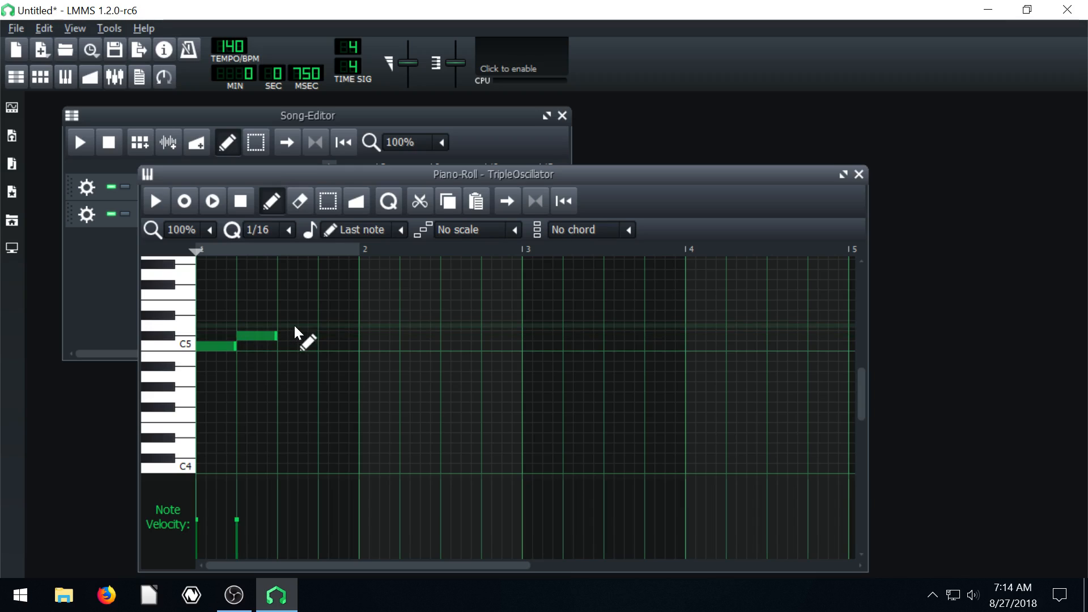
left_click(337, 315)
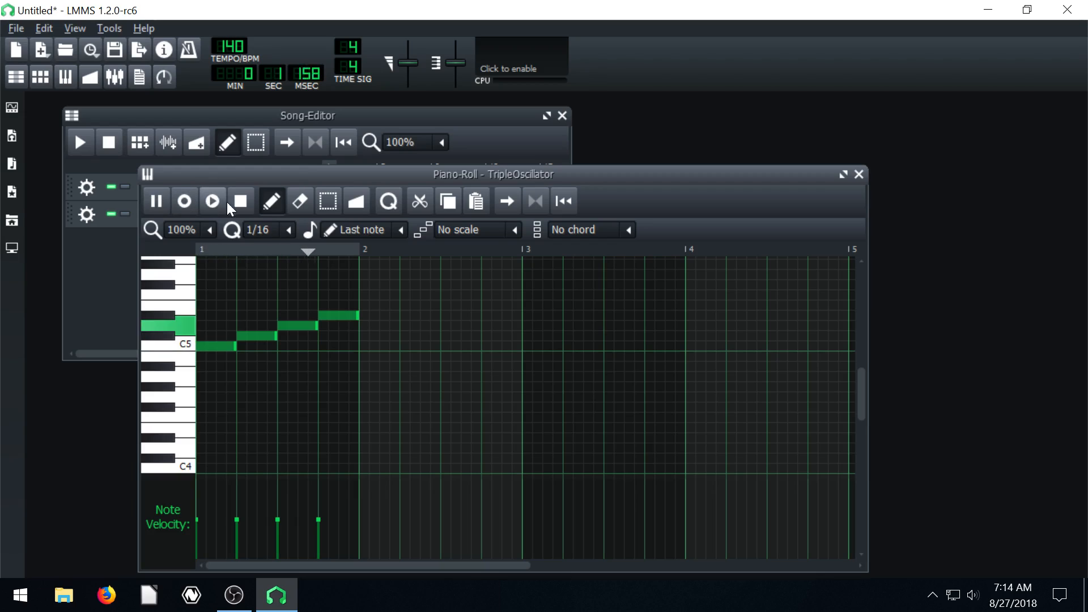
left_click(211, 201)
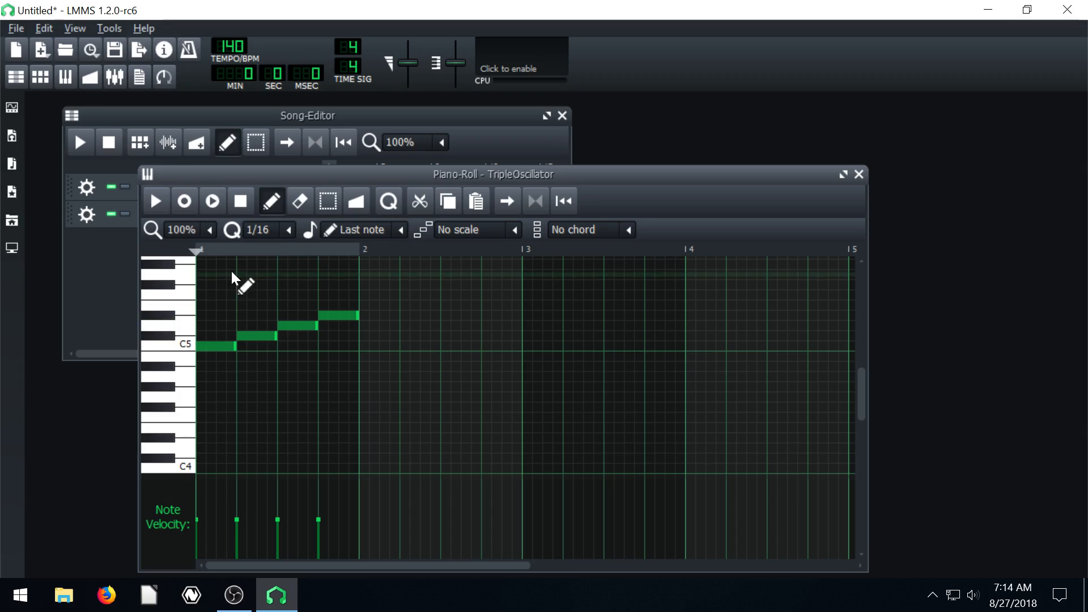
- Drag the fourth note onto its pitch and set snapping to 1/4
left_click(287, 230)
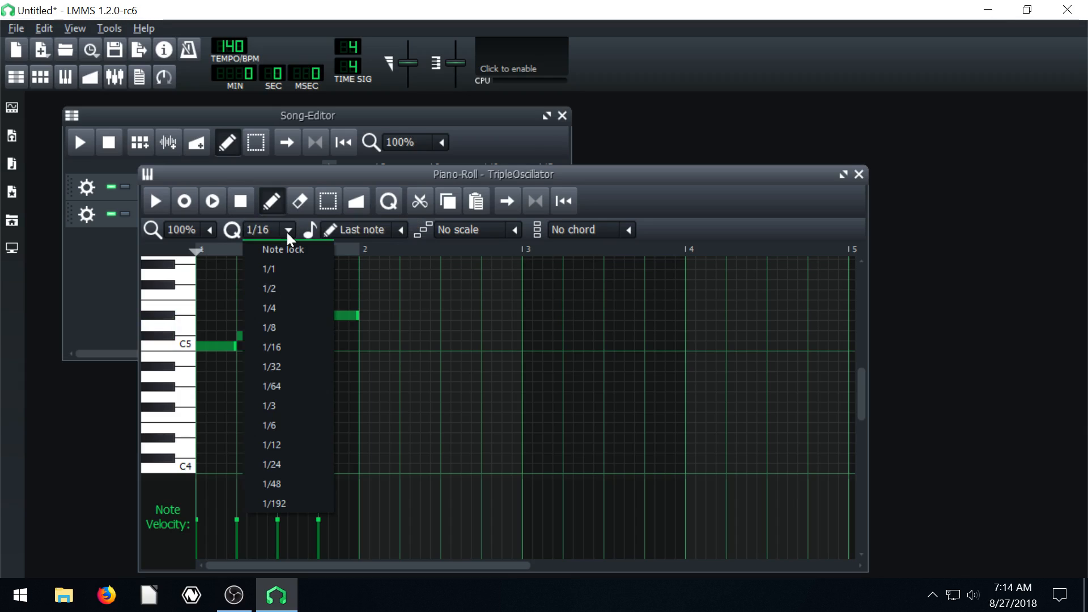
mouse_move(300, 234)
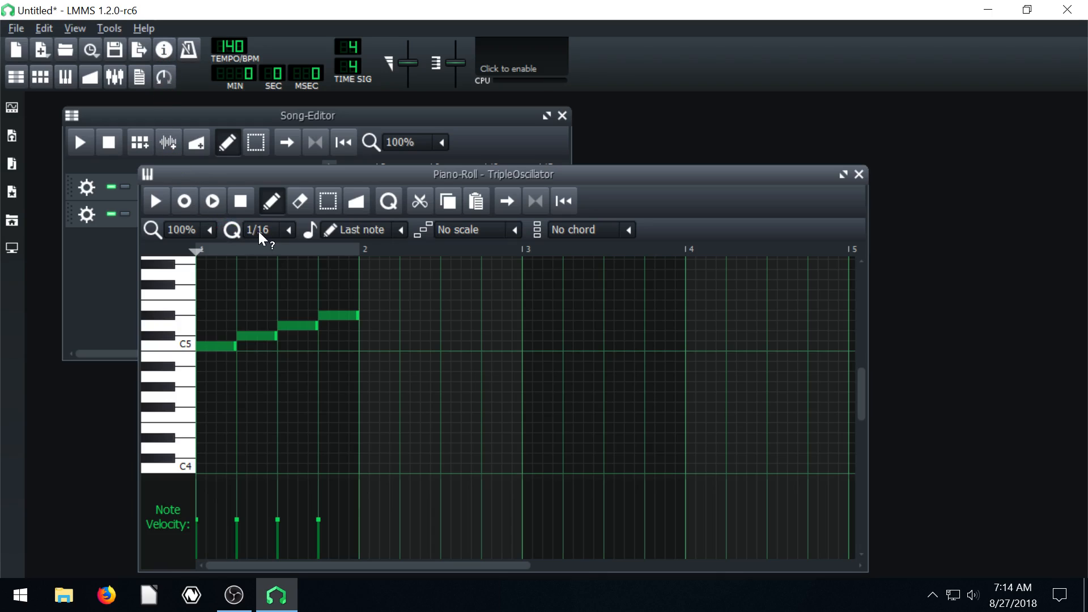
mouse_move(232, 230)
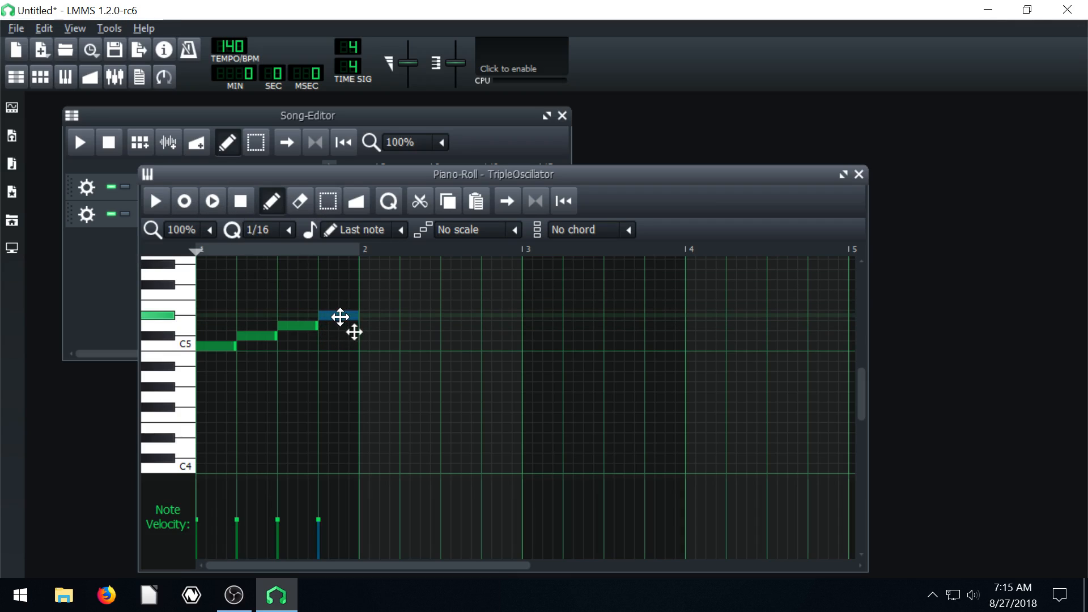
left_click_drag(340, 318, 327, 316)
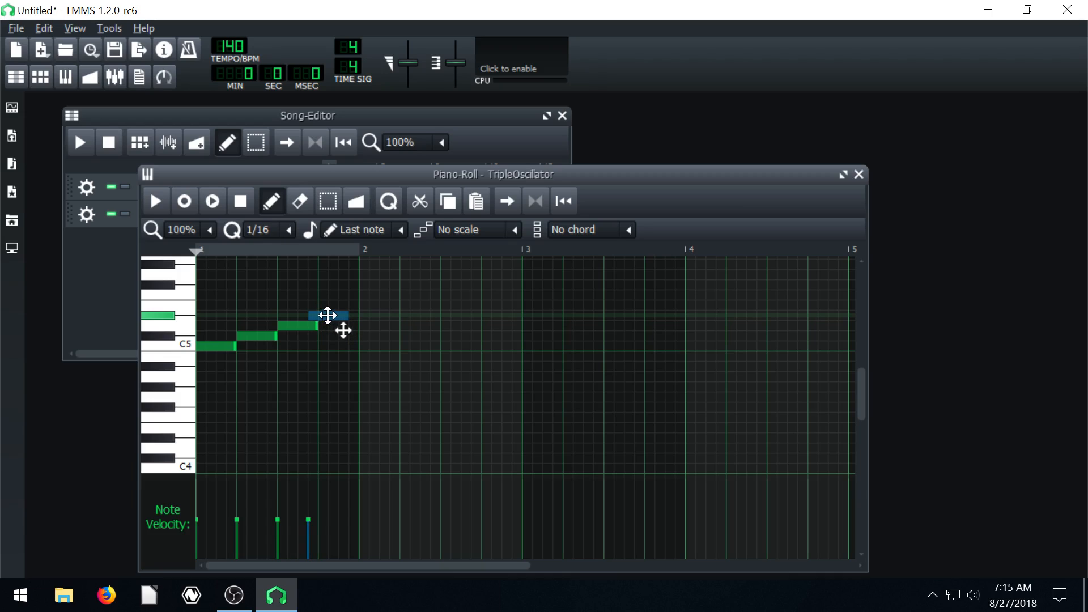
left_click(288, 230)
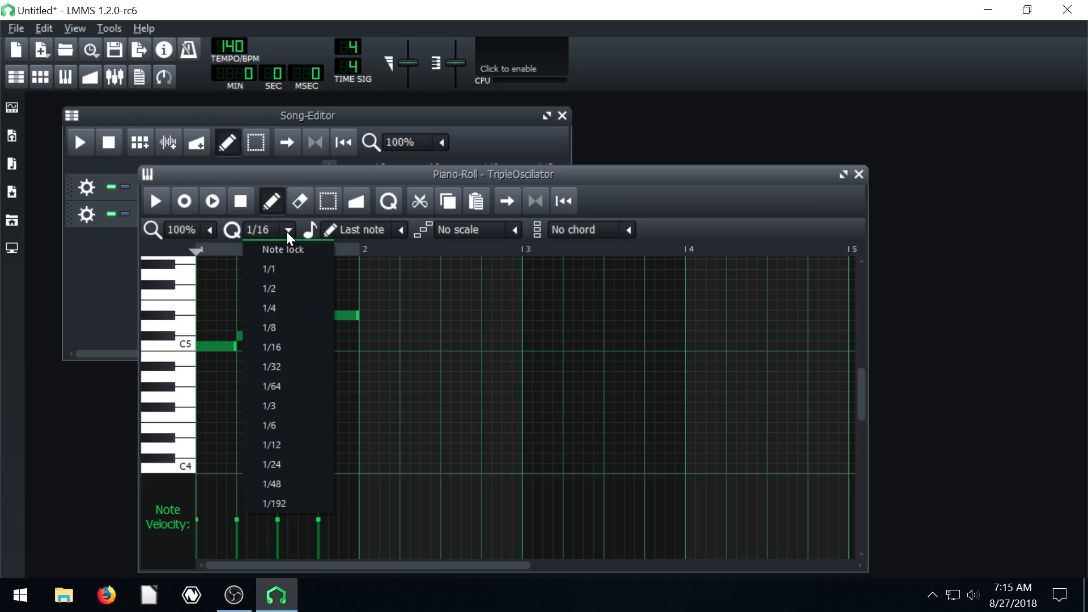
left_click(269, 307)
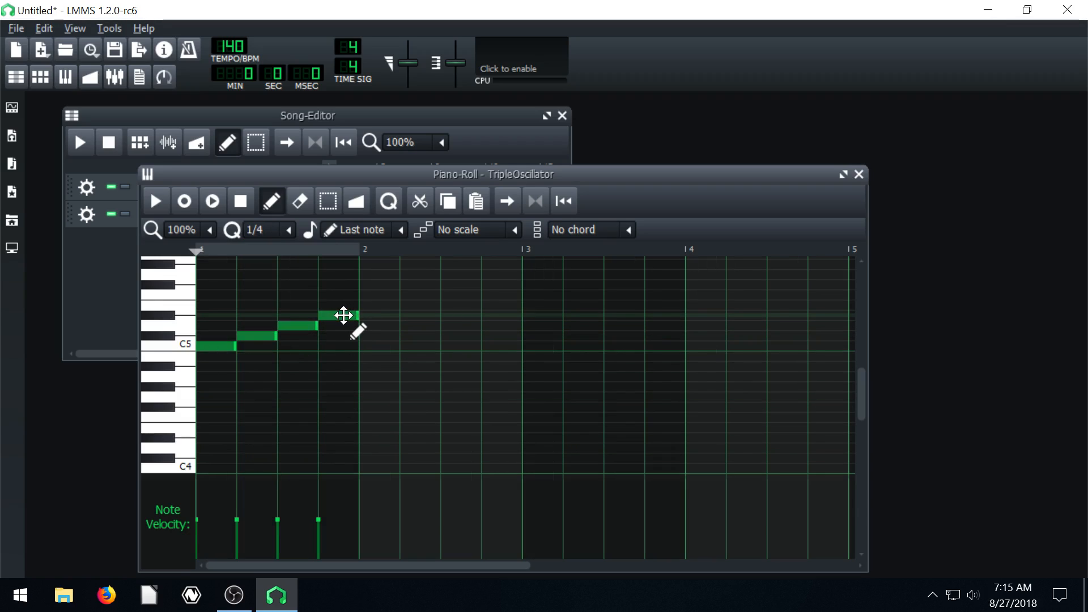
left_click(340, 315)
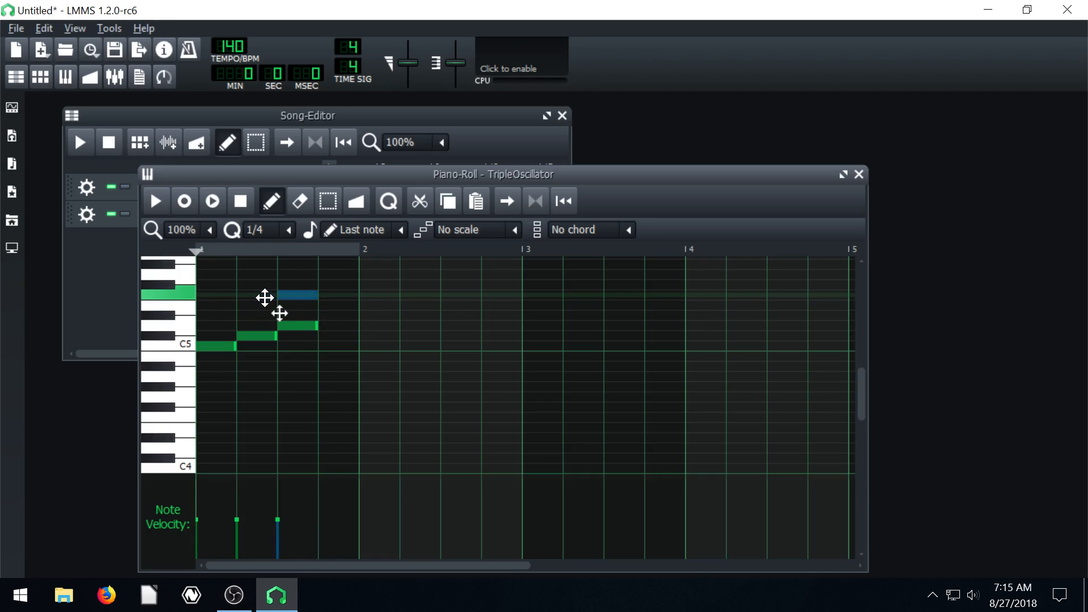
mouse_move(276, 312)
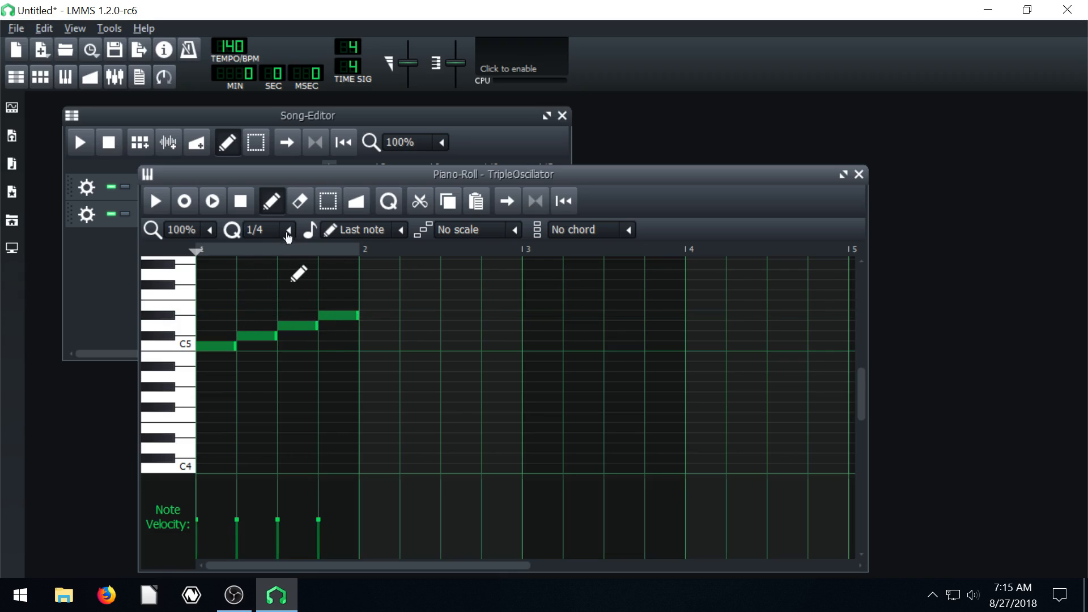
- Nudge the fourth note at 1/64 snapping, play the phrase, then restore 1/16 snapping
left_click(288, 229)
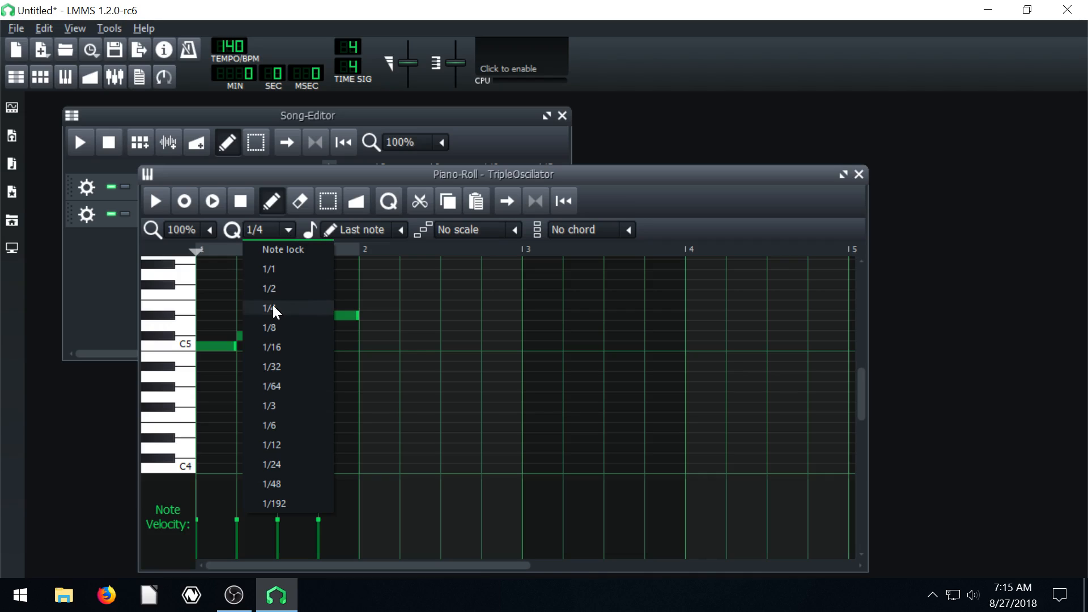
mouse_move(281, 387)
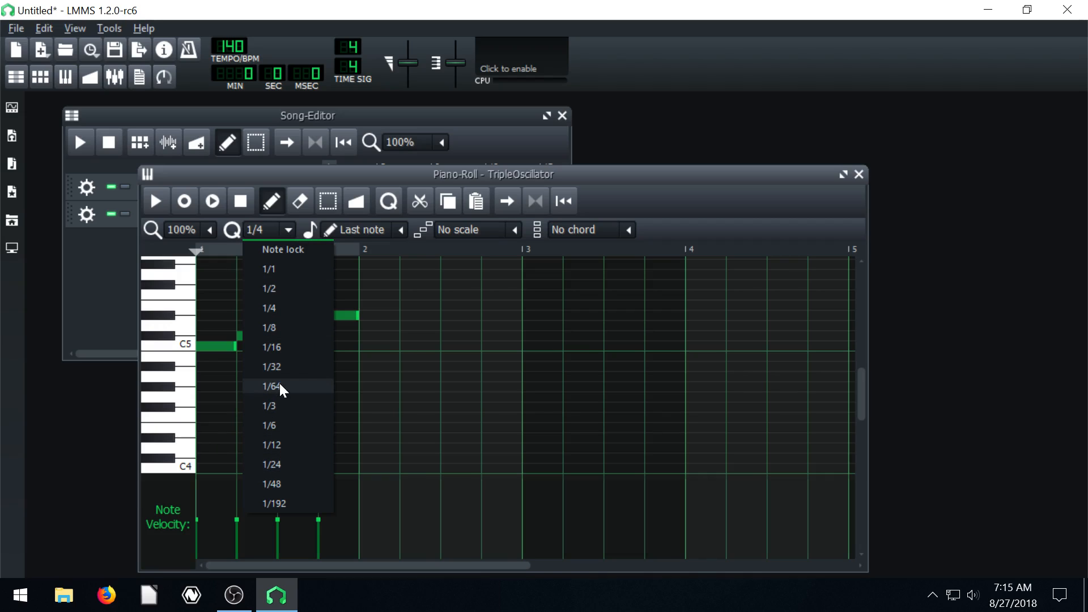
left_click(272, 386)
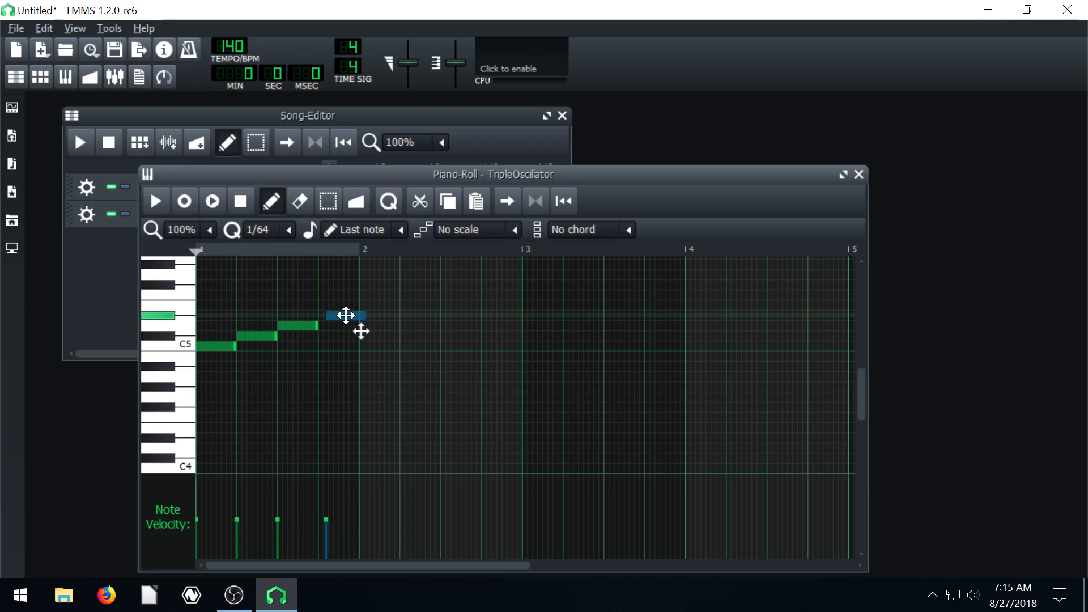
left_click(347, 315)
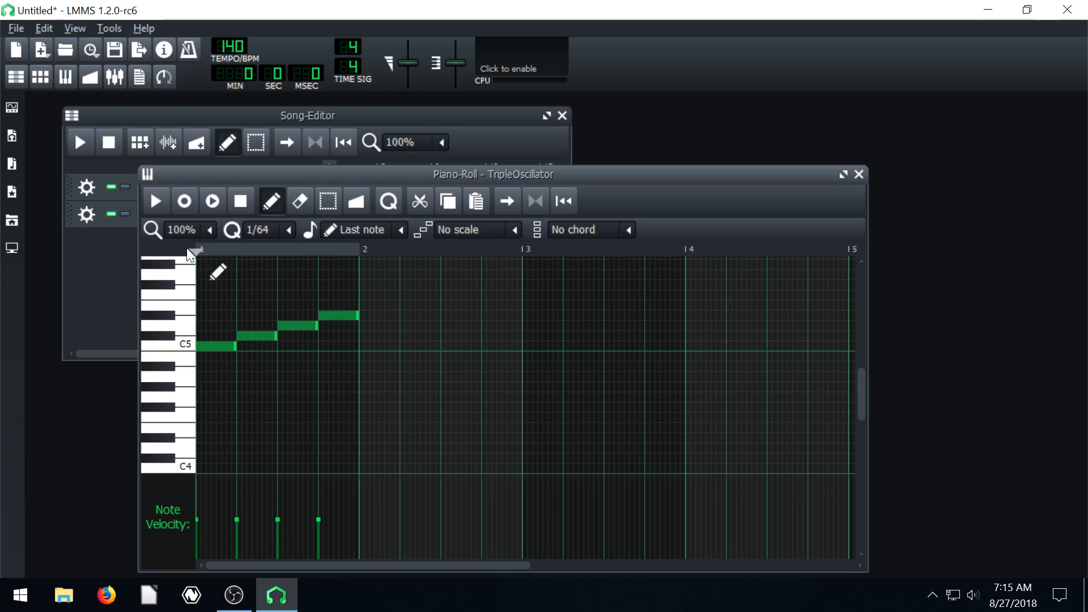
left_click(155, 201)
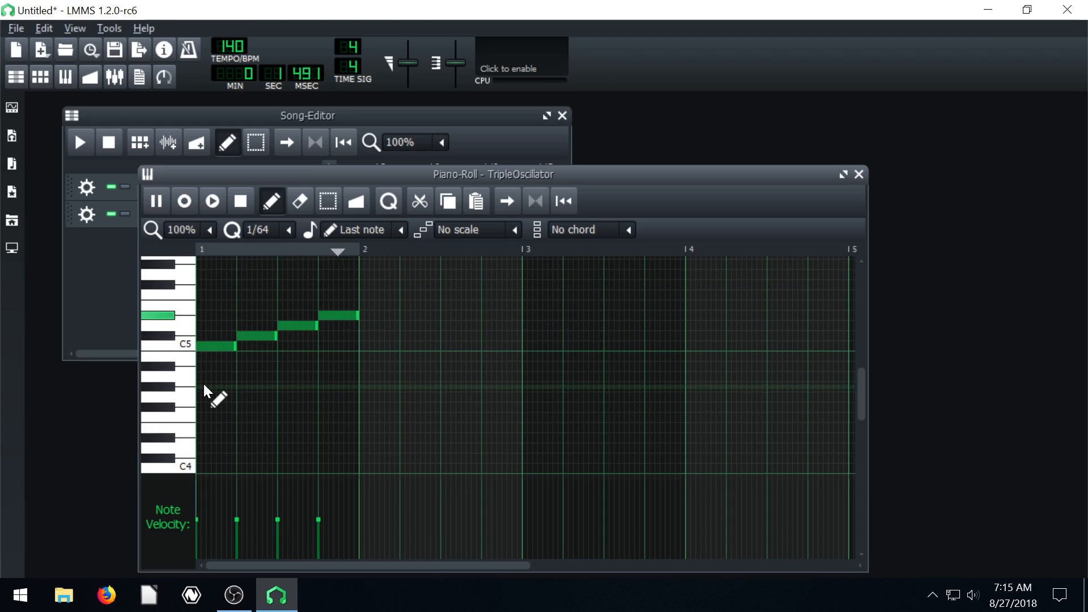
left_click(211, 201)
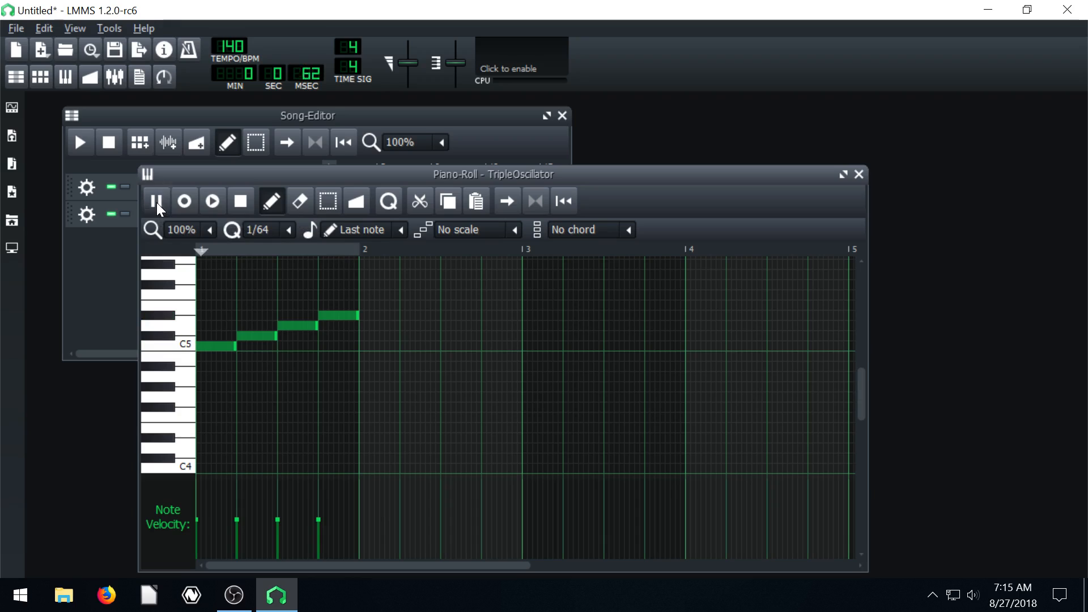
left_click(287, 230)
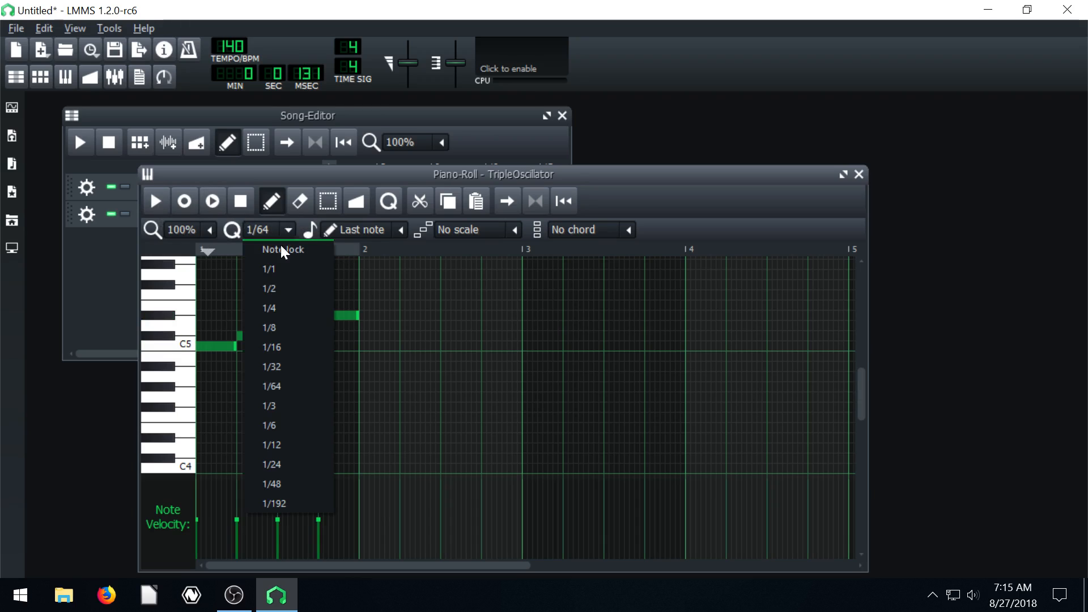
left_click(272, 346)
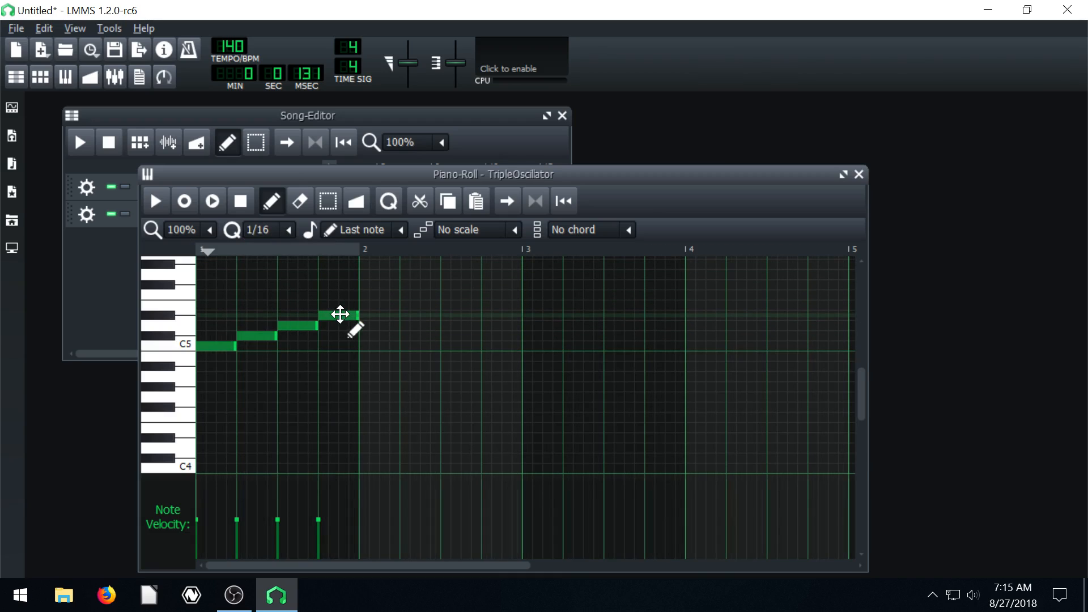
- Draw seven sixteenth-length notes between C5 and C6 in bar 1, replacing the old phrase
scroll("down", 3)
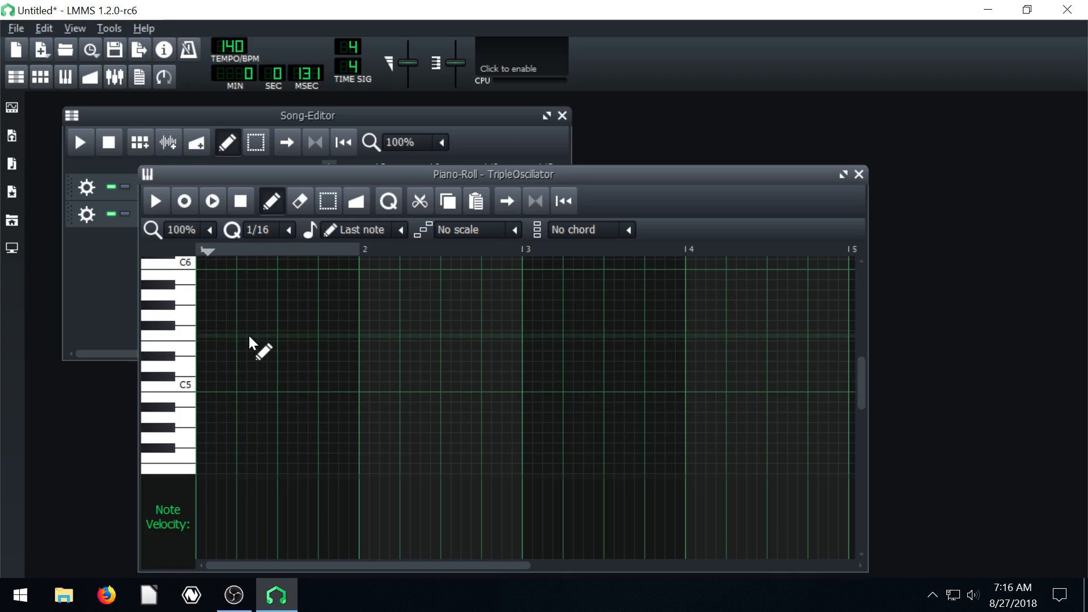
left_click(267, 337)
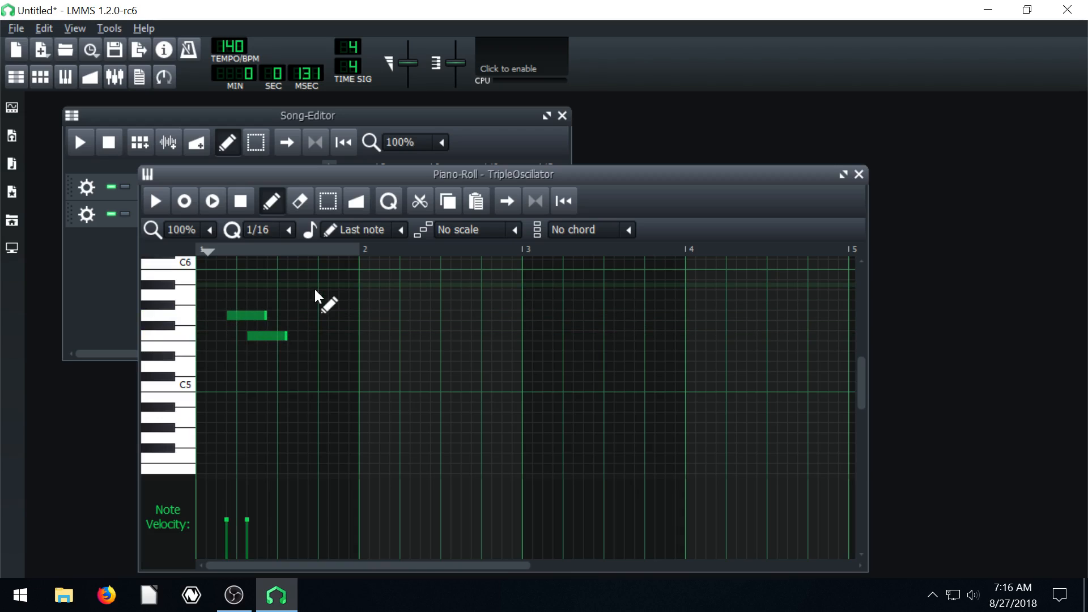
left_click(269, 336)
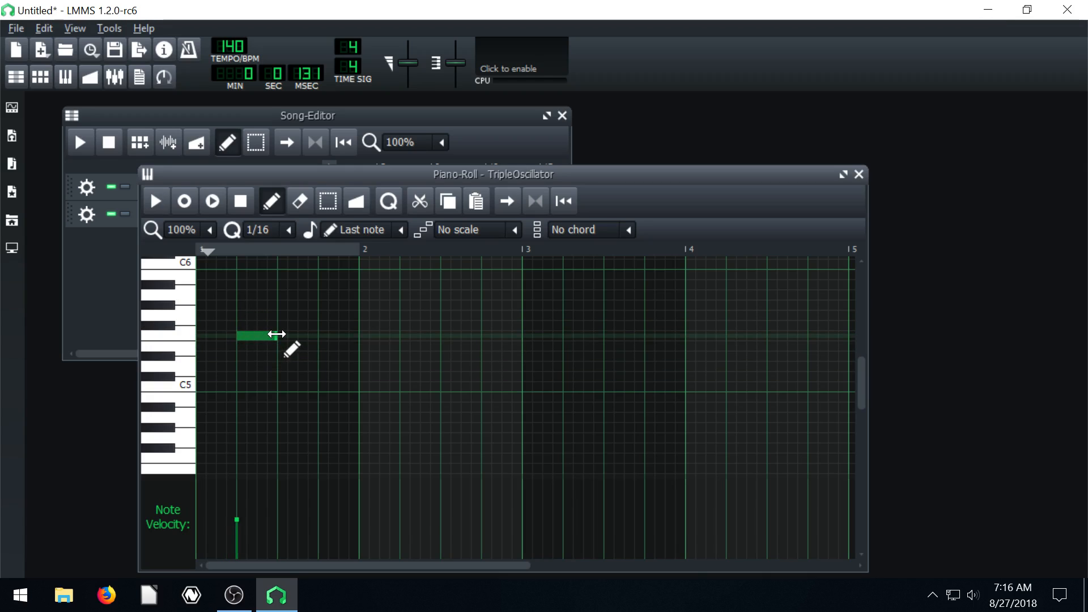
left_click(250, 335)
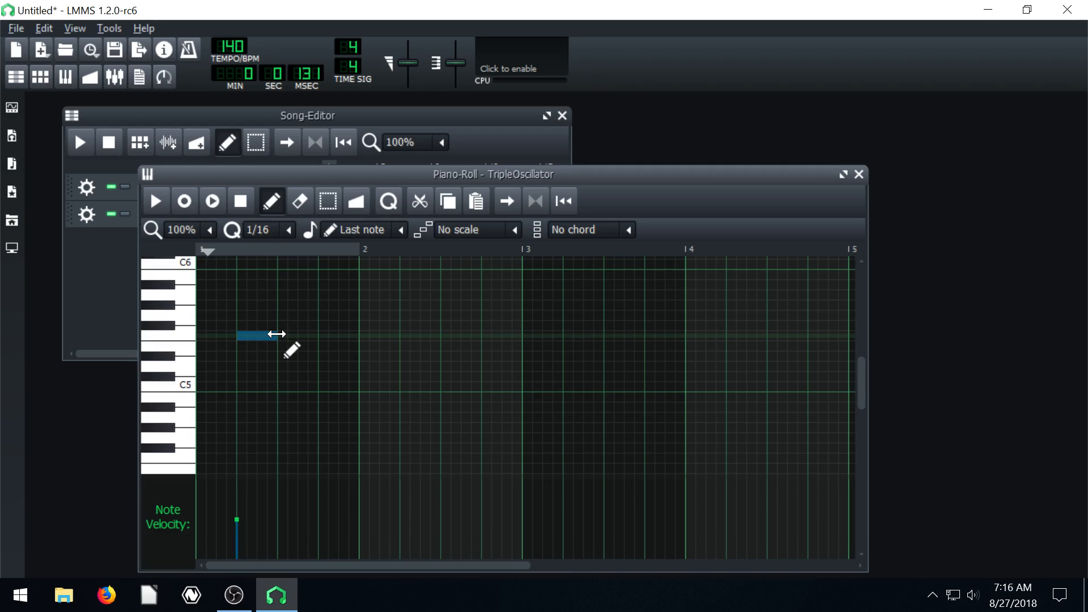
left_click_drag(267, 336, 318, 336)
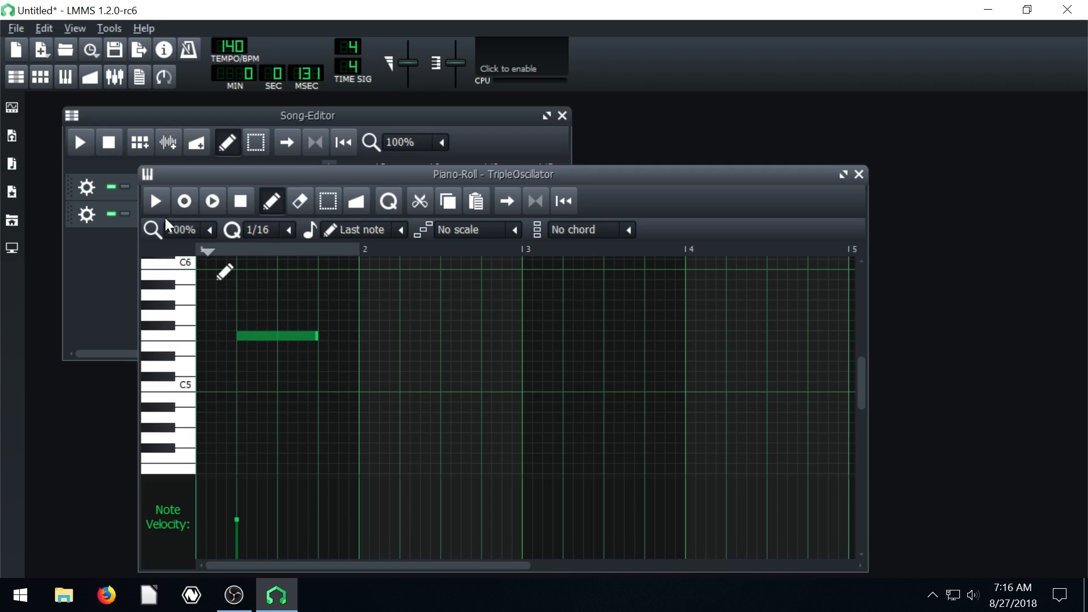
left_click(155, 201)
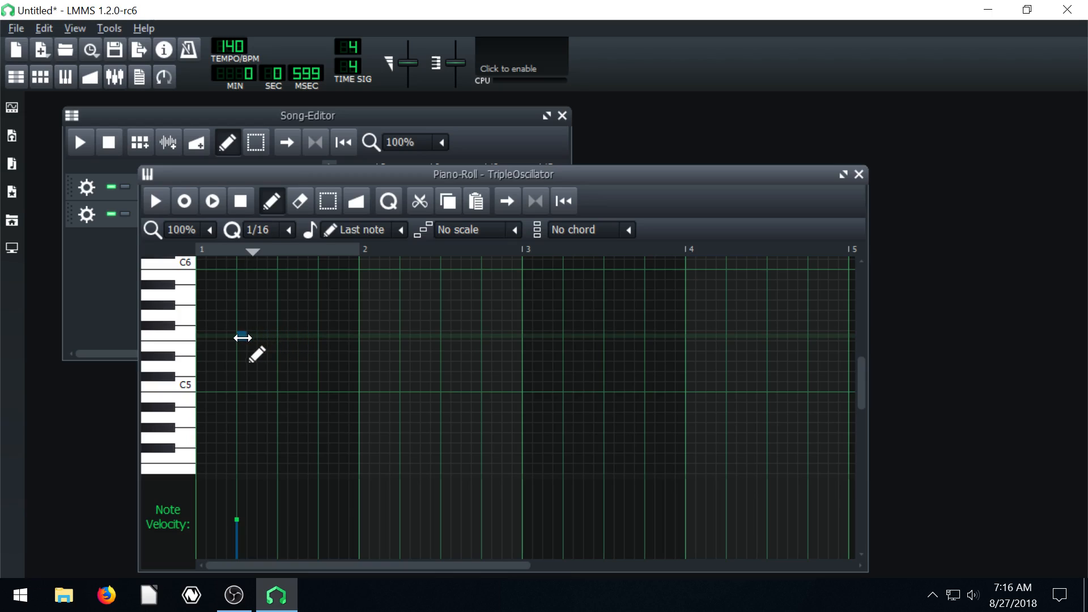
left_click(304, 324)
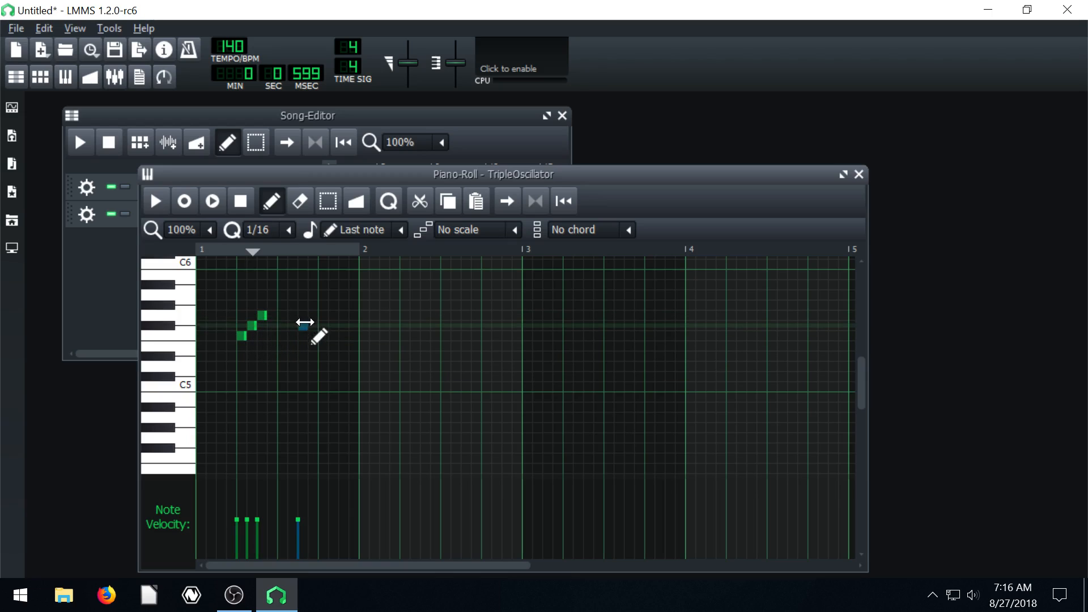
left_click(154, 200)
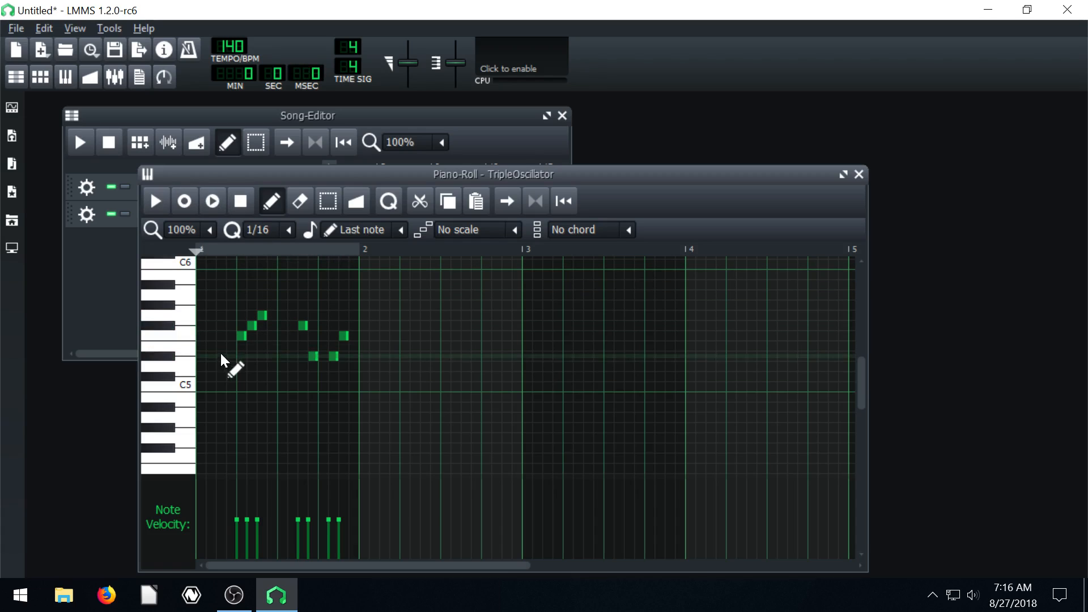
- Draw a one-beat note at the start of bar 1, lower it to C5, and play it back
left_click(236, 356)
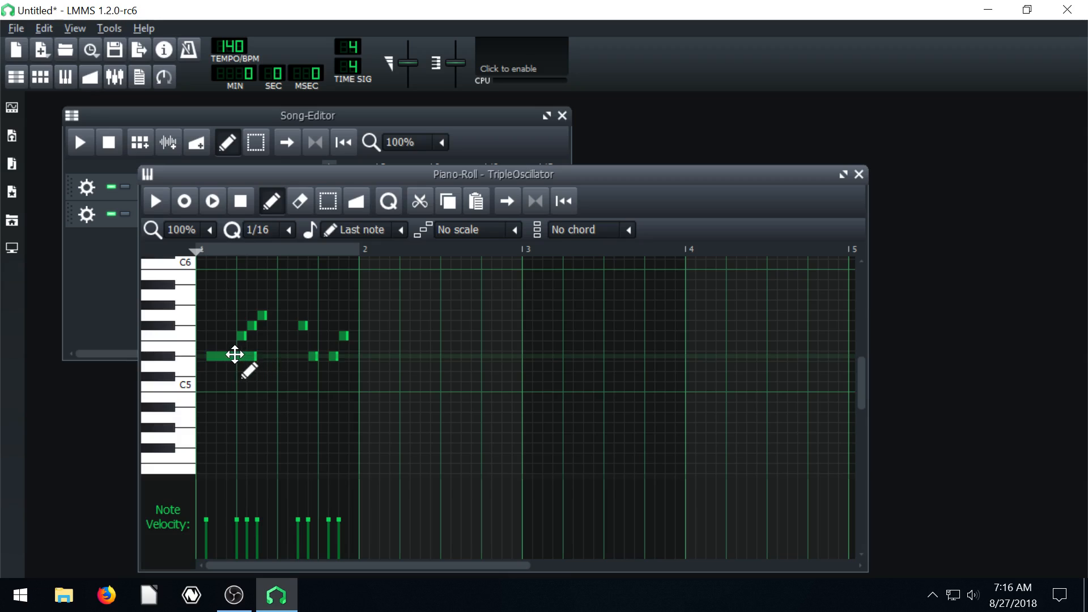
left_click_drag(234, 356, 239, 378)
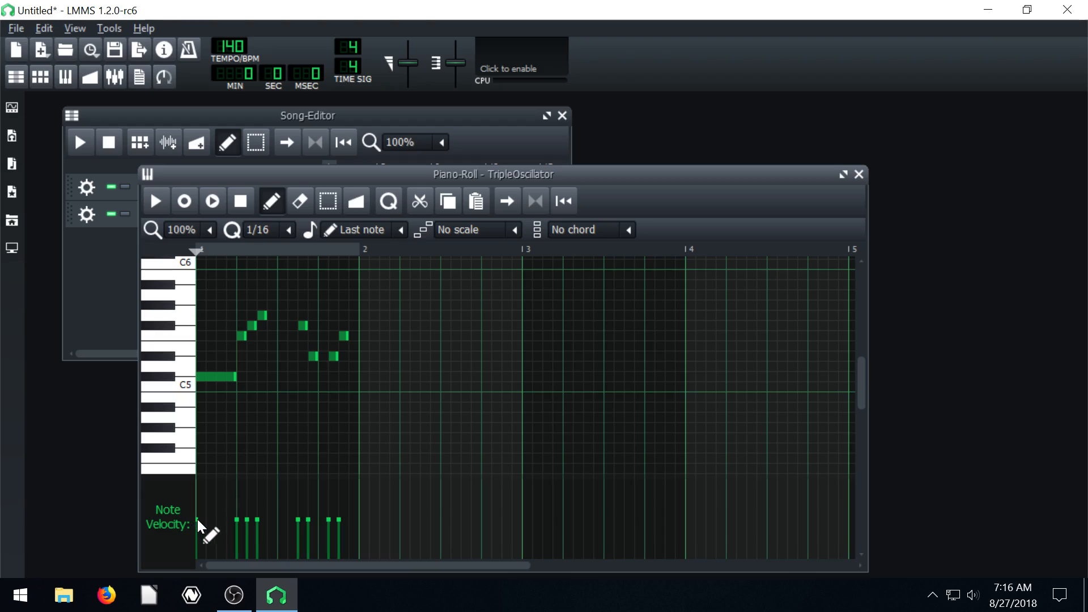
left_click(155, 200)
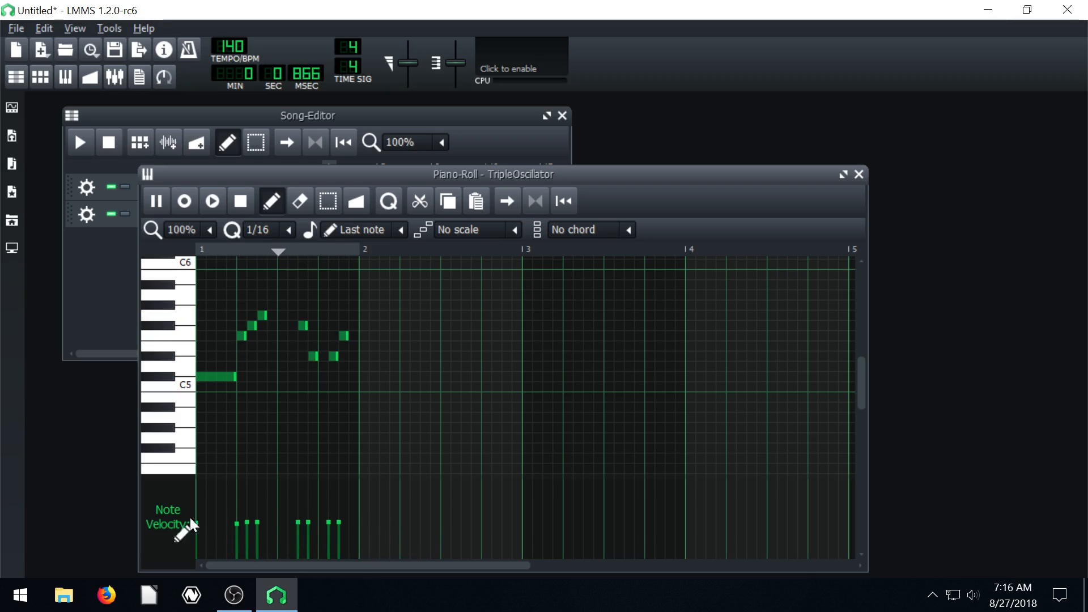
left_click(212, 201)
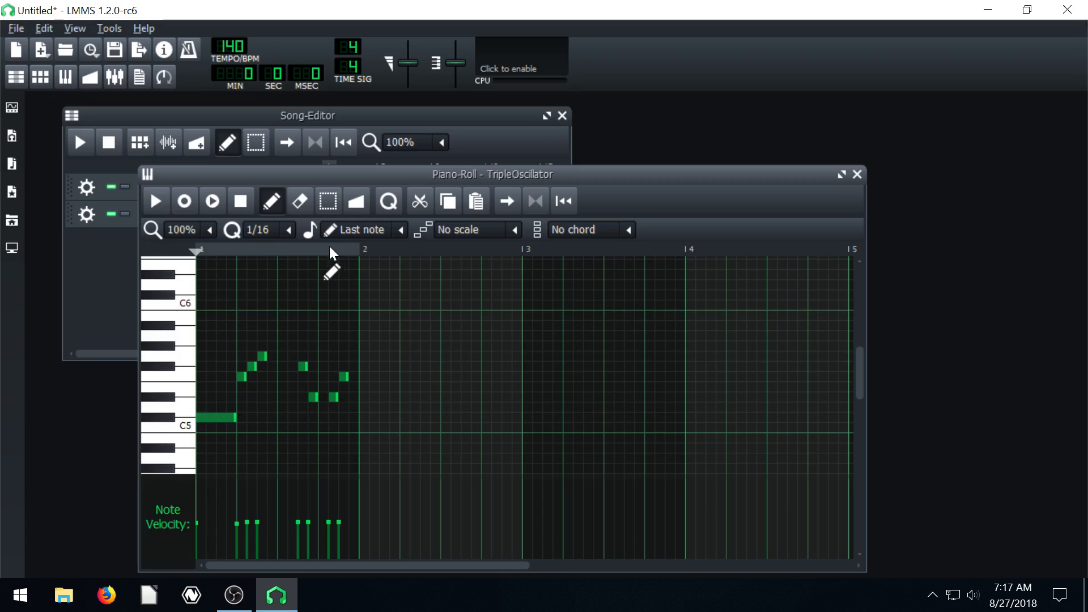
mouse_move(378, 236)
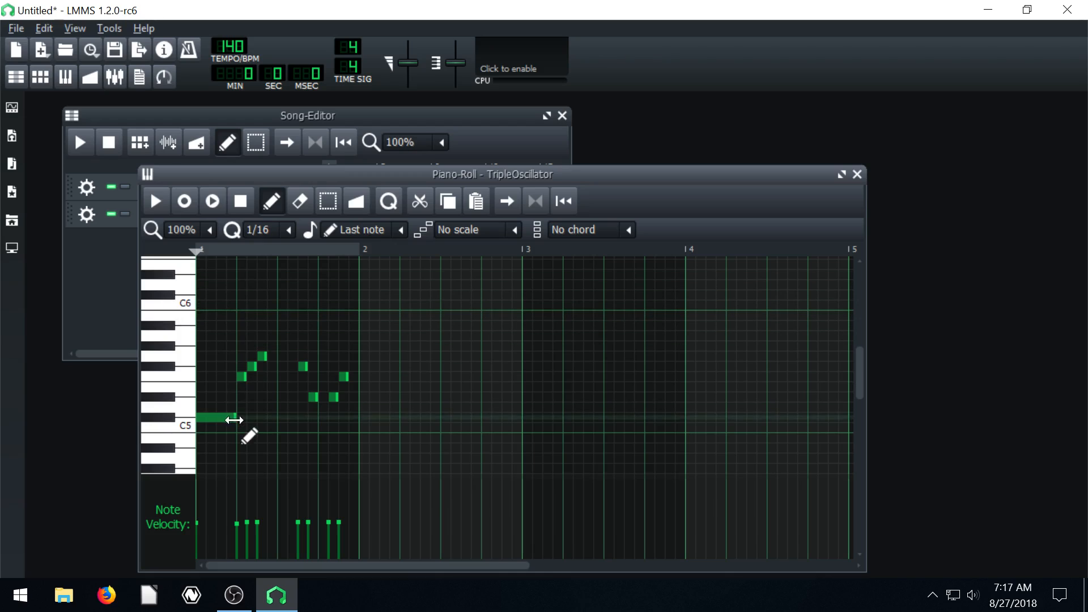
mouse_move(250, 327)
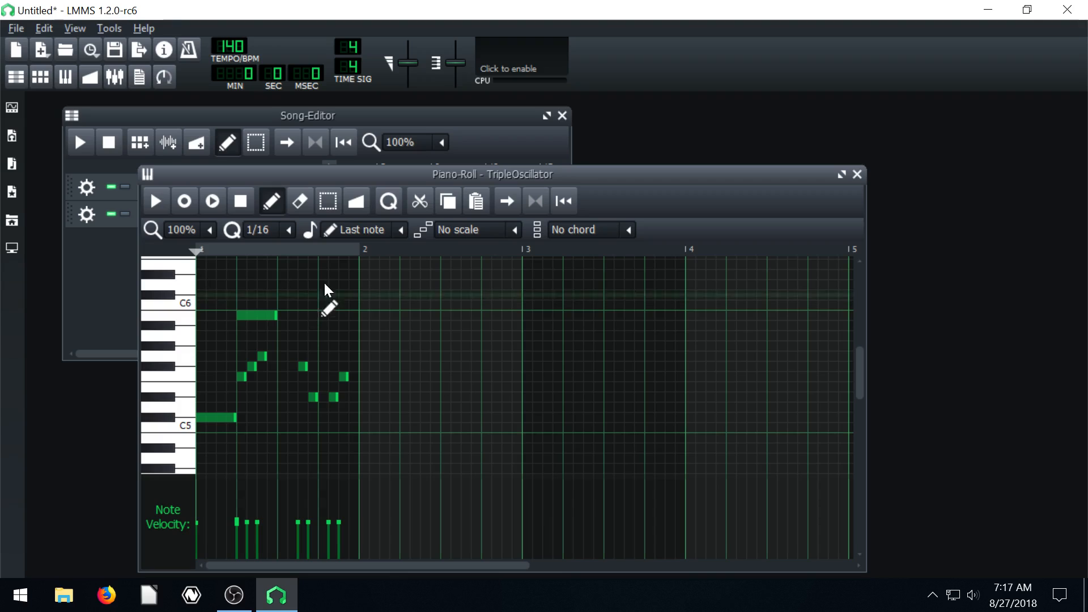
- Reset the new-note length to Last note and move the Piano-Roll window right
left_click(400, 230)
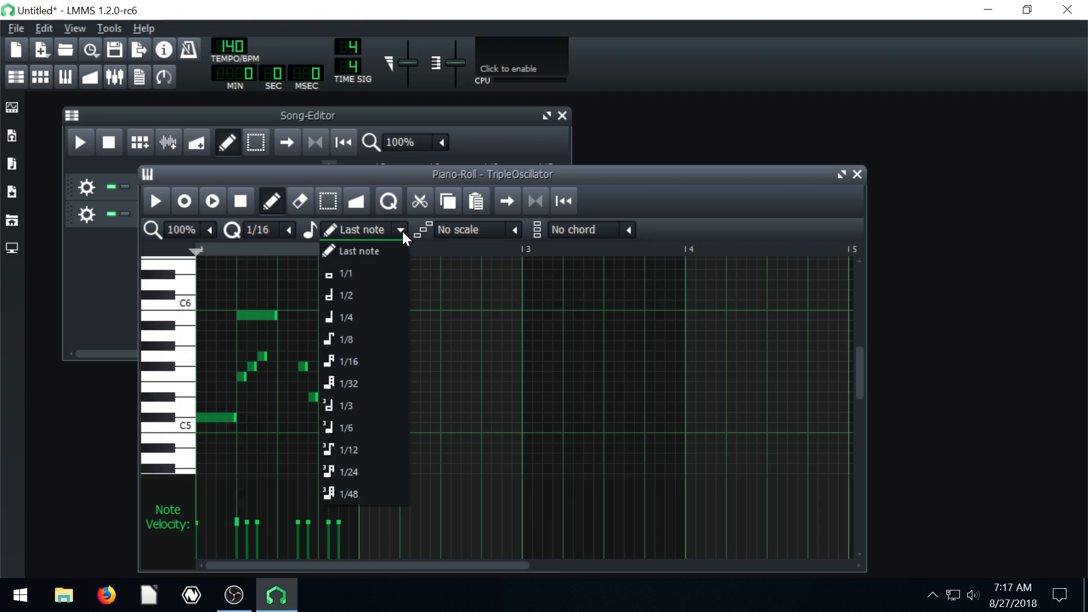
left_click(346, 340)
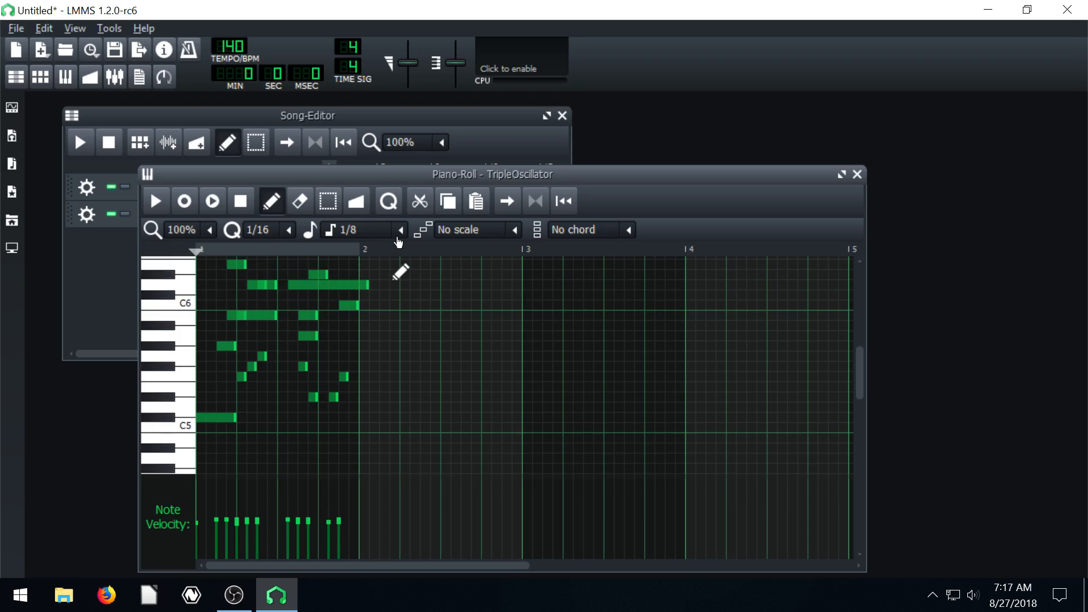
left_click(399, 230)
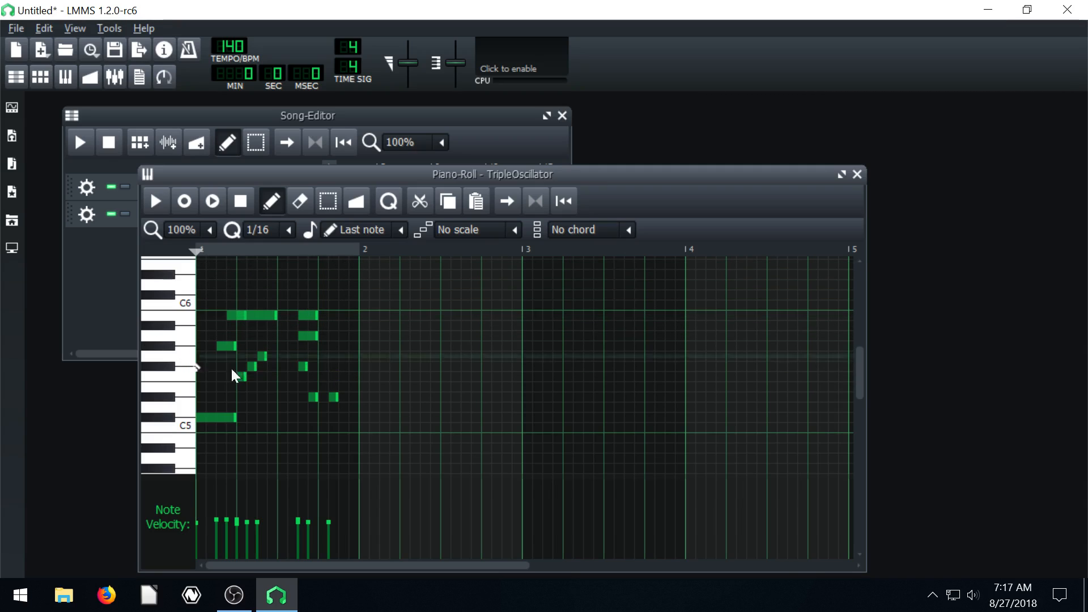
left_click_drag(492, 174, 565, 137)
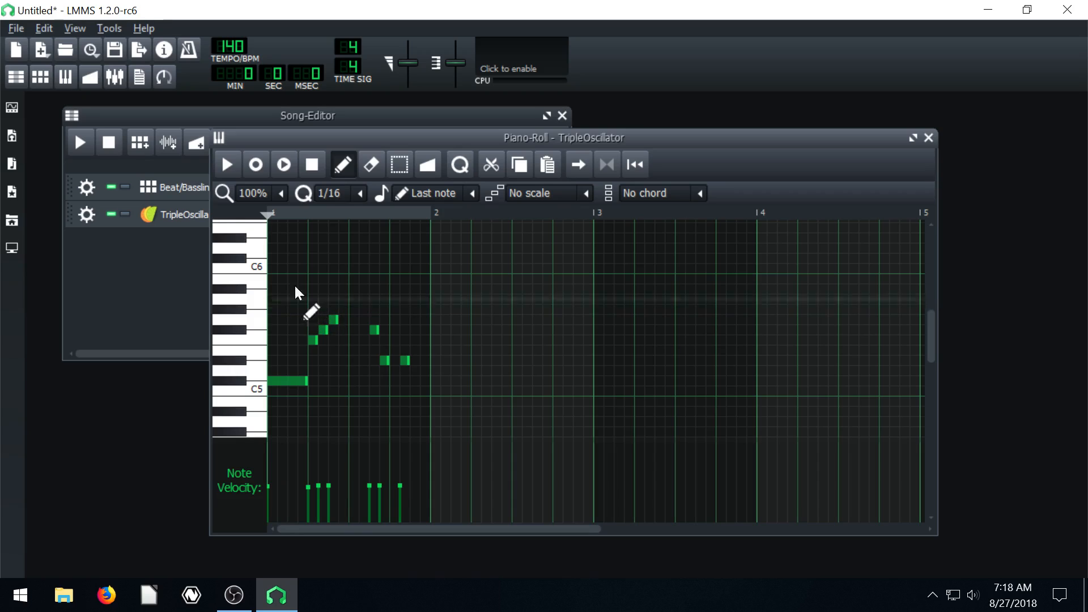
- Lengthen a note in the first phrase, play the song, and add an empty second melody clip
left_click(226, 164)
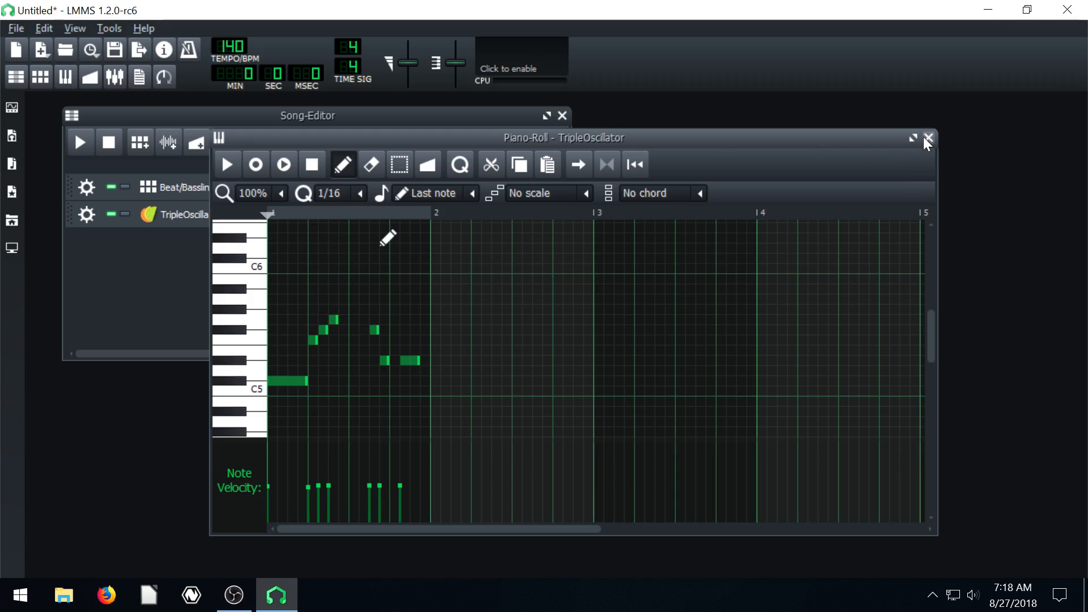
left_click(928, 138)
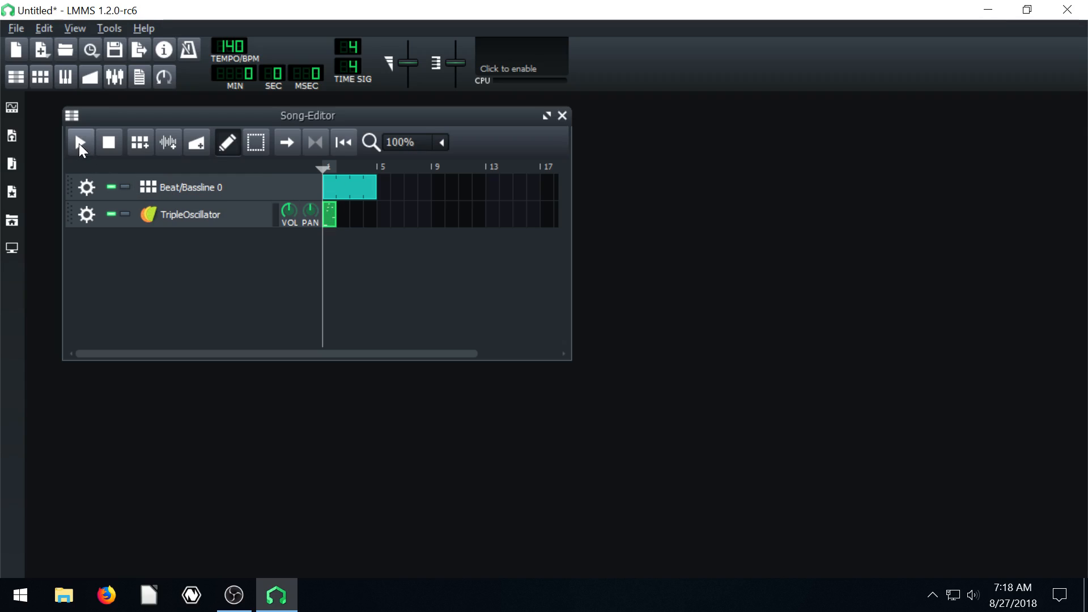
left_click(80, 143)
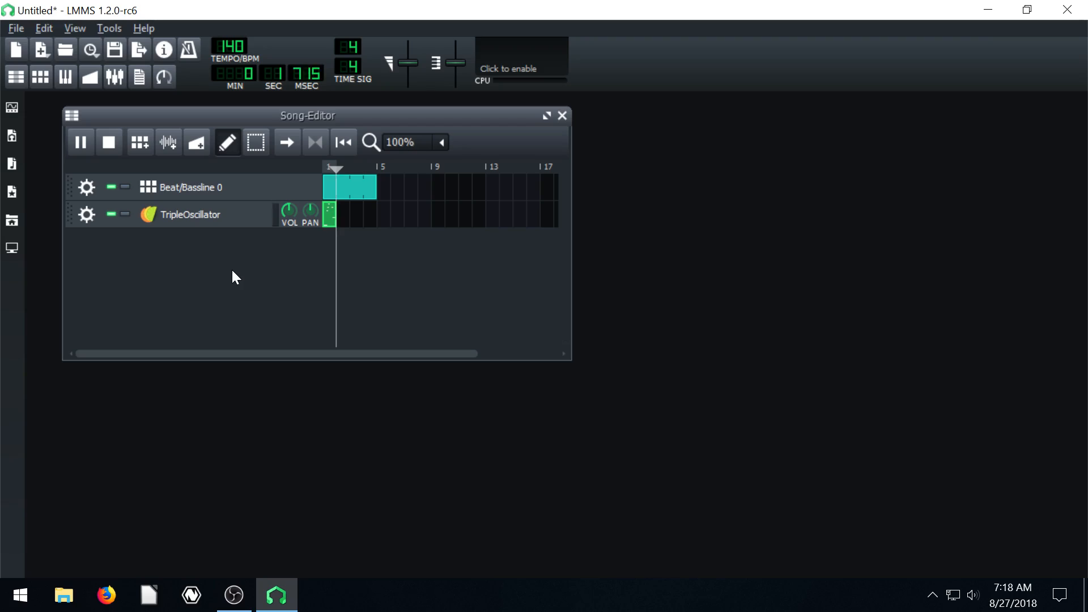
left_click(108, 142)
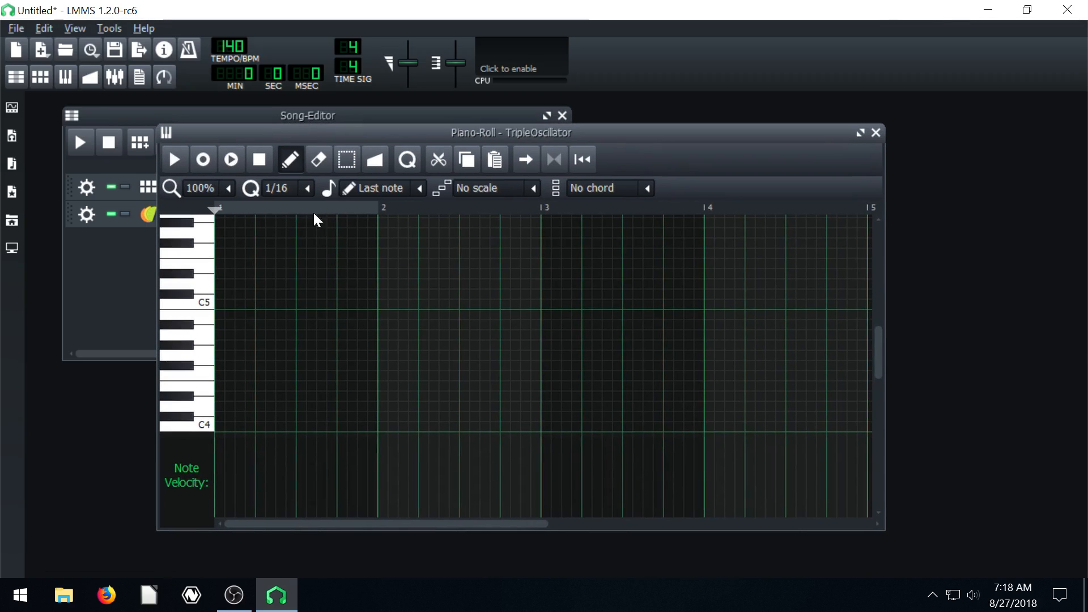
left_click(875, 133)
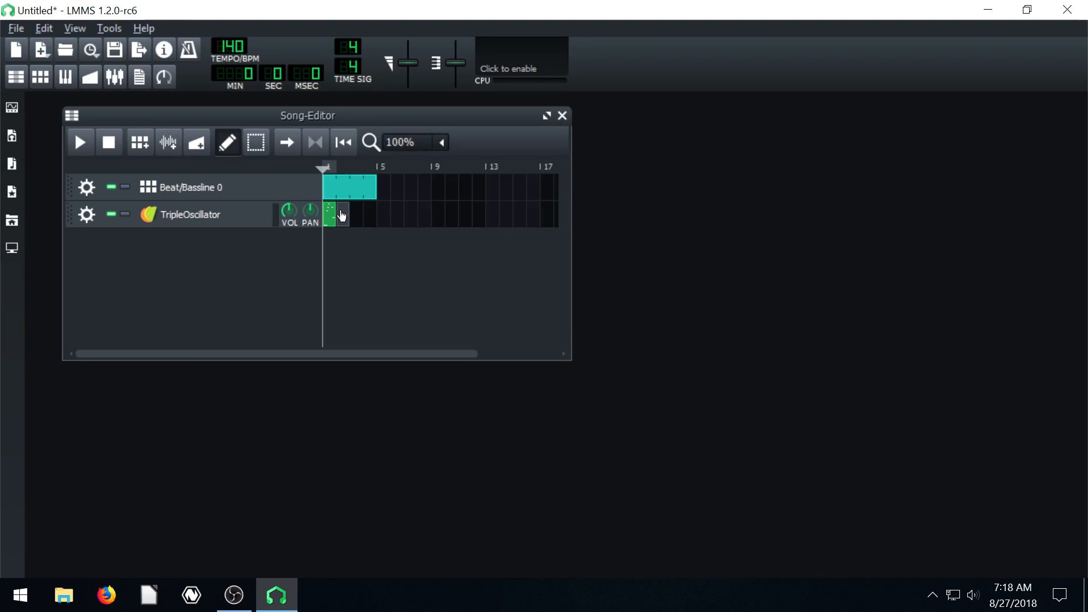
mouse_move(344, 217)
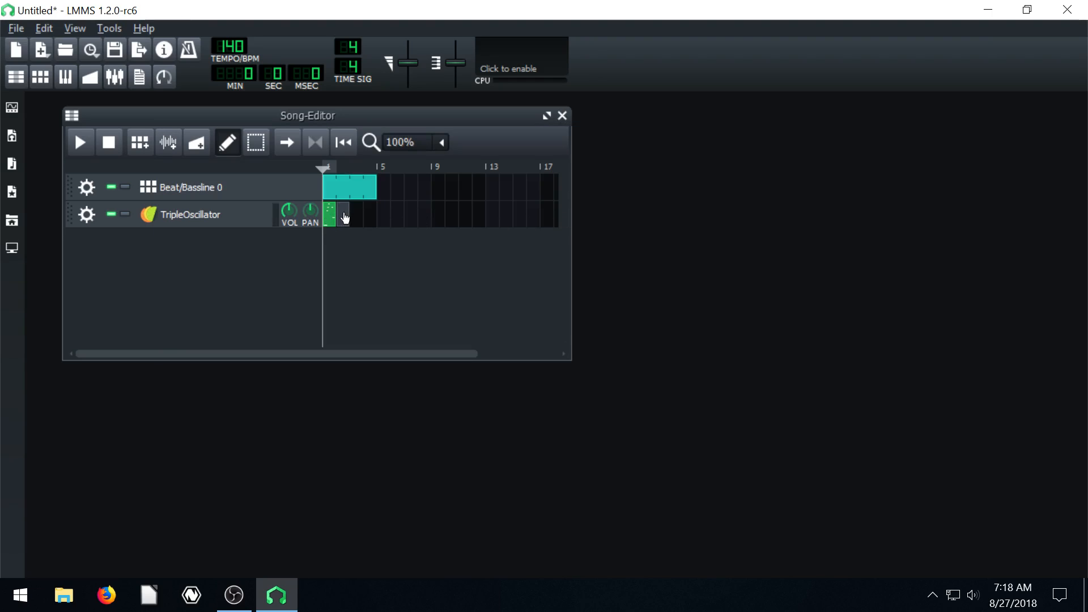
- Draw a five-note rising phrase just above C6 in the second melody clip
double_click(340, 214)
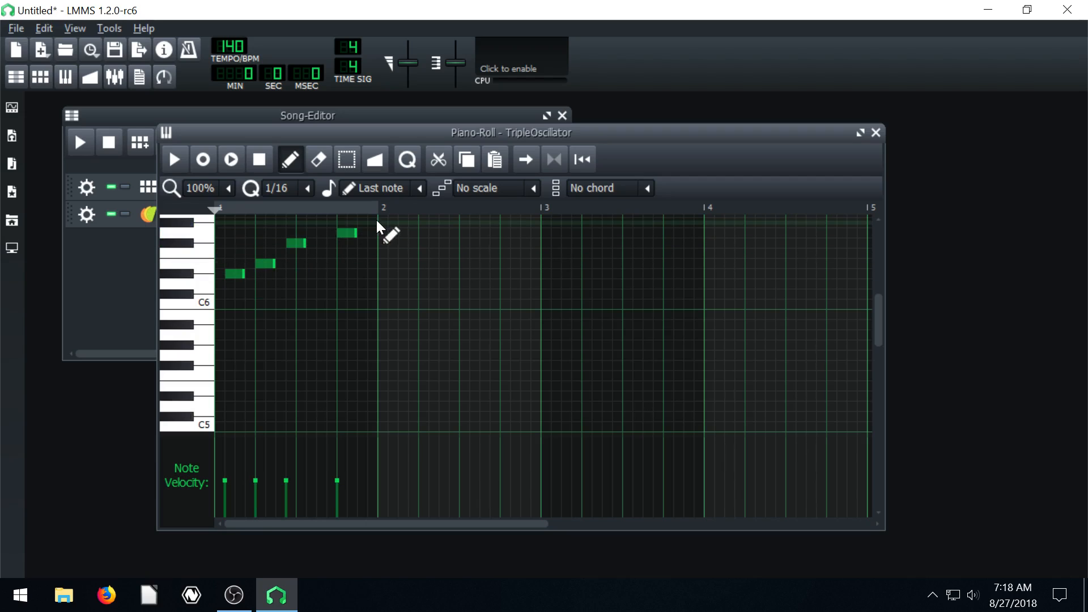
left_click(173, 158)
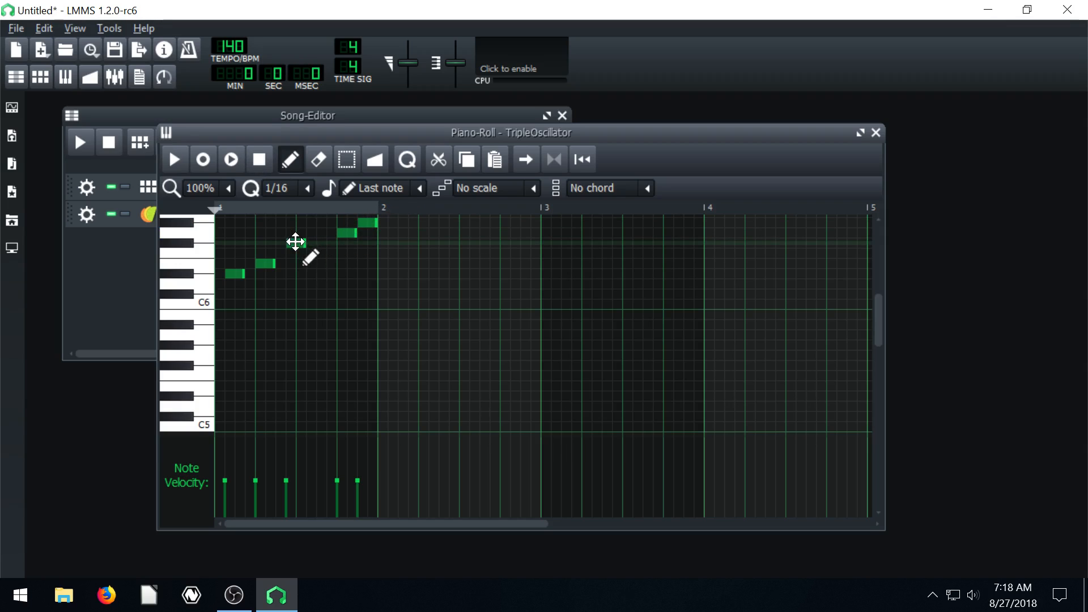
left_click(875, 132)
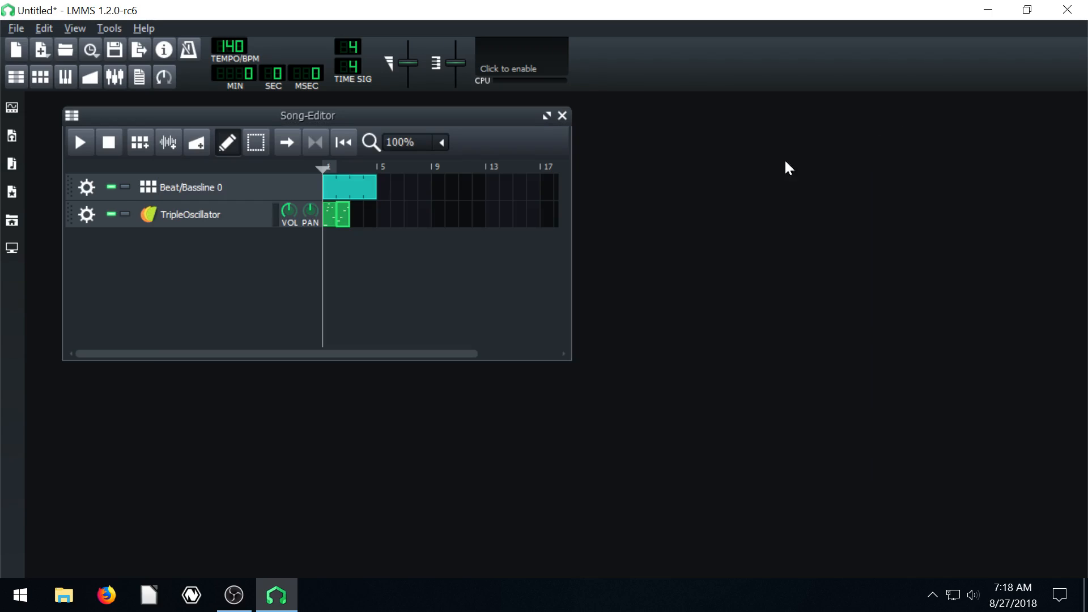
mouse_move(340, 247)
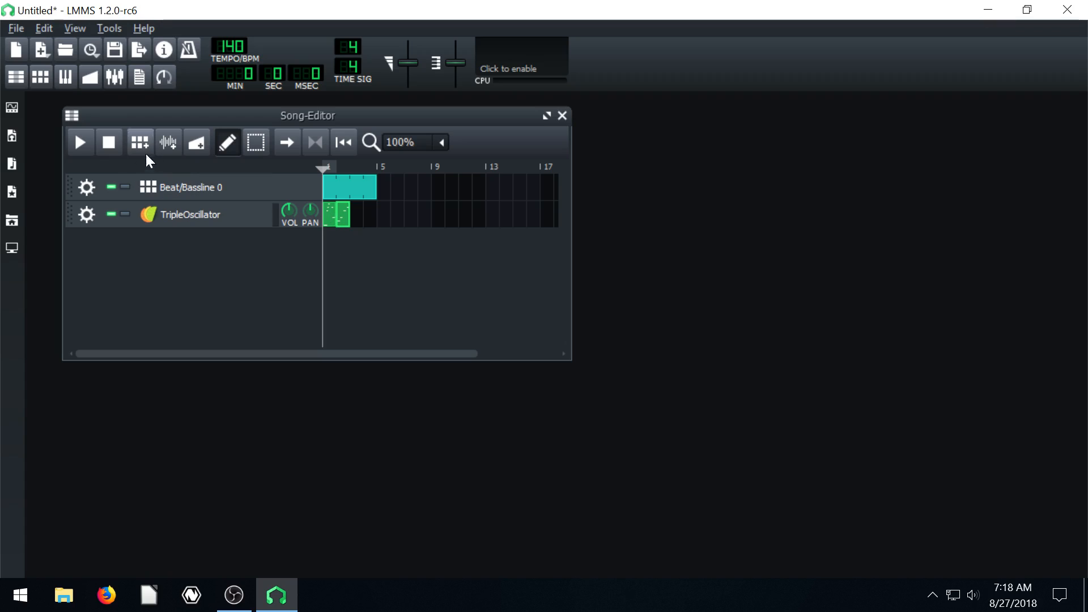
left_click(79, 142)
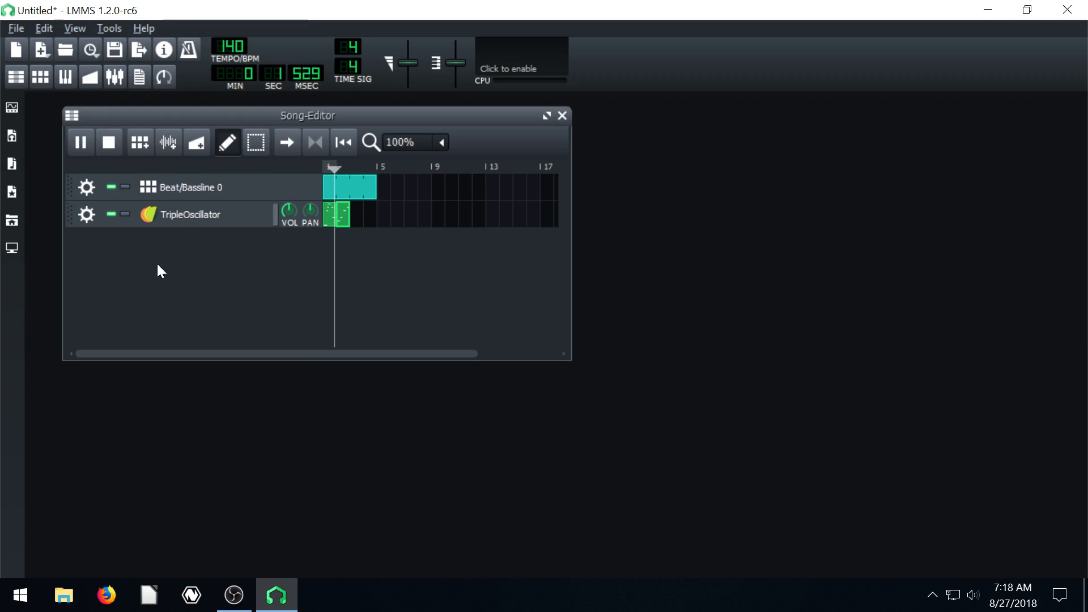
left_click(108, 142)
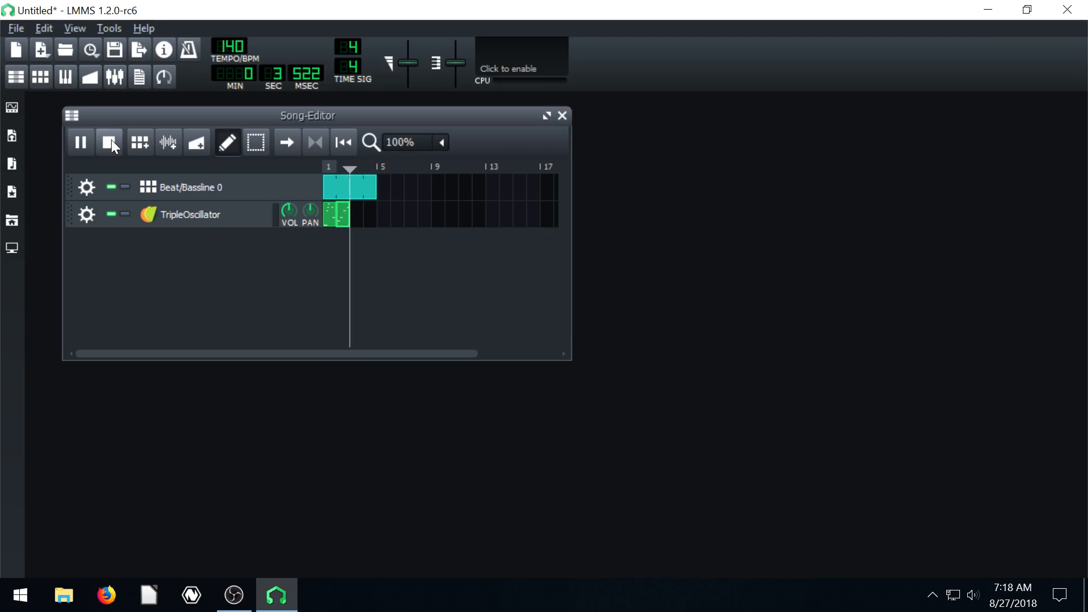
left_click(109, 142)
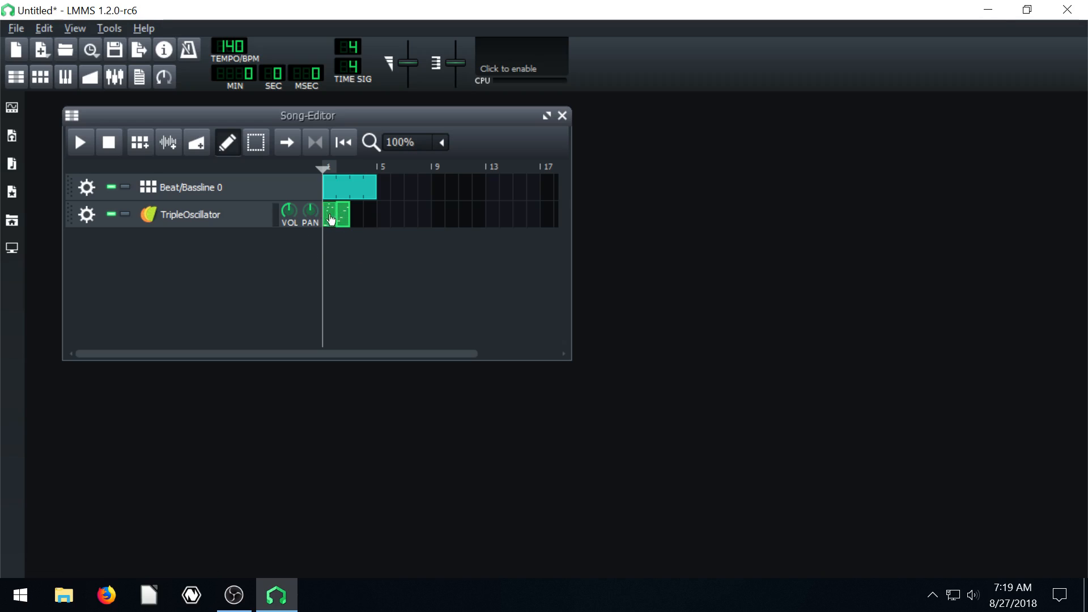
- Copy the second melody phrase into bar three and play the song back
right_click(339, 214)
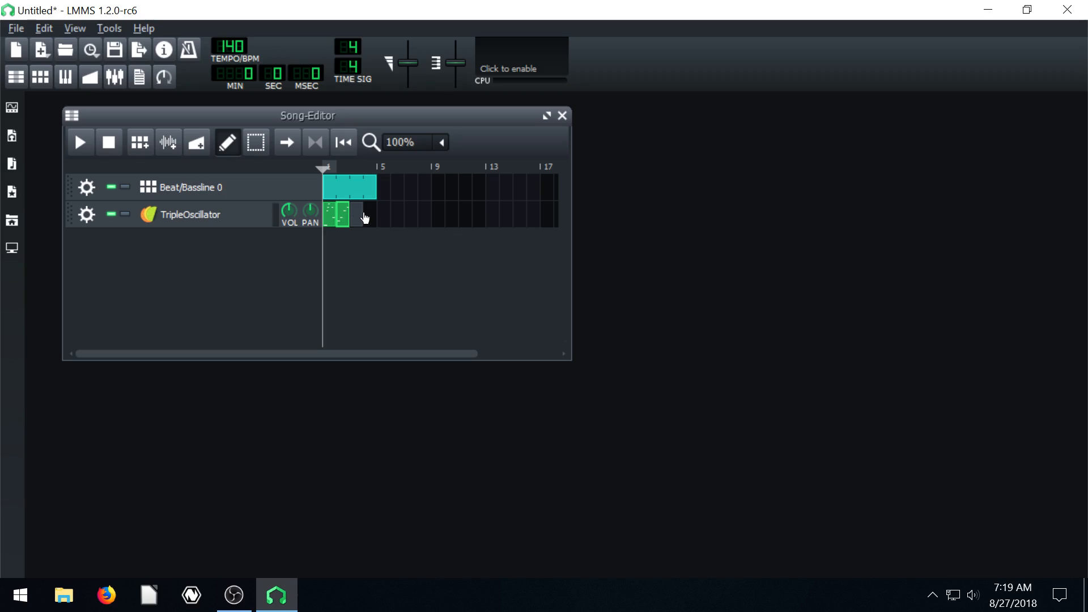
mouse_move(361, 217)
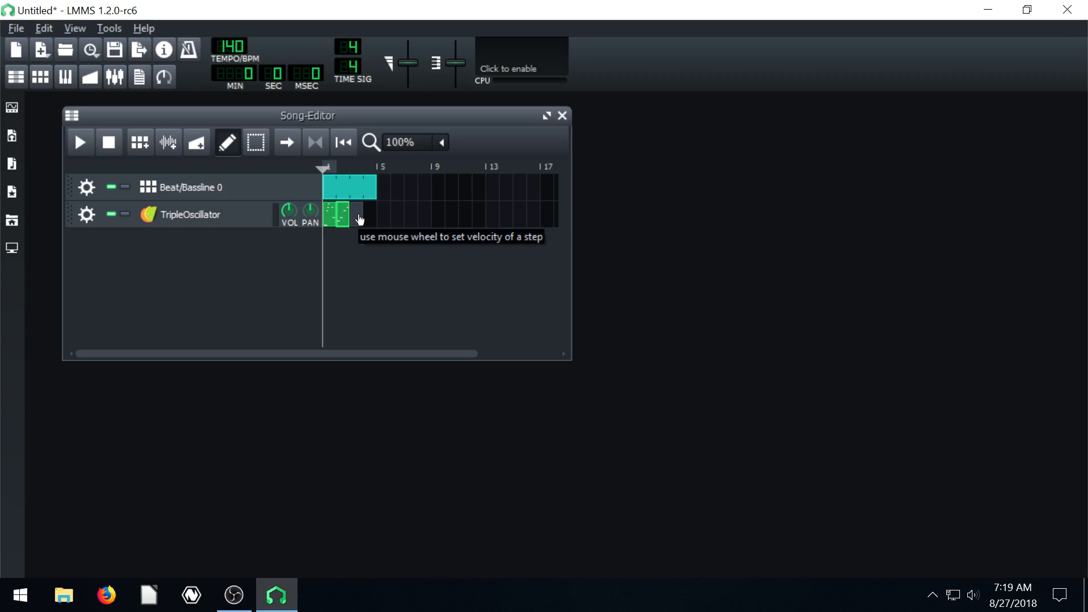
left_click(355, 215)
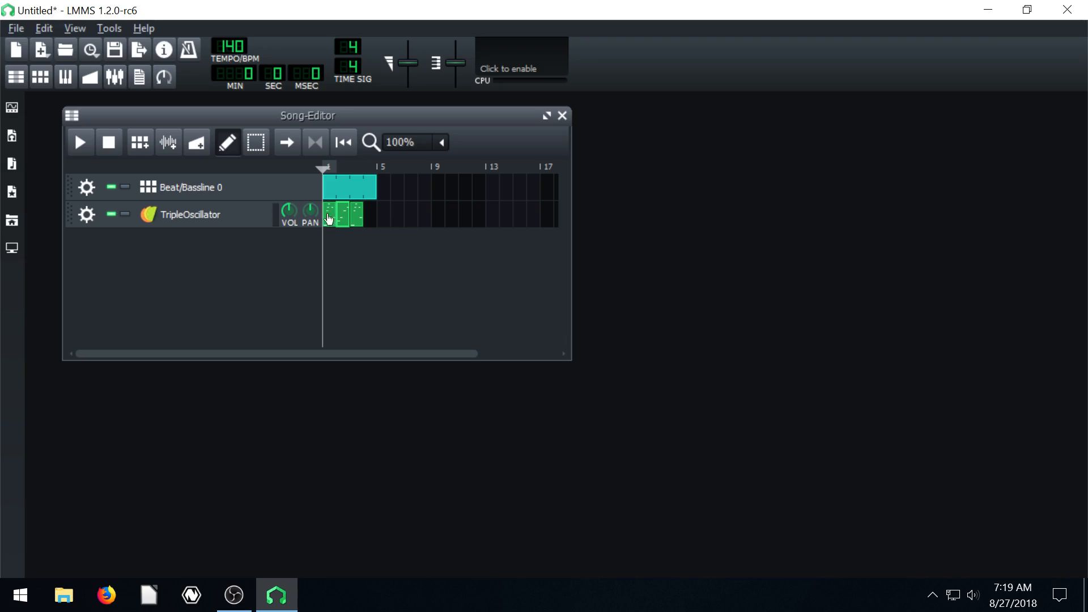
mouse_move(134, 169)
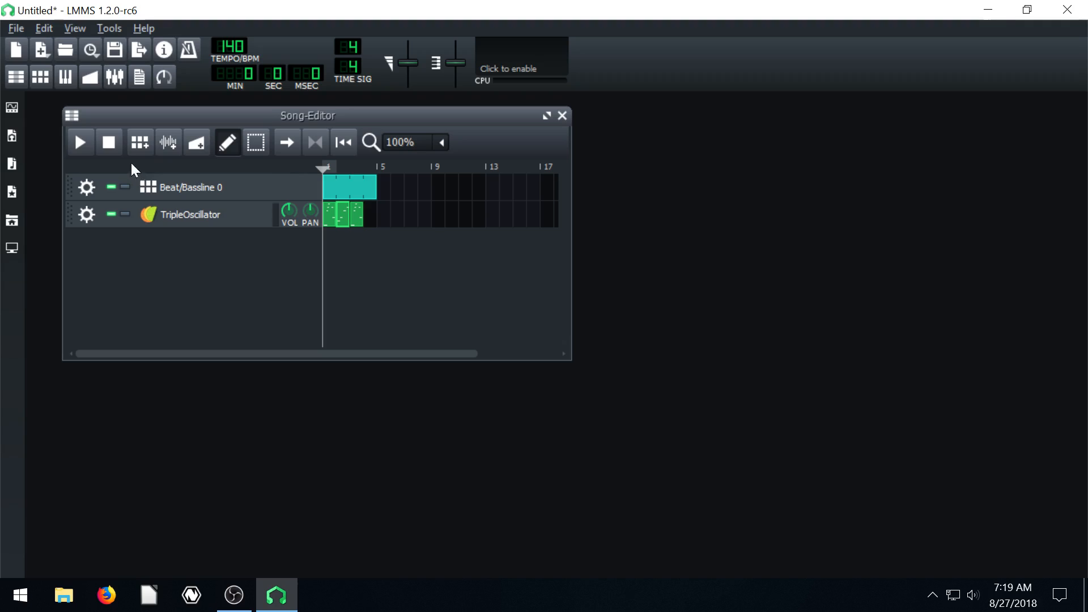
left_click(79, 142)
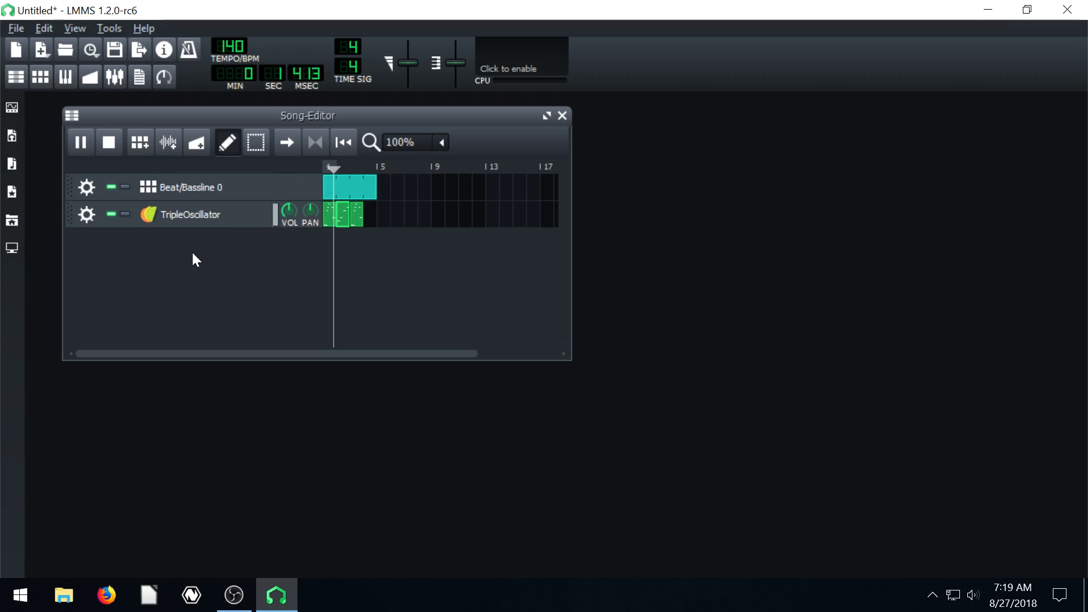
left_click(108, 143)
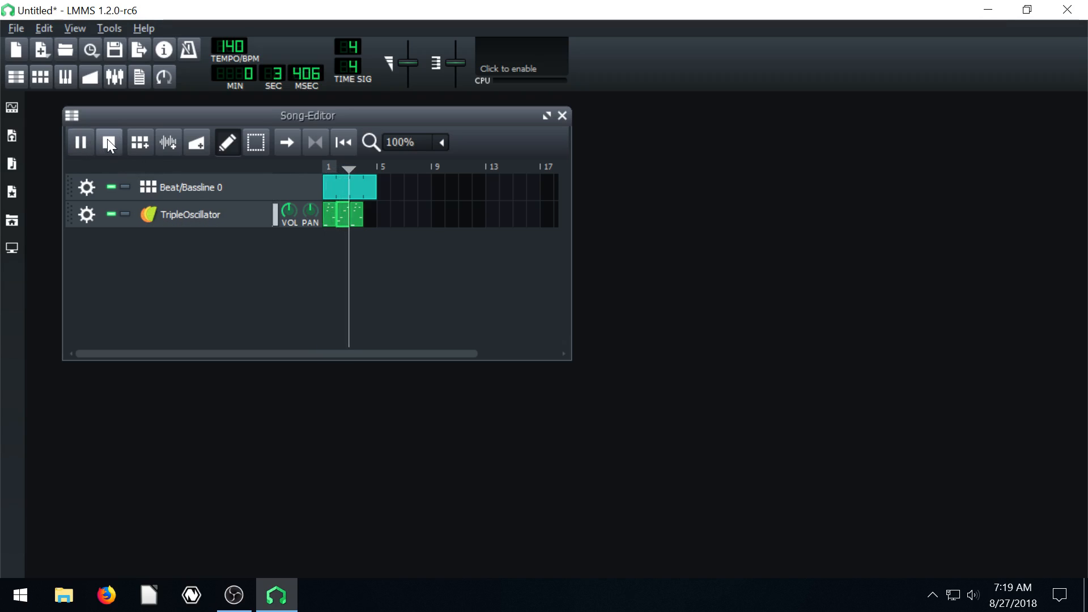
mouse_move(109, 141)
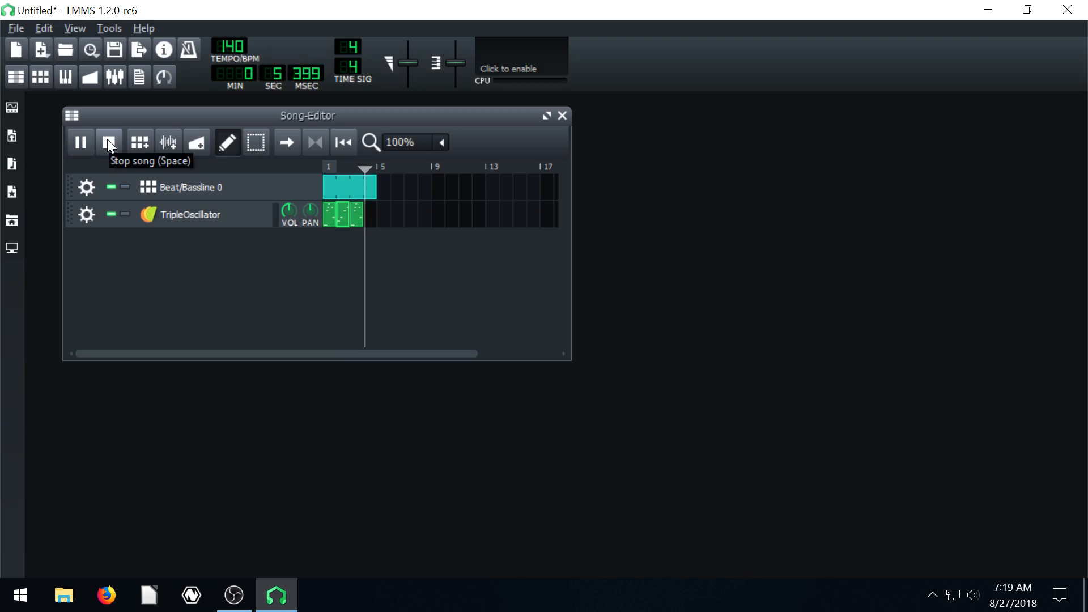
- Stop playback, fill bar four with the phrase, and play again
left_click(109, 142)
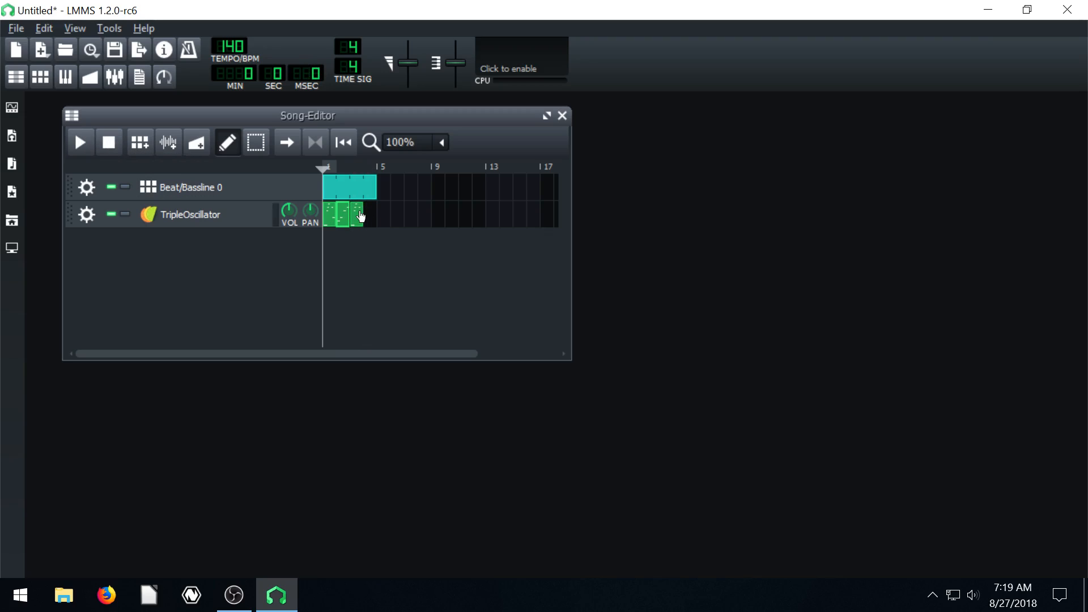
right_click(353, 214)
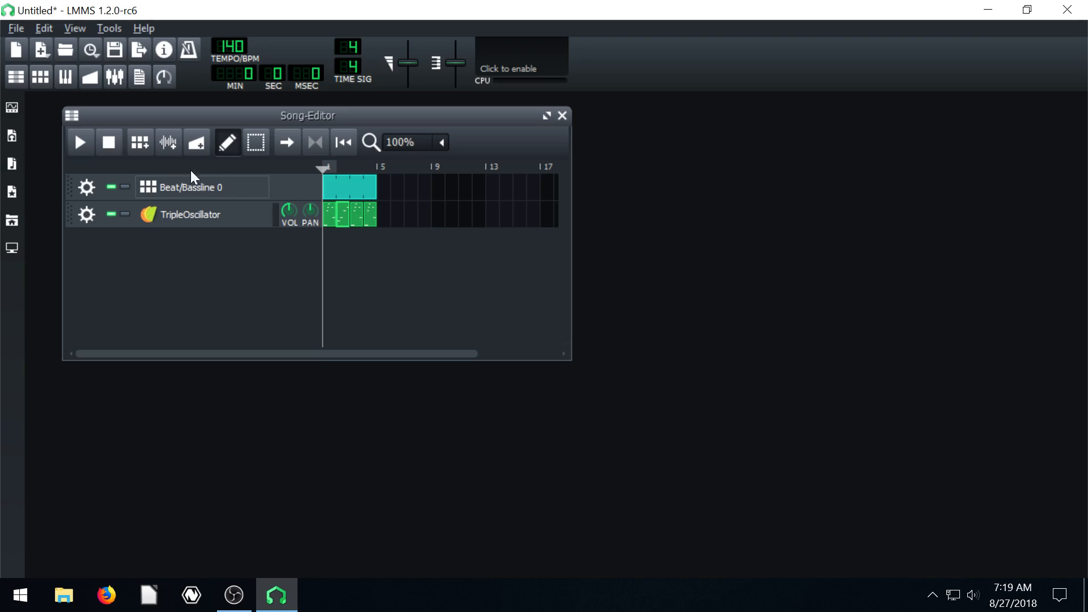
left_click(79, 142)
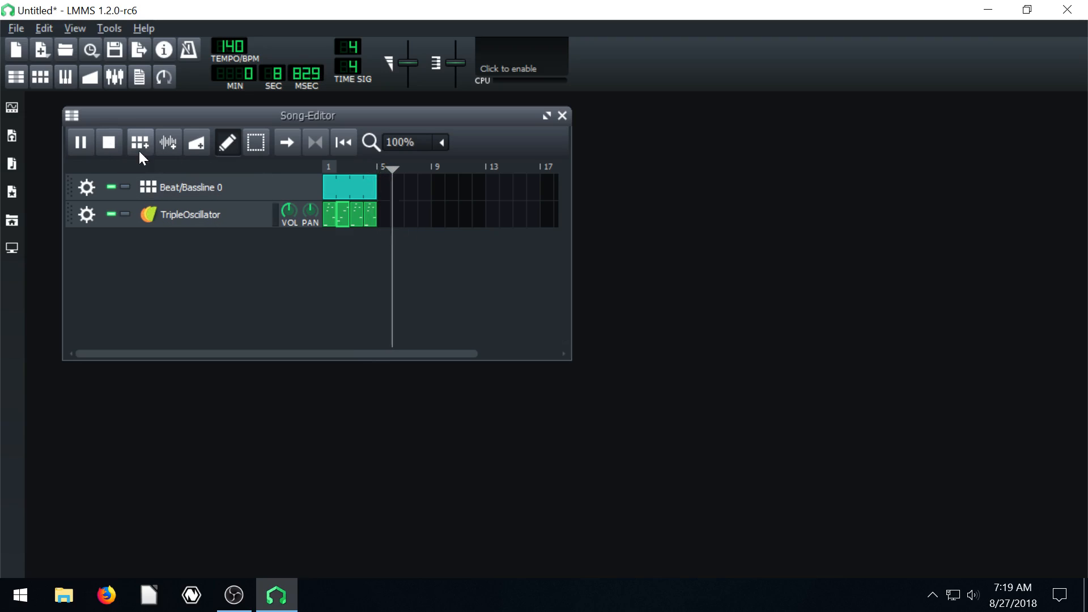
- Stop playback, drag the loop markers over the bars, and zoom the timeline to 200%
left_click(80, 142)
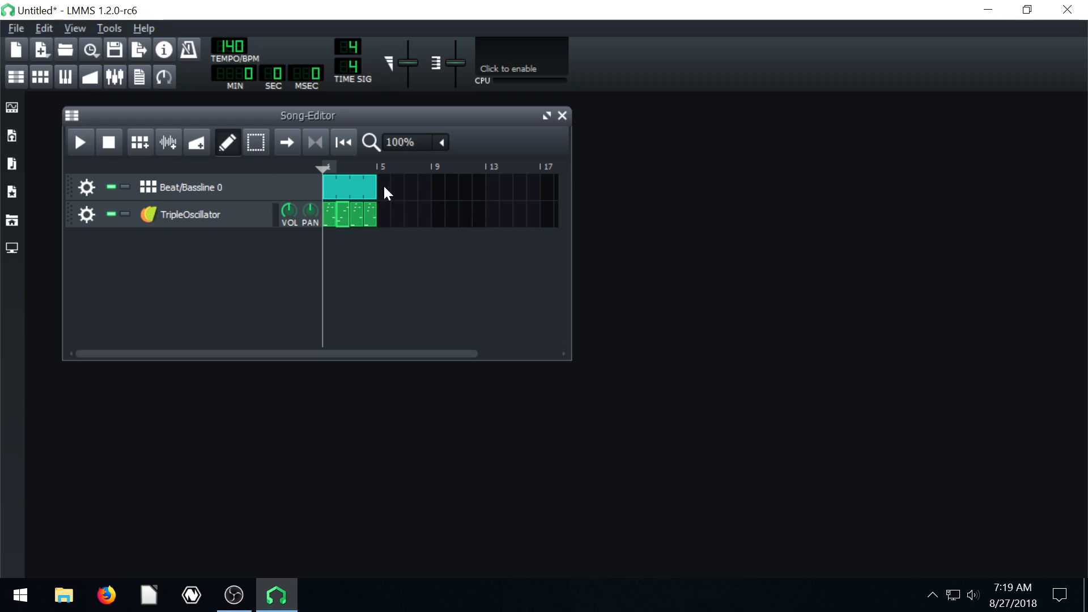
mouse_move(327, 121)
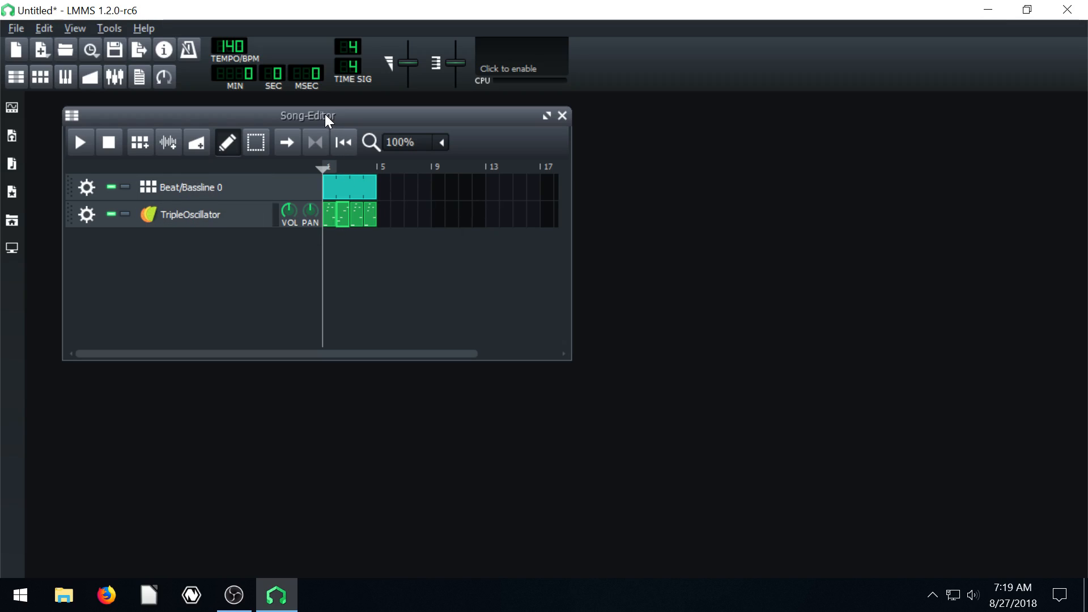
left_click_drag(307, 115, 345, 155)
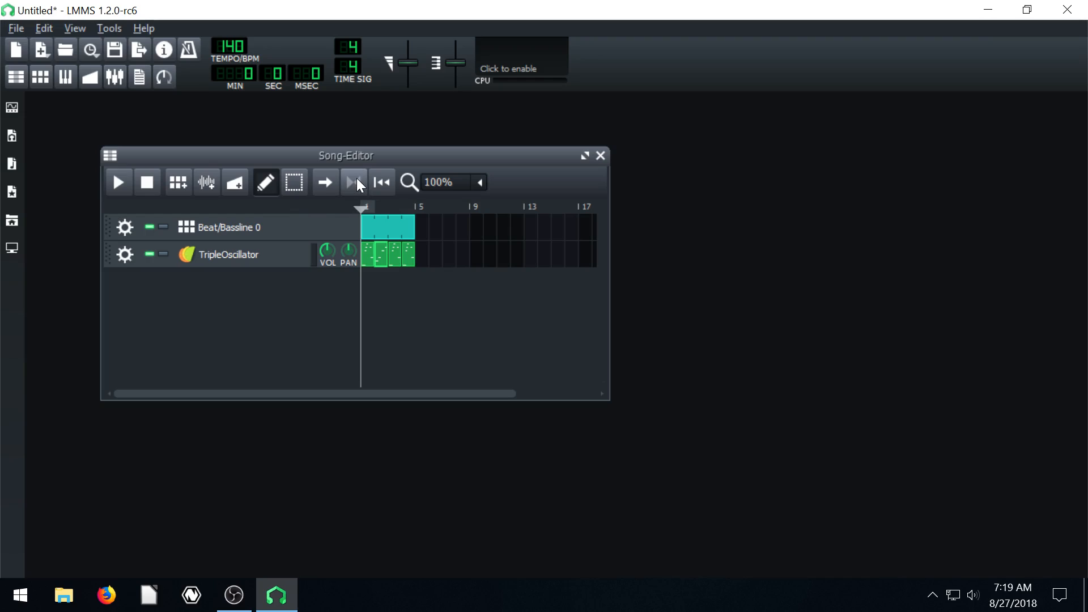
mouse_move(354, 182)
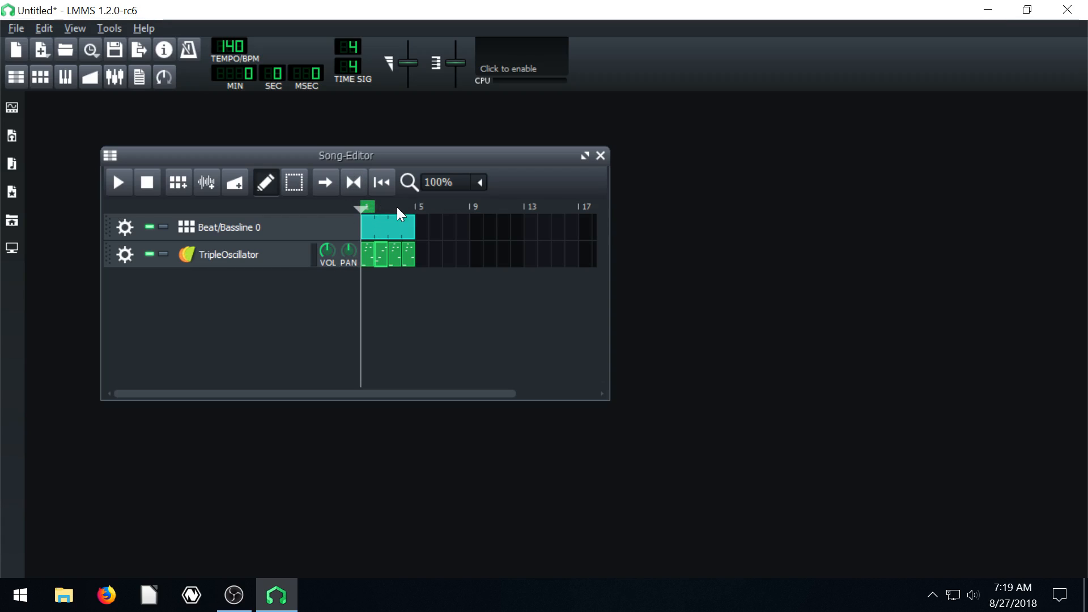
left_click(478, 182)
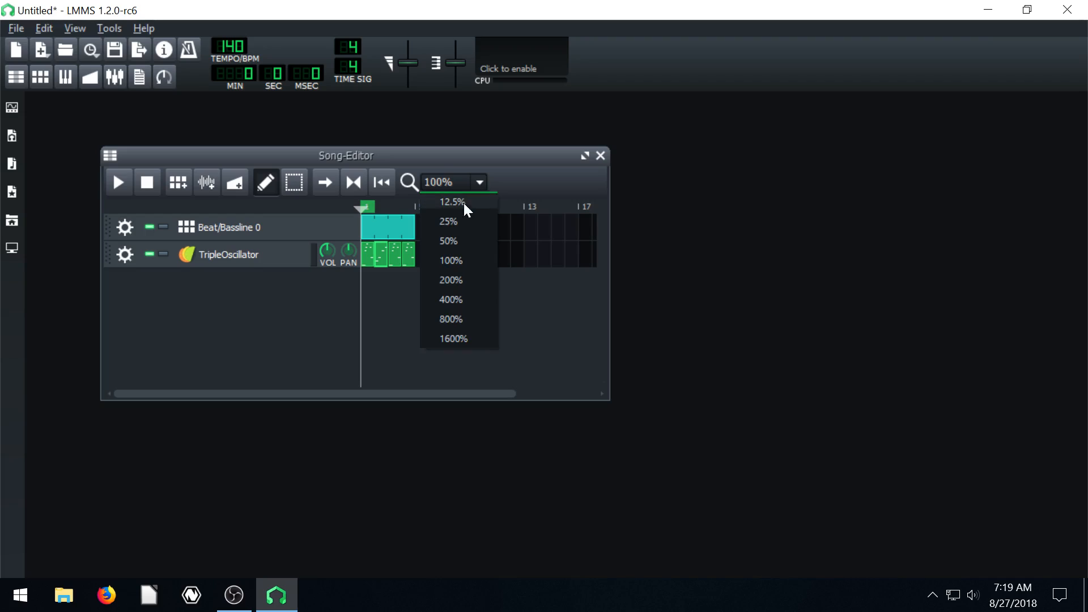
left_click(450, 279)
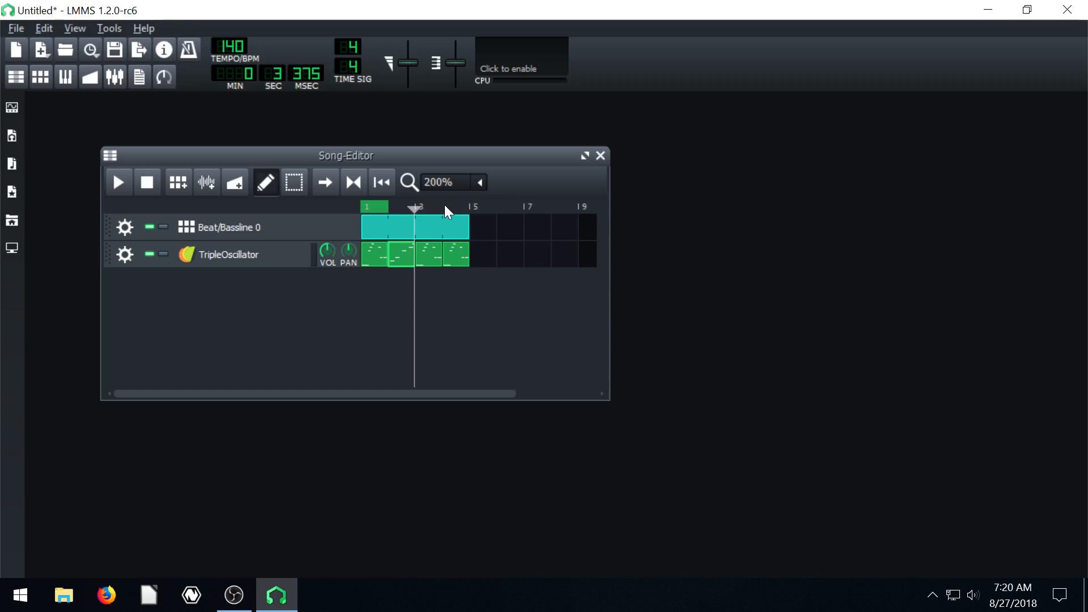
mouse_move(470, 215)
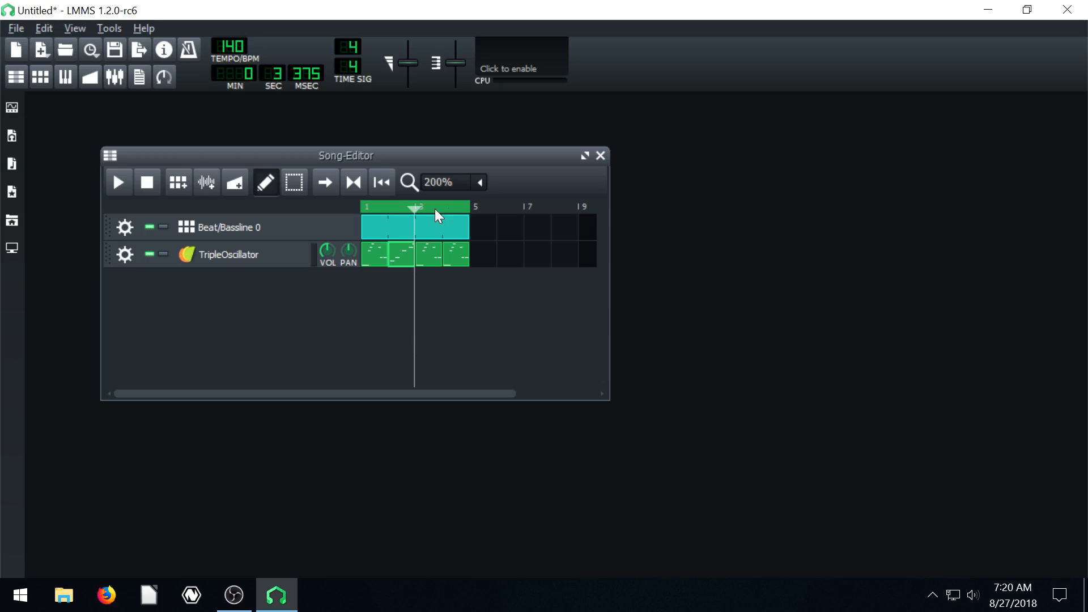
mouse_move(354, 214)
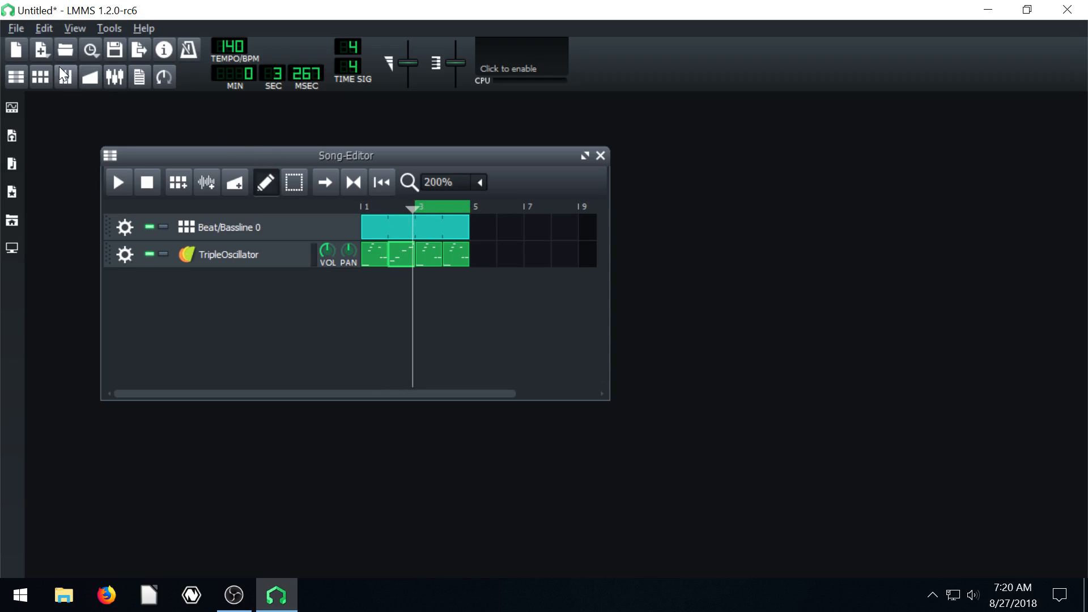
- Play and stop the song, moving the playback position back toward bar 1
left_click(118, 182)
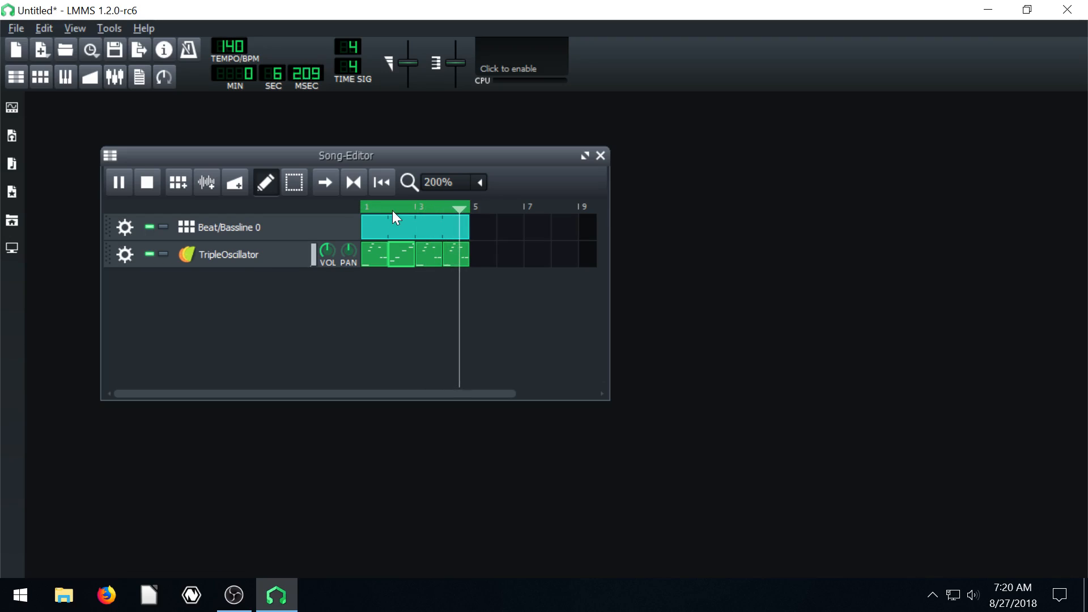
left_click(382, 206)
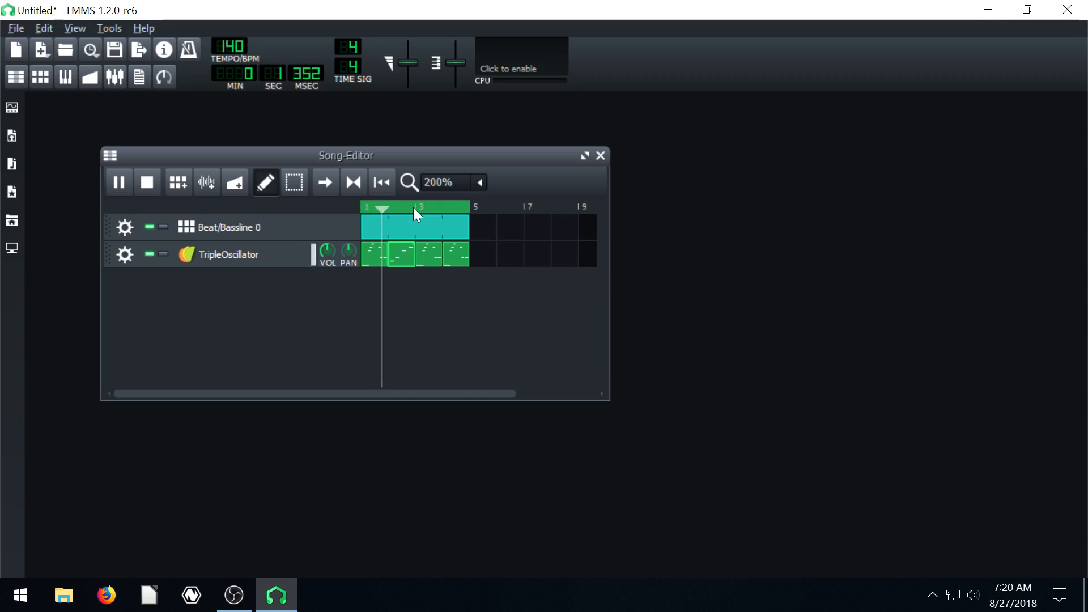
left_click(413, 206)
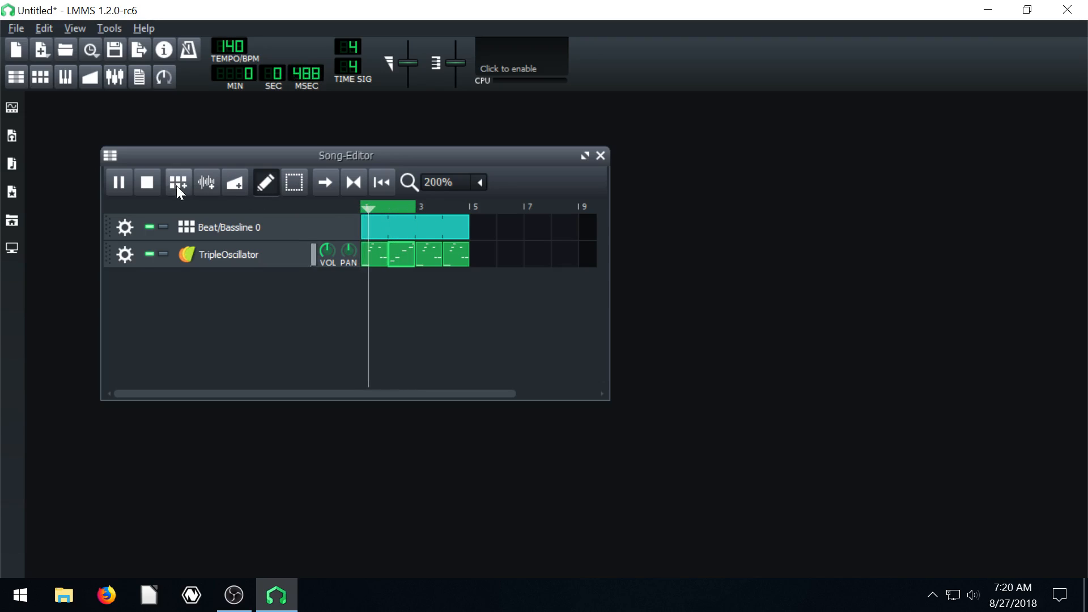
left_click(118, 182)
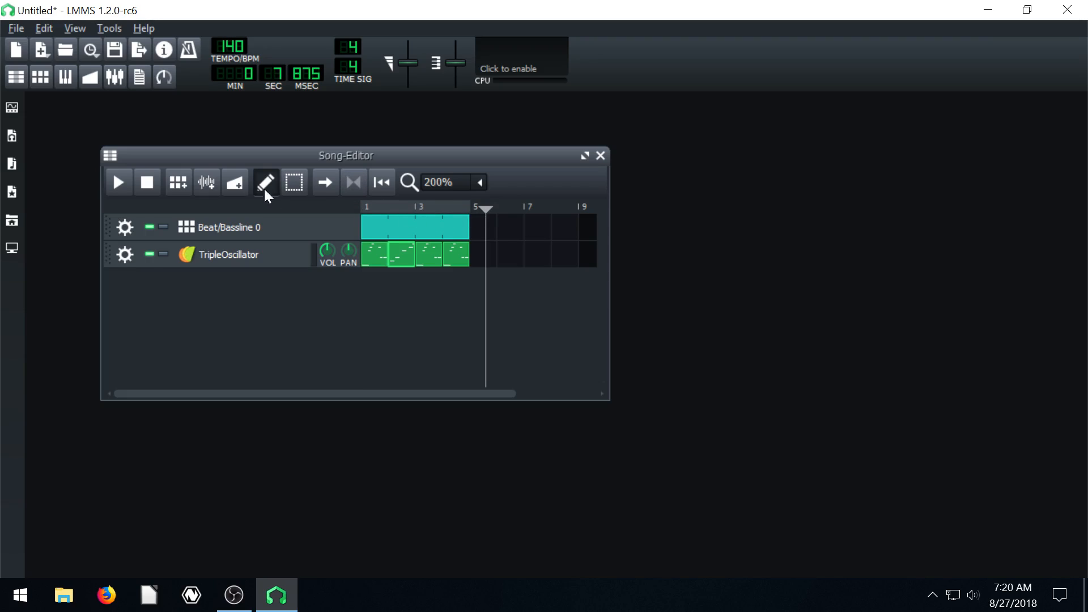
left_click(118, 182)
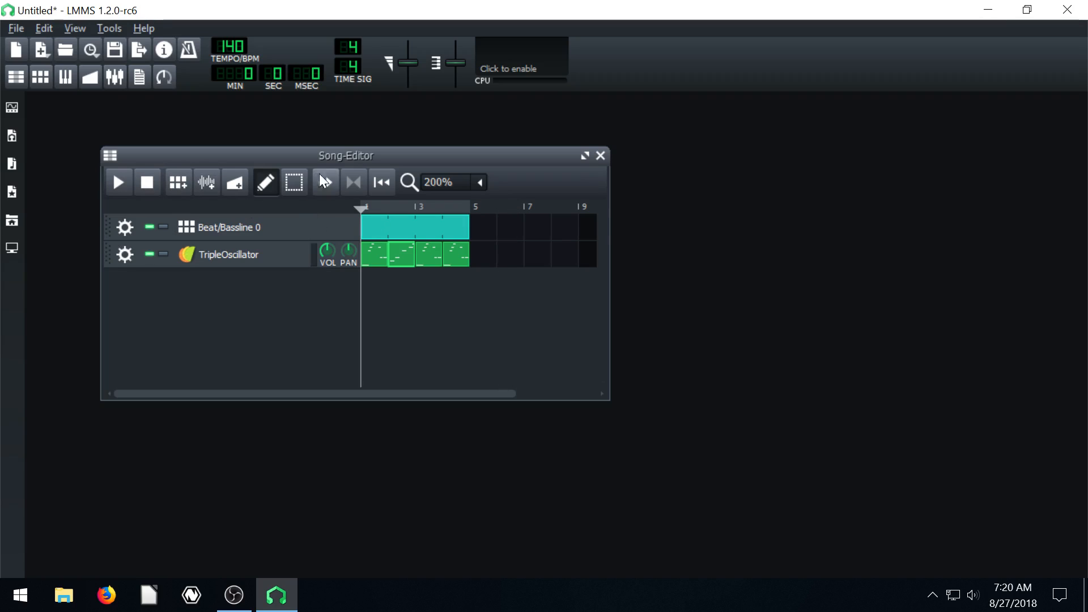
- Add a test Beat/Bassline track, show the plugins sidebar, and remove the extra TripleOscillator track
left_click_drag(345, 155, 378, 154)
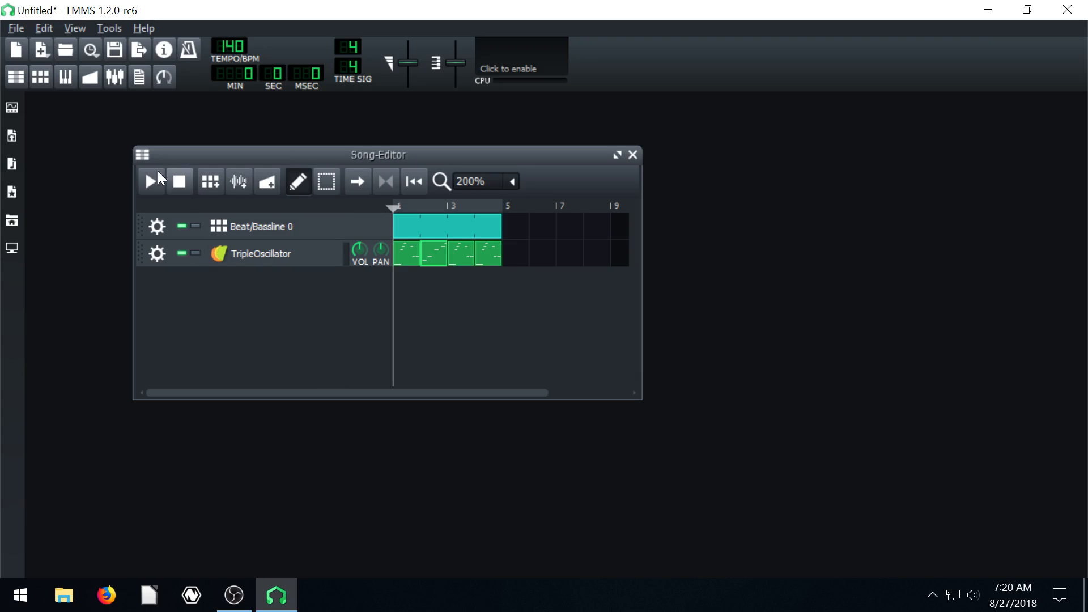
left_click(210, 181)
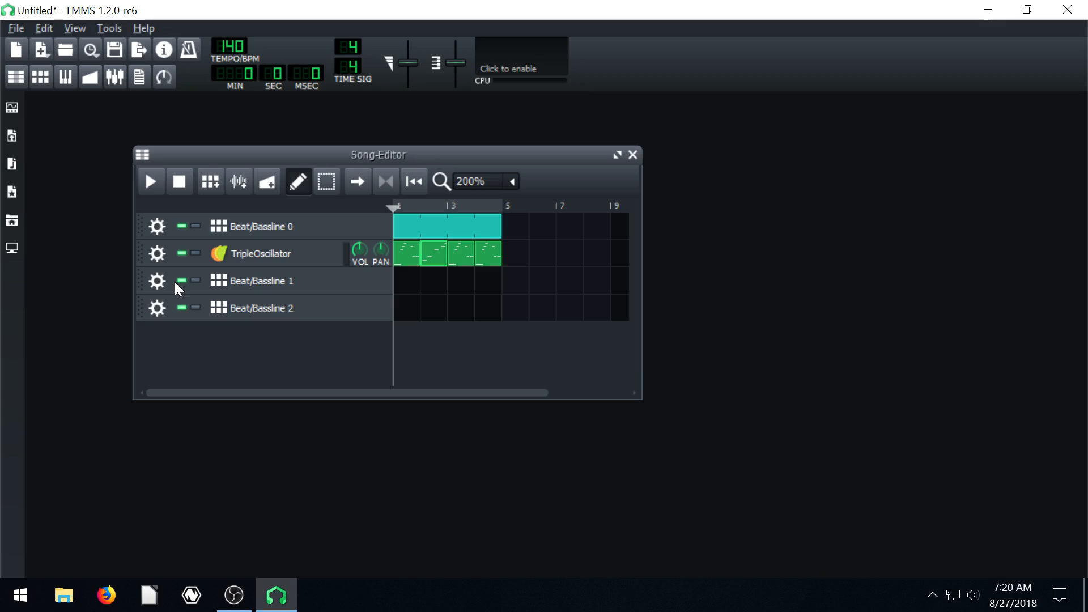
left_click(12, 108)
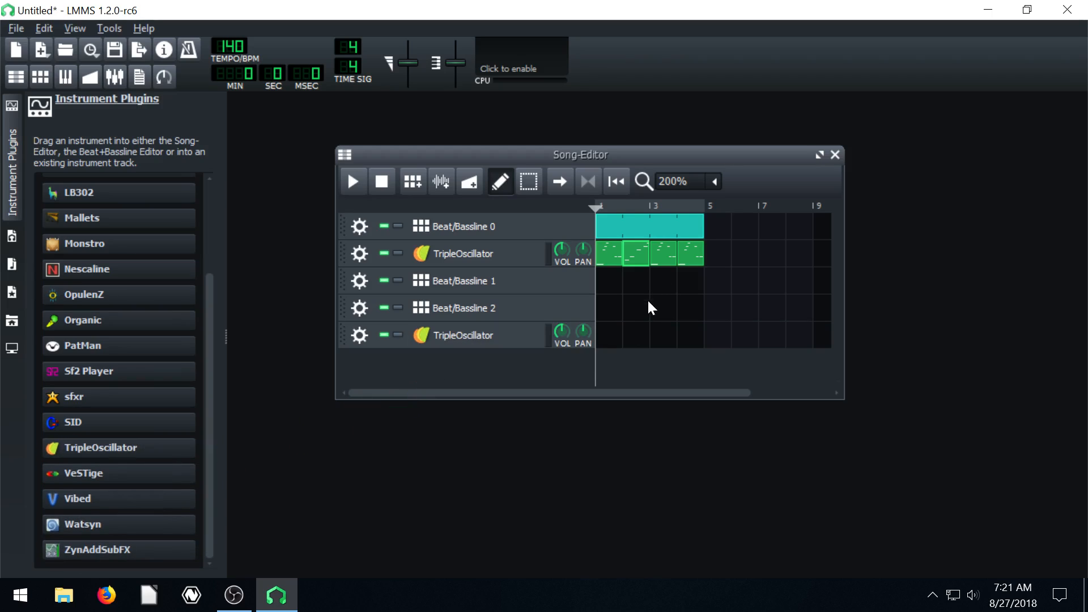
mouse_move(625, 287)
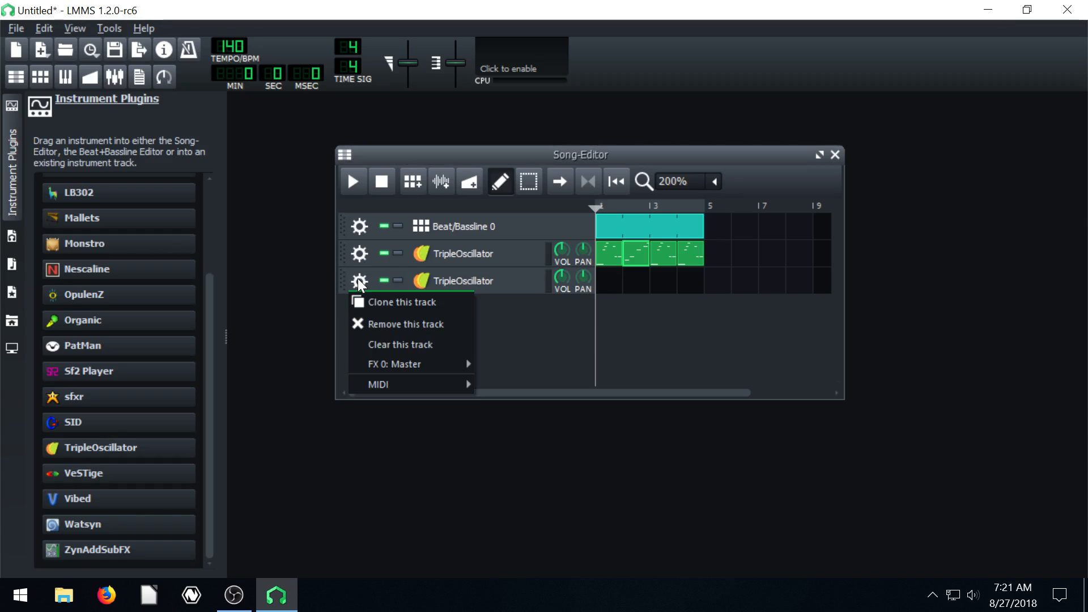
left_click(407, 324)
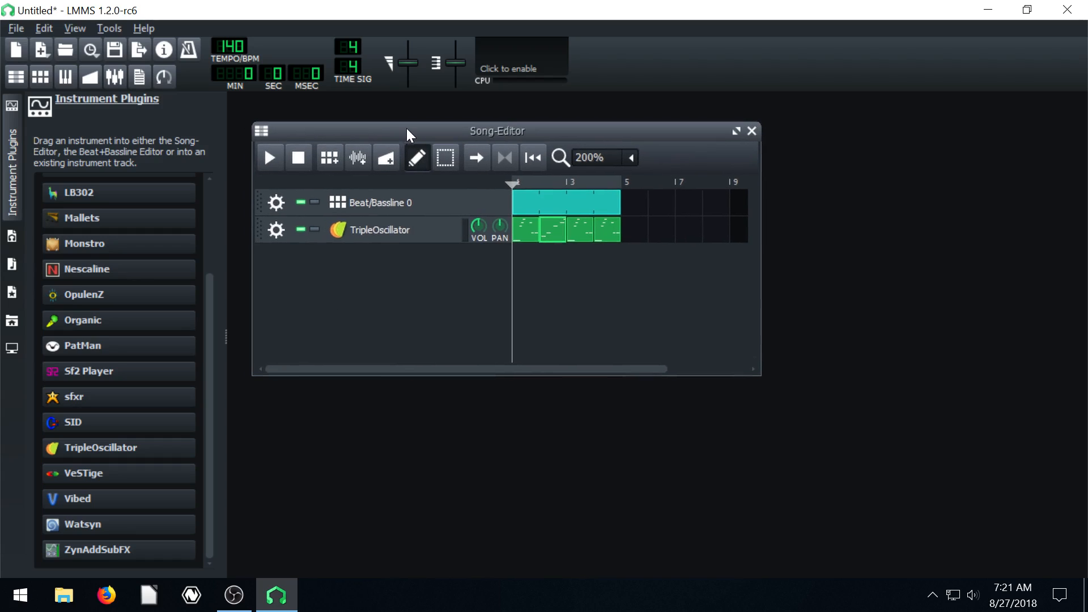
- Choose File > Export to begin exporting the song to audio
left_click(15, 28)
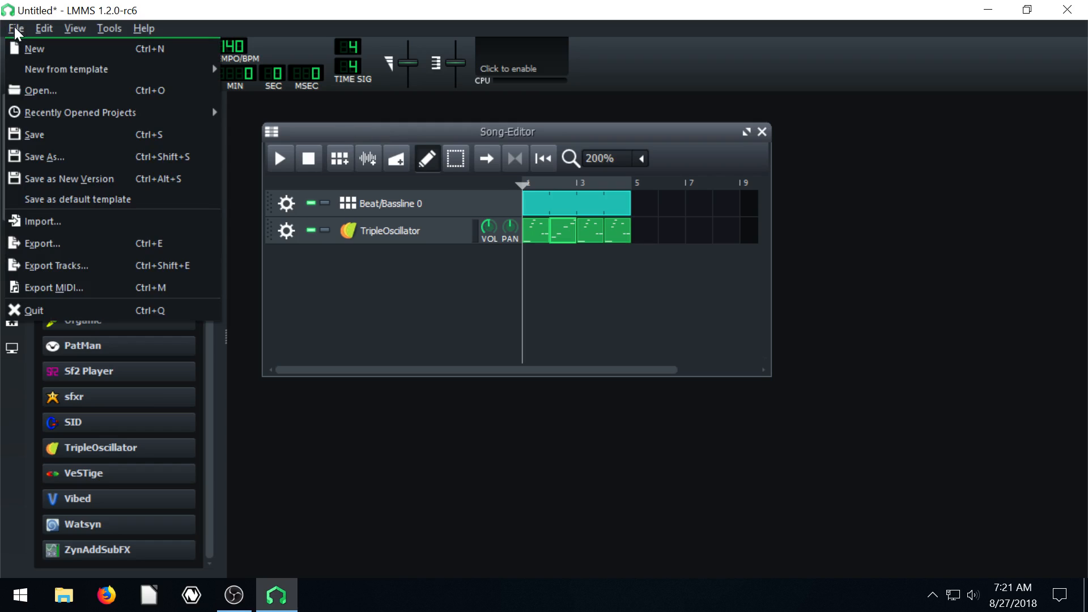
mouse_move(34, 133)
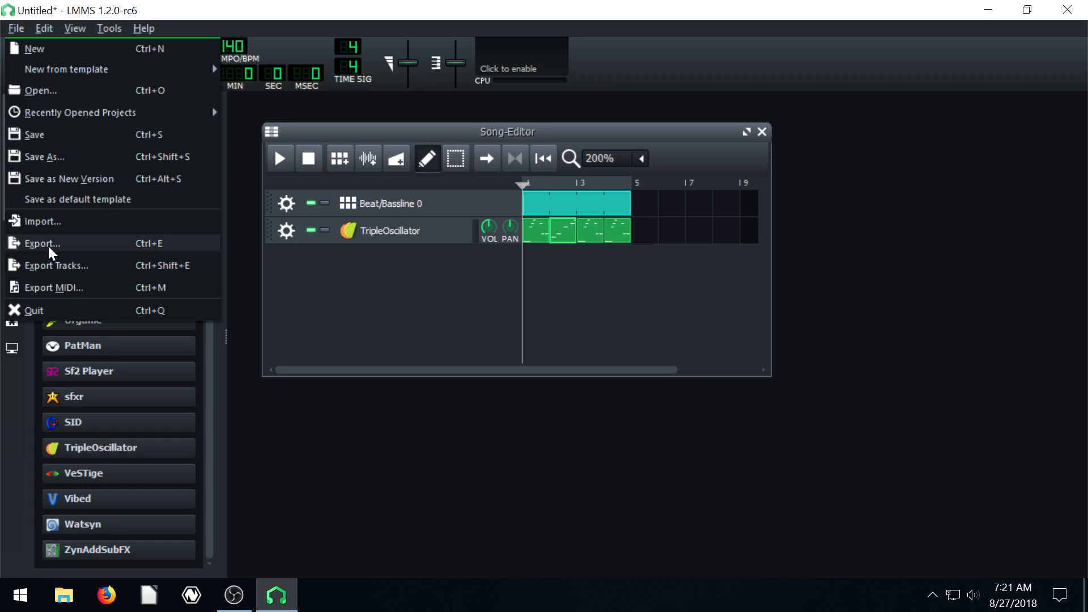
left_click(43, 243)
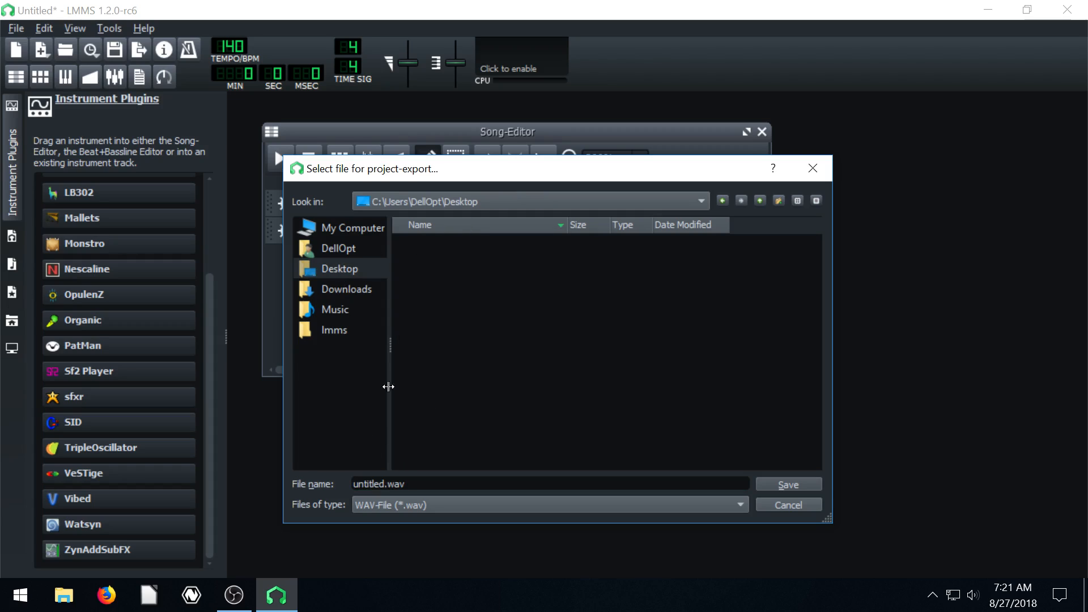
- Name the export mysong.wav, save it, and start the export
left_click(548, 483)
type("myson")
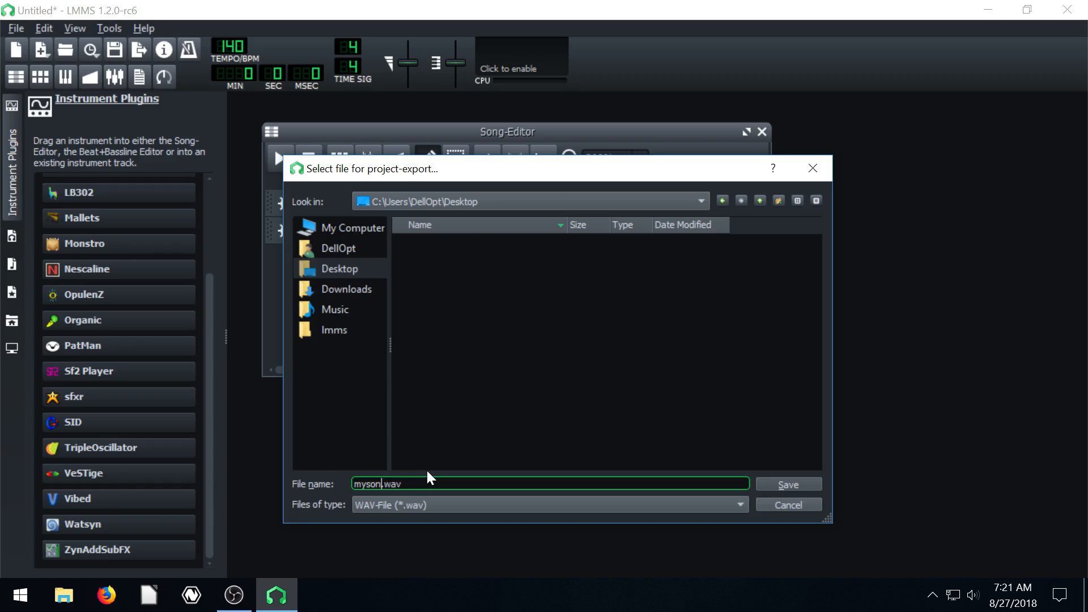
left_click(787, 483)
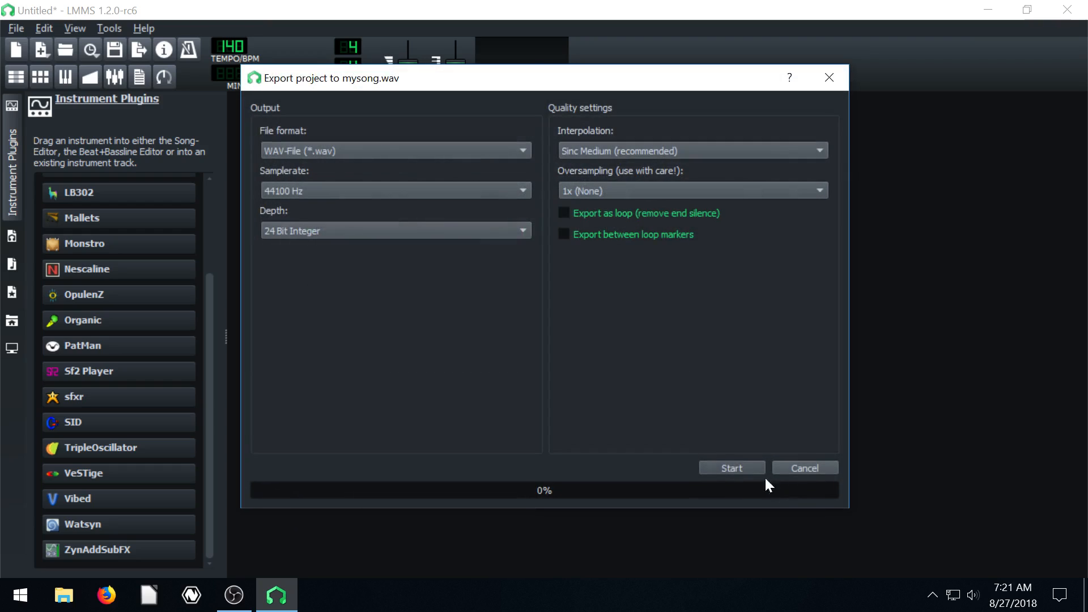
mouse_move(298, 198)
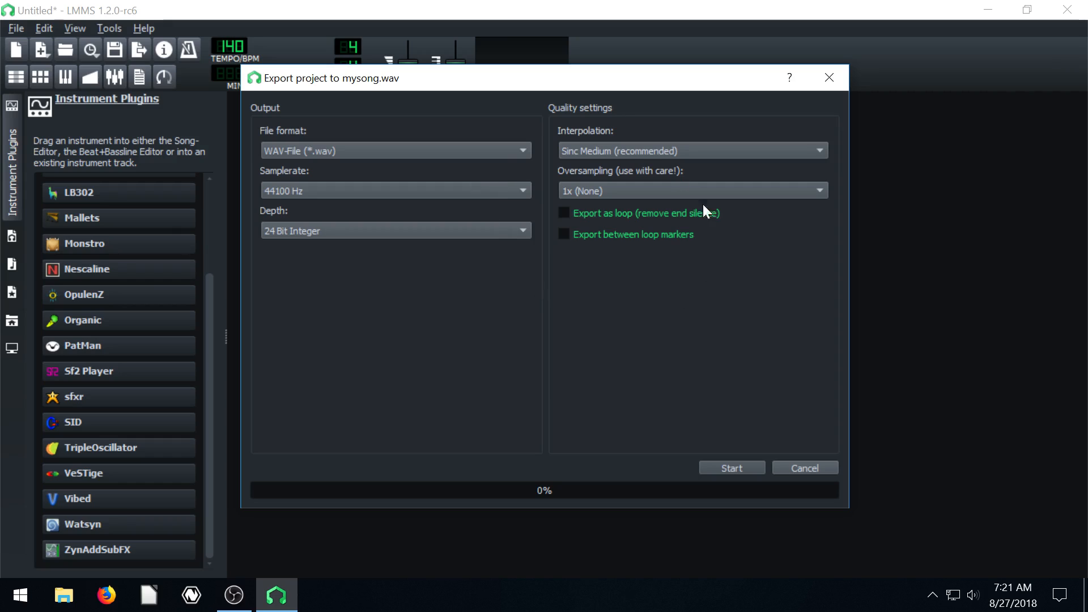
mouse_move(640, 230)
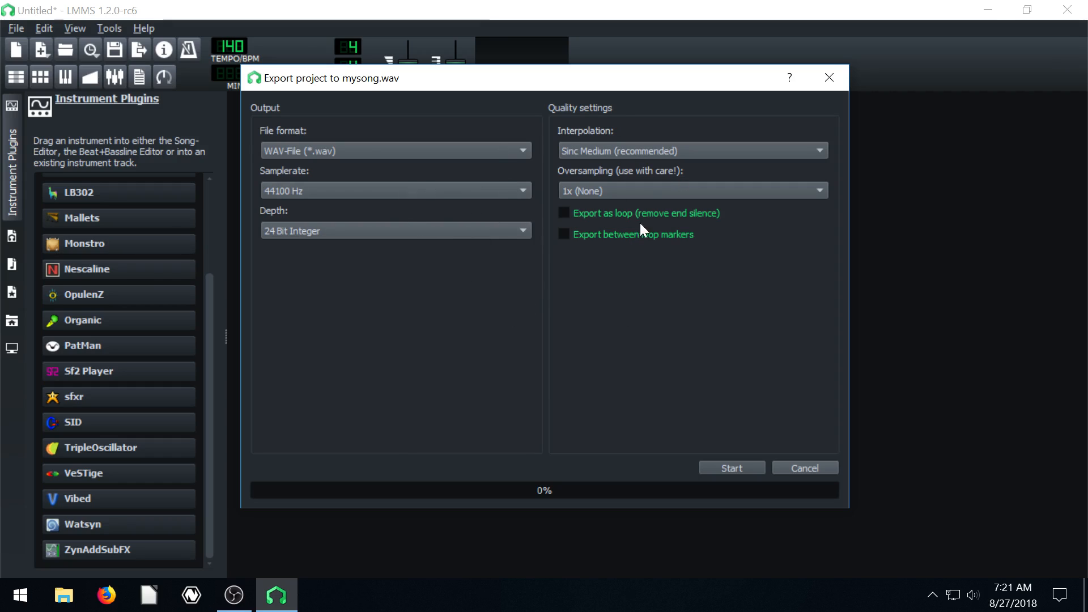
left_click(804, 468)
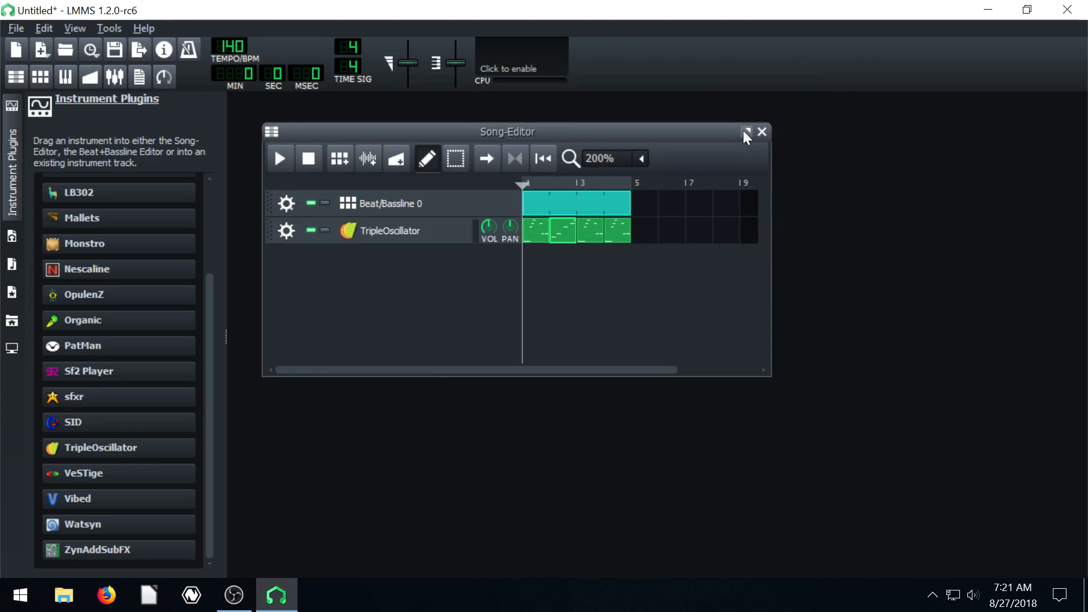
left_click(988, 10)
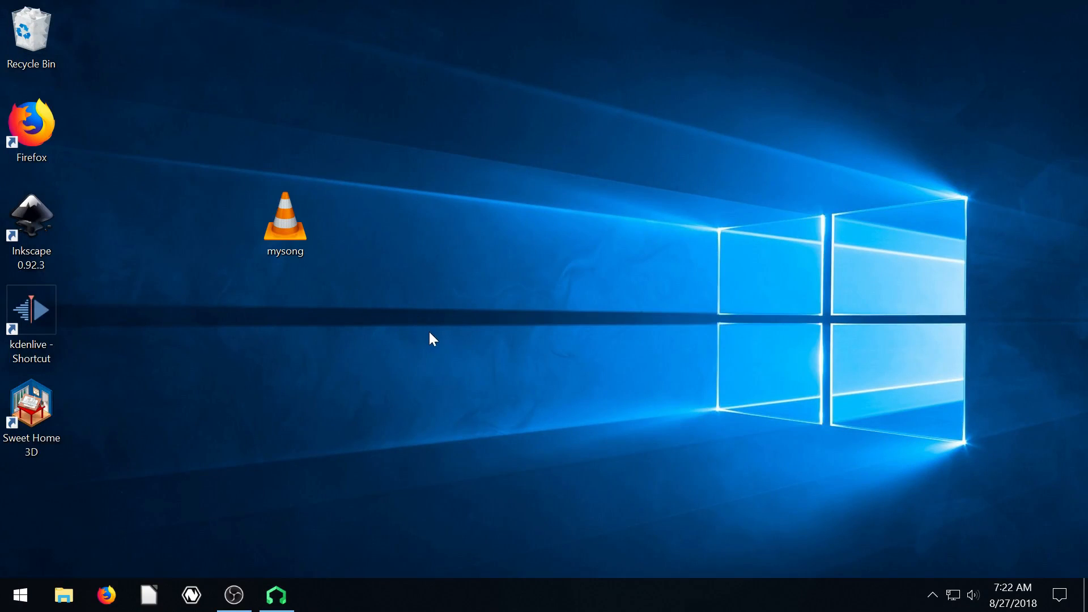
left_click(275, 595)
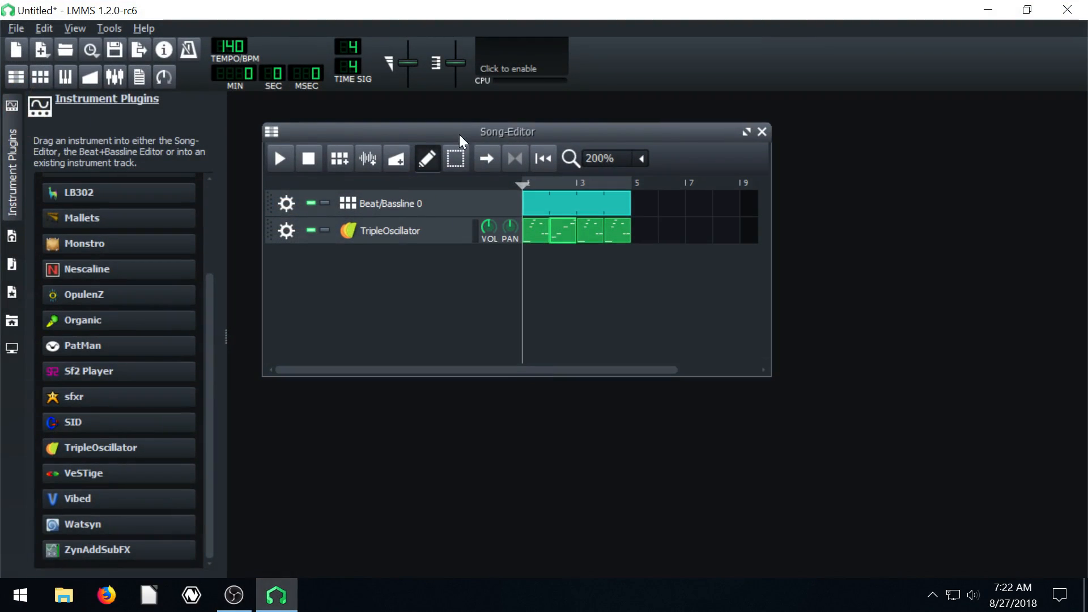